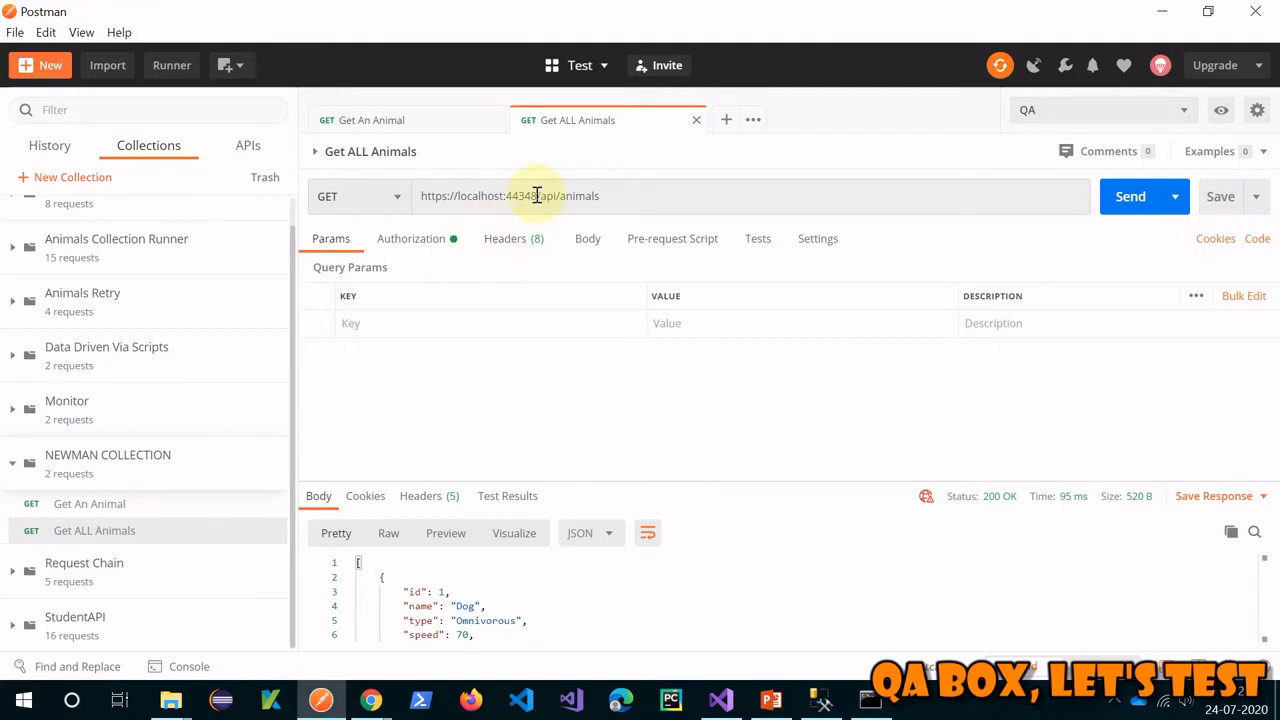
# Check the QA environment variables and replace Get ALL Animals' localhost host with {{URL}}
pyautogui.doubleClick(480, 196)
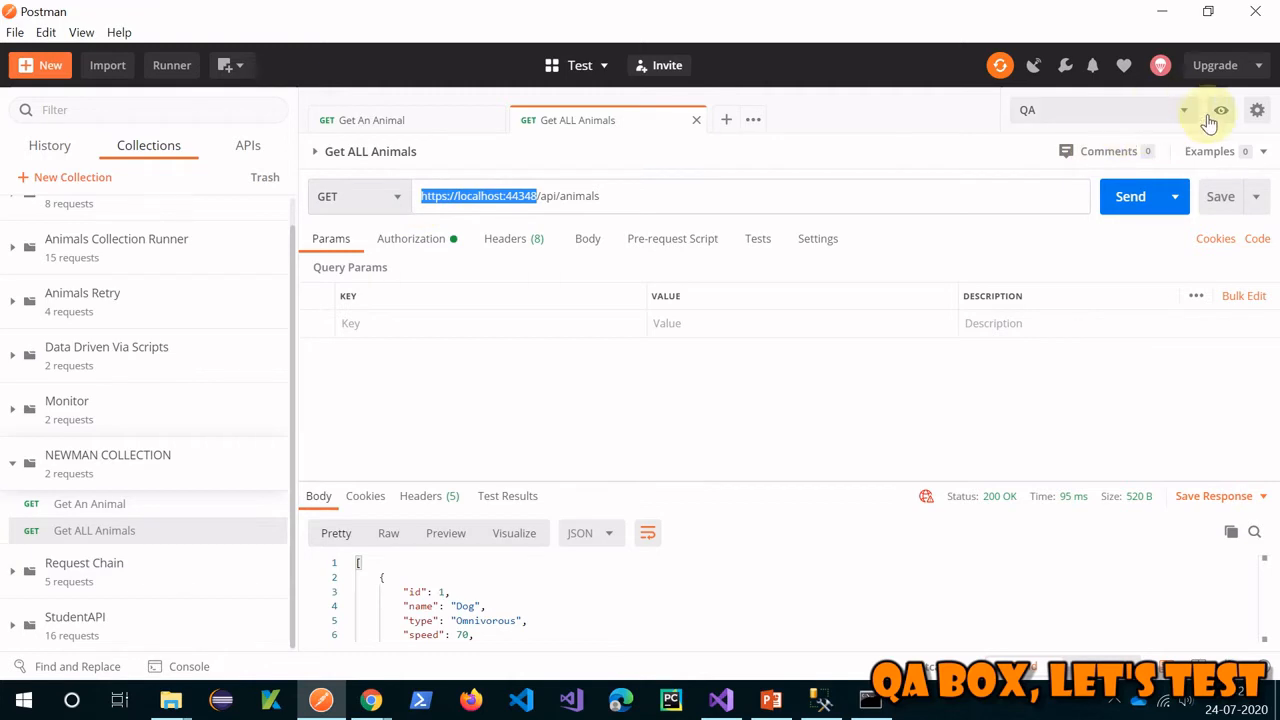
pyautogui.click(1220, 110)
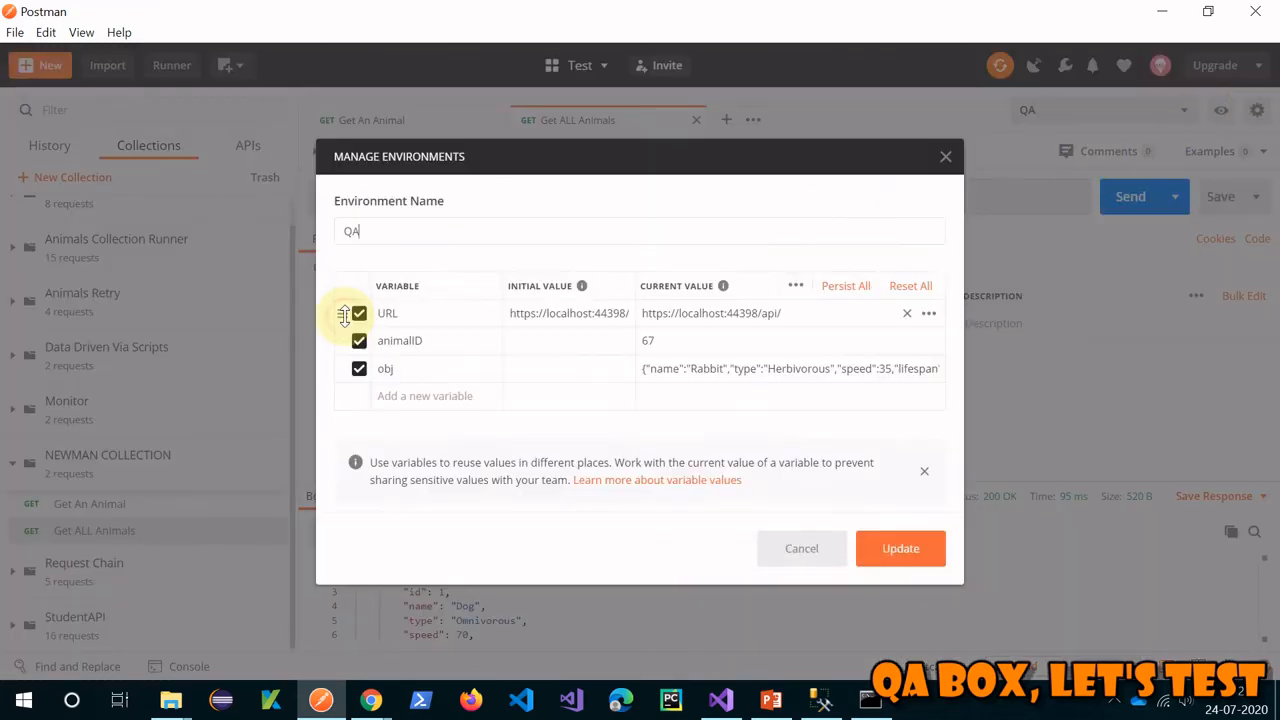
pyautogui.moveTo(365, 337)
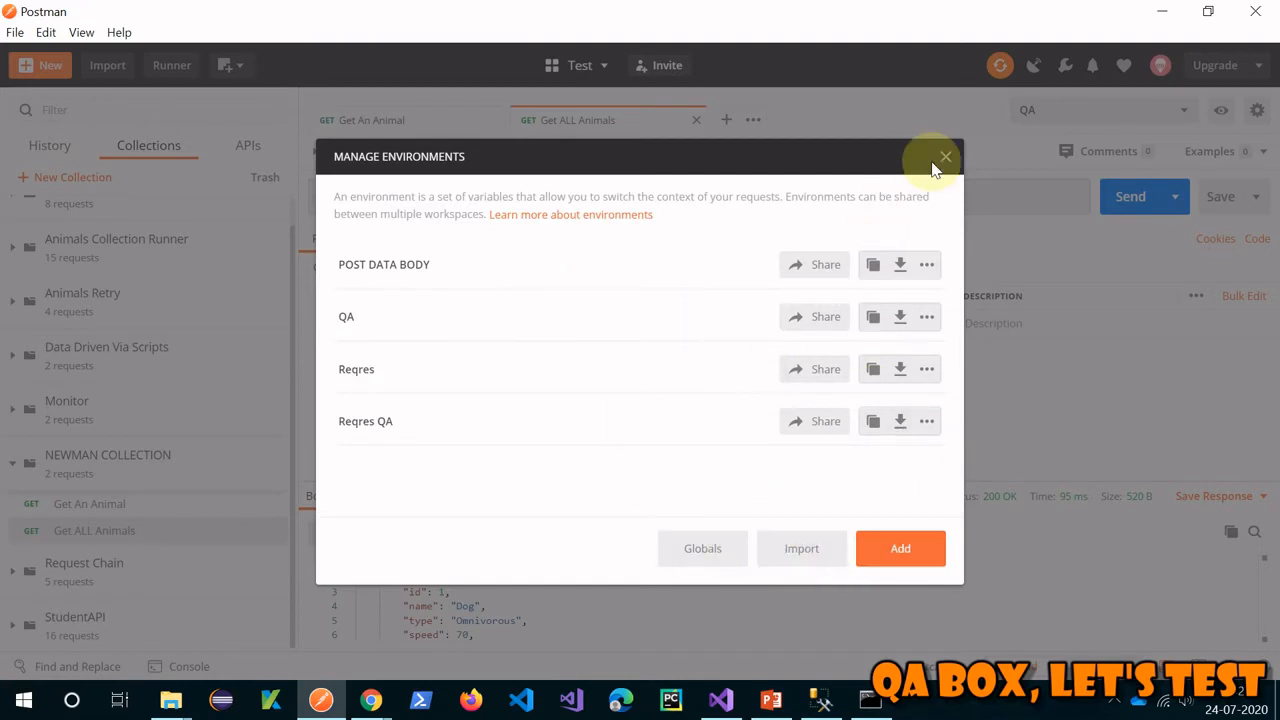
pyautogui.click(943, 157)
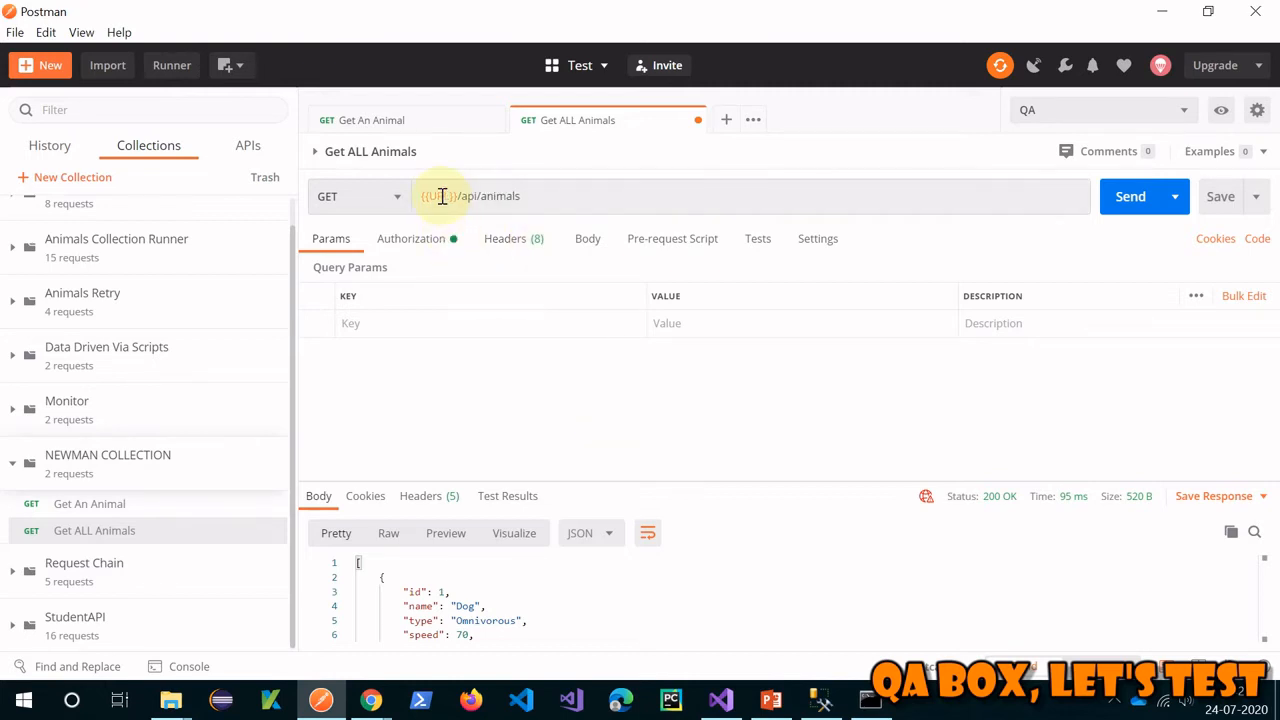
pyautogui.moveTo(438, 195)
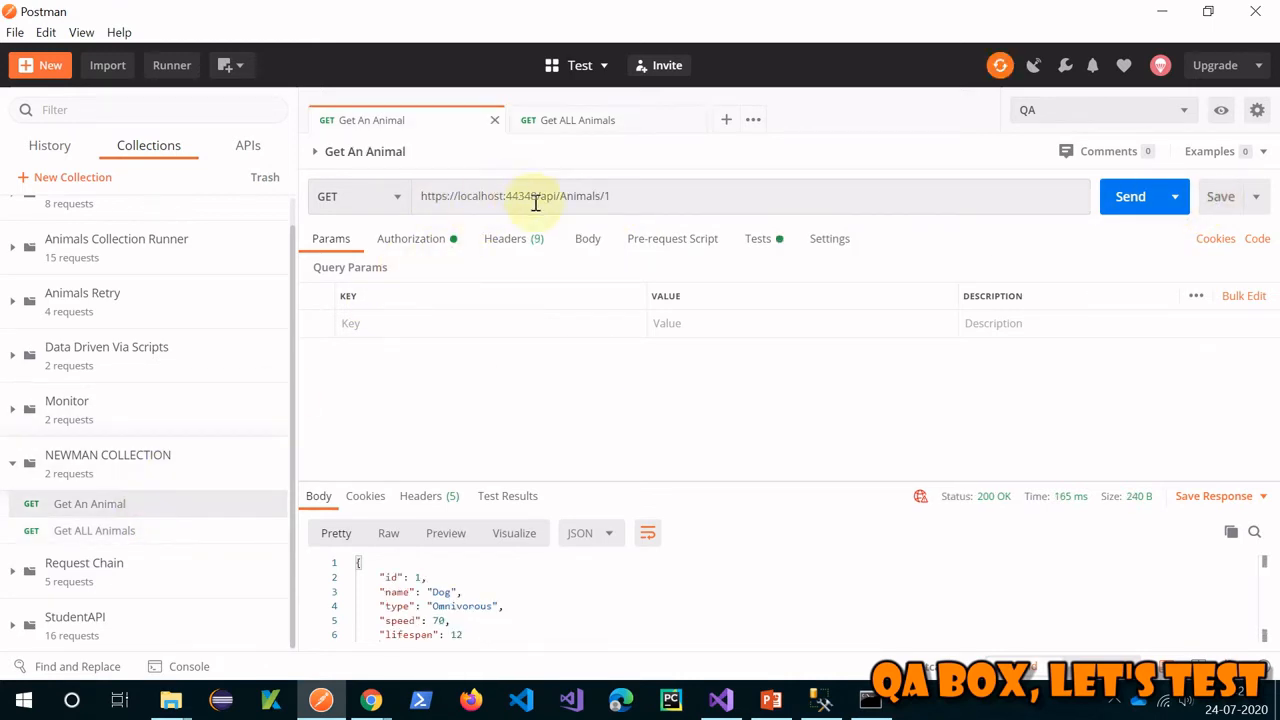
# Swap Get An Animal's host for {{URL}} and send, hitting connection refused on 127.0.0.1:44398
pyautogui.doubleClick(478, 196)
pyautogui.write('{{URL}}')
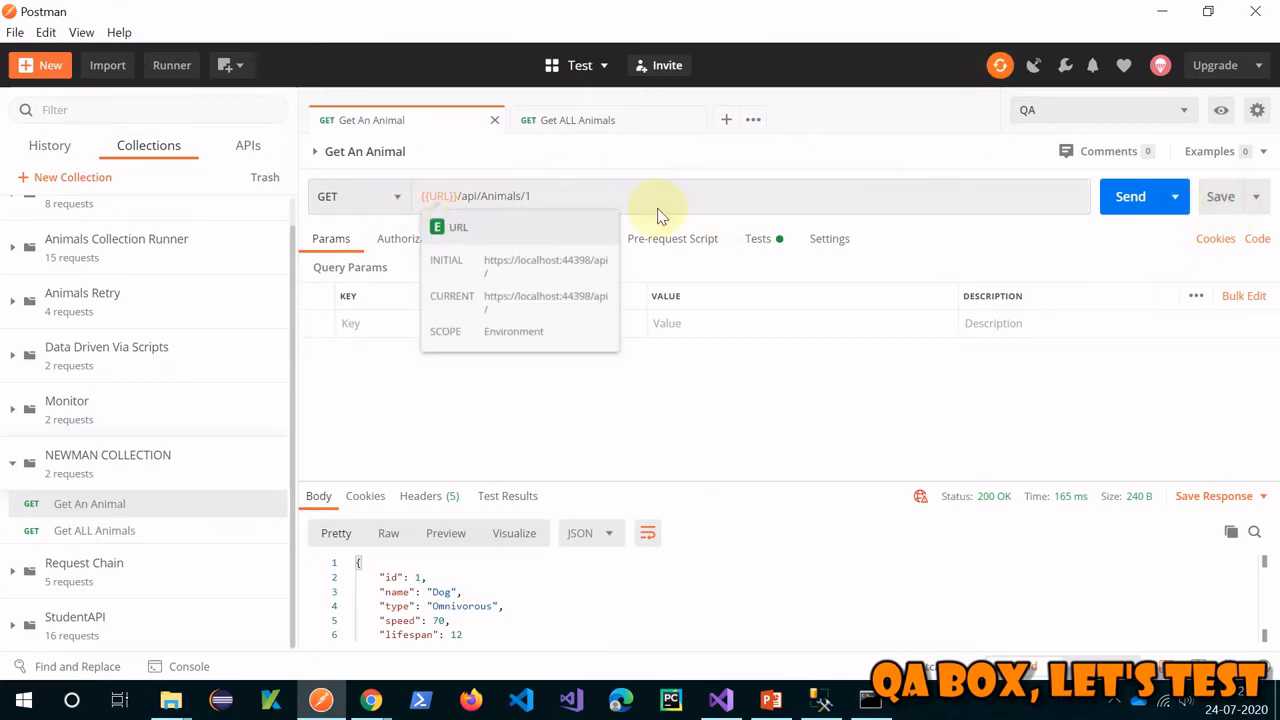
pyautogui.click(1130, 196)
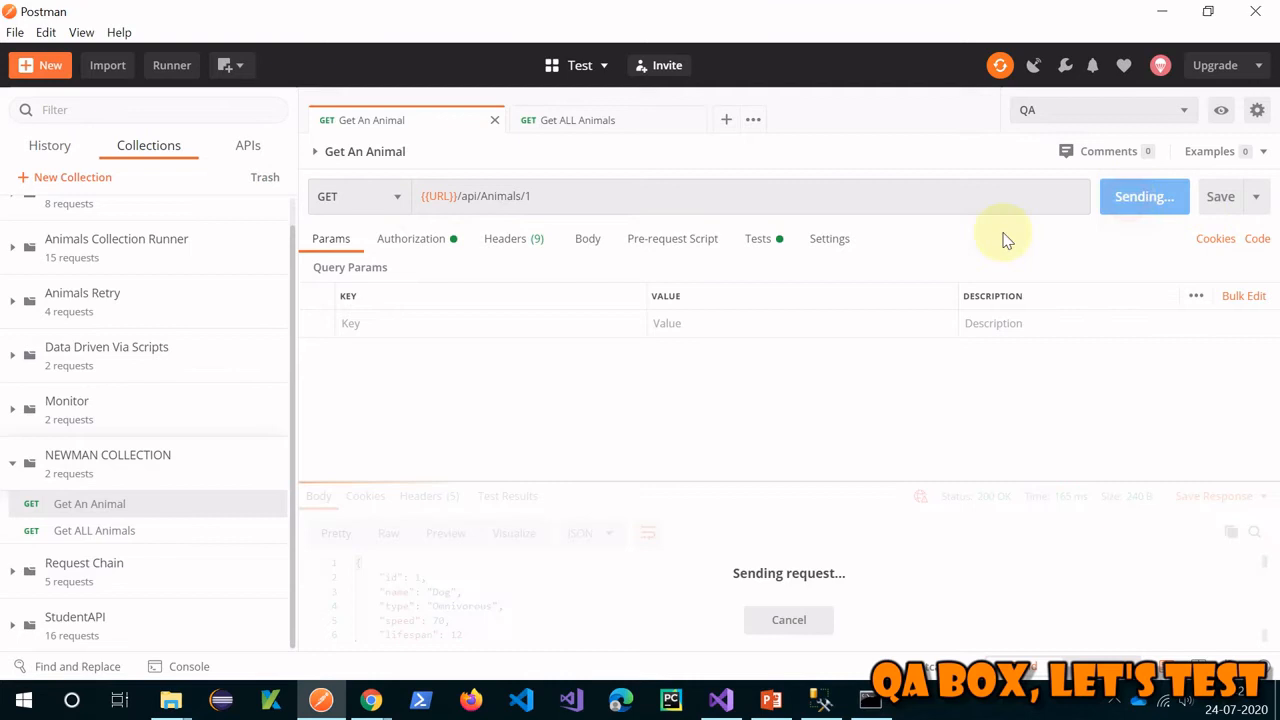
pyautogui.moveTo(725, 470)
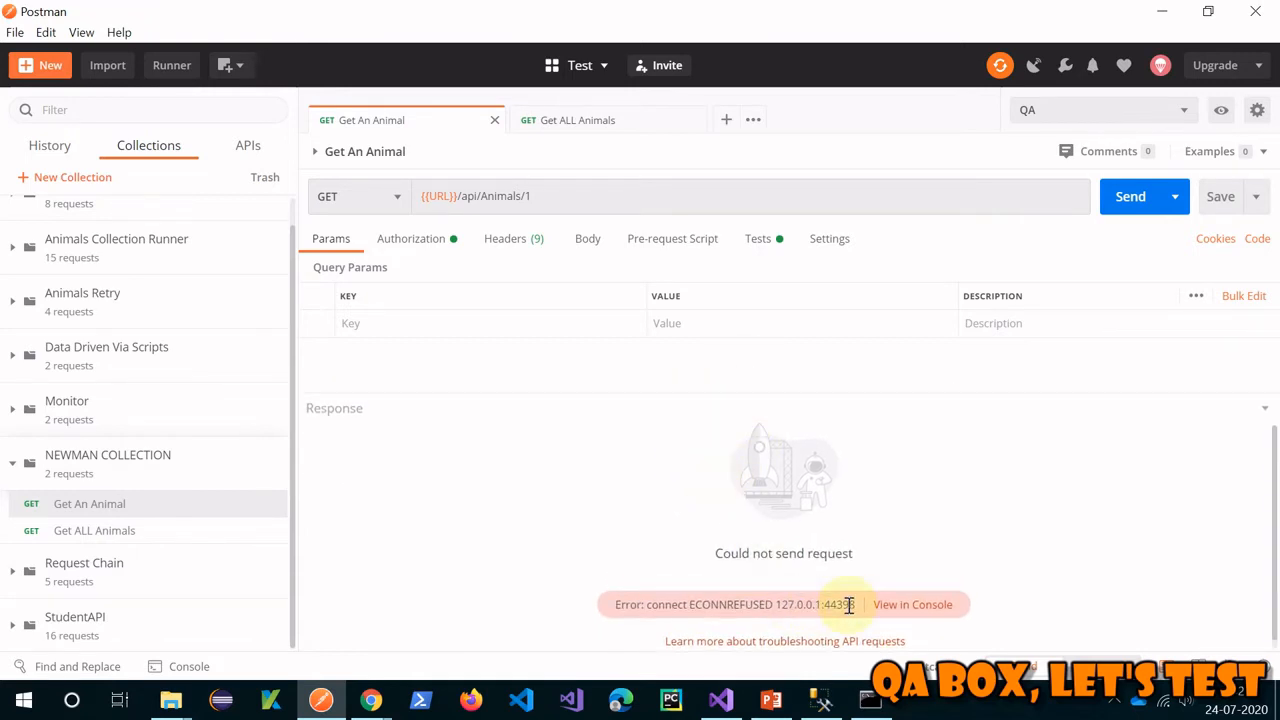
pyautogui.moveTo(370, 699)
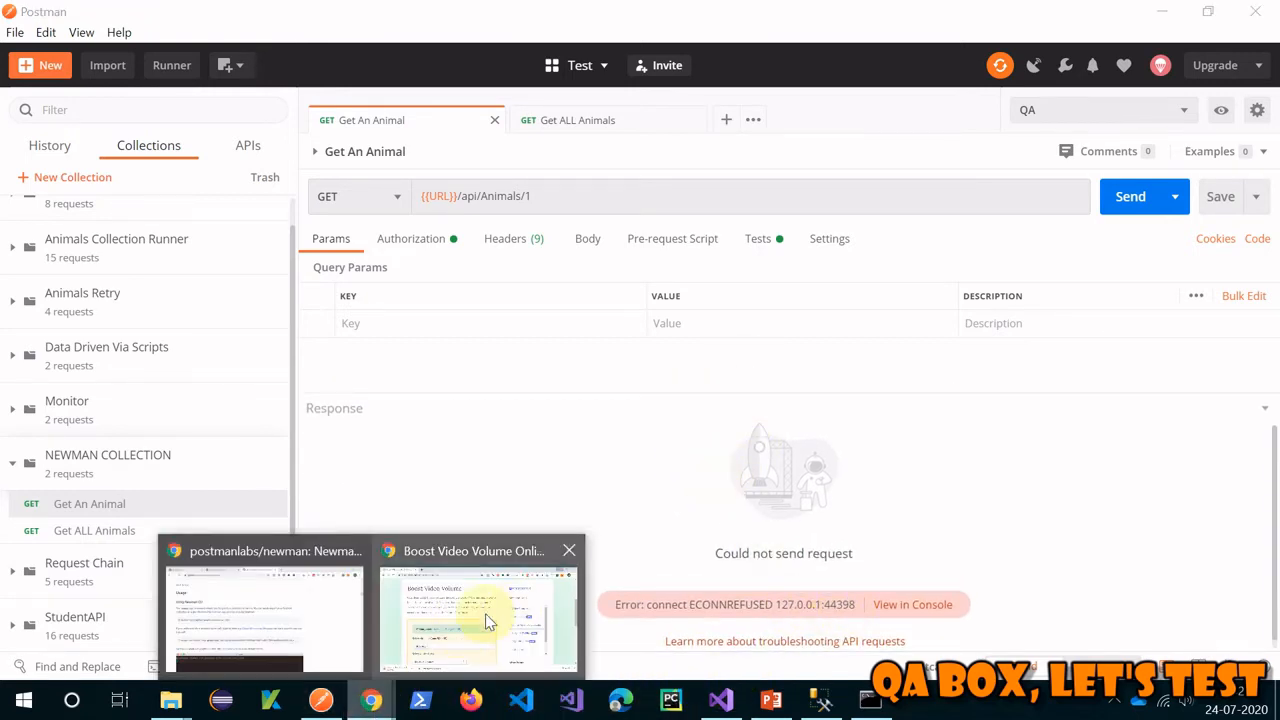
# Check the Chrome Swagger page's address to find the API port 44348
pyautogui.click(370, 699)
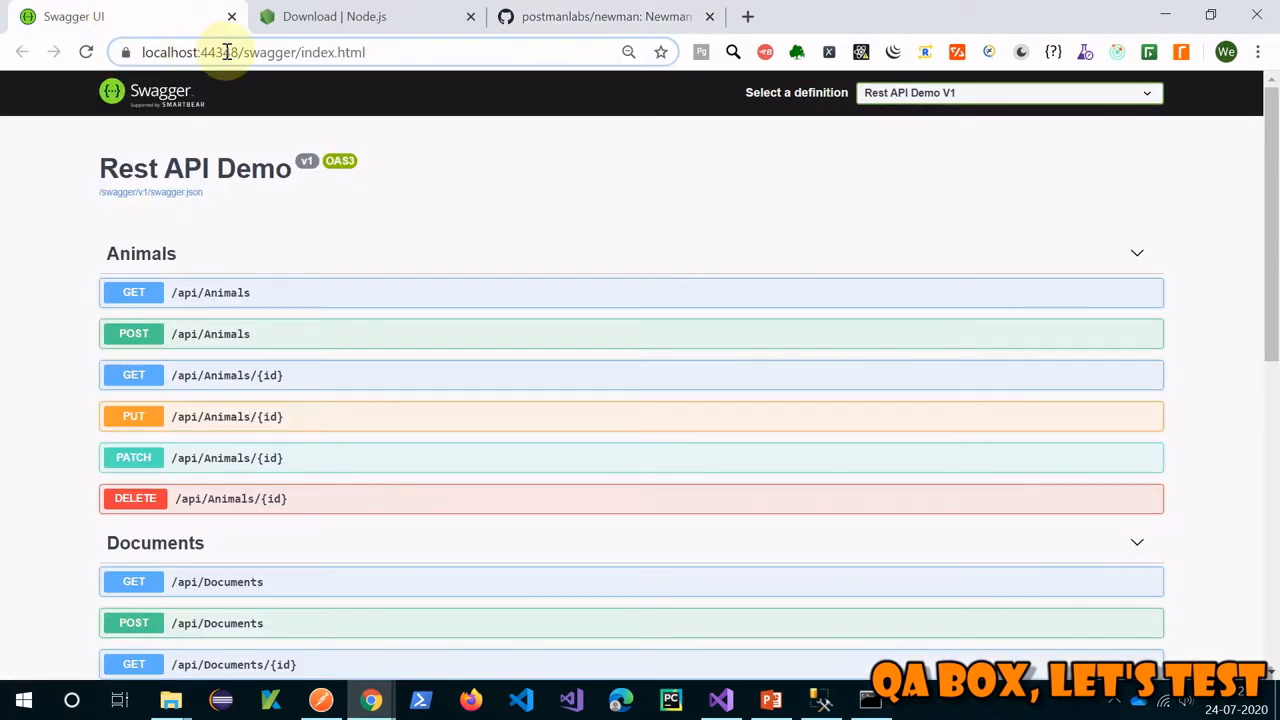
pyautogui.click(250, 52)
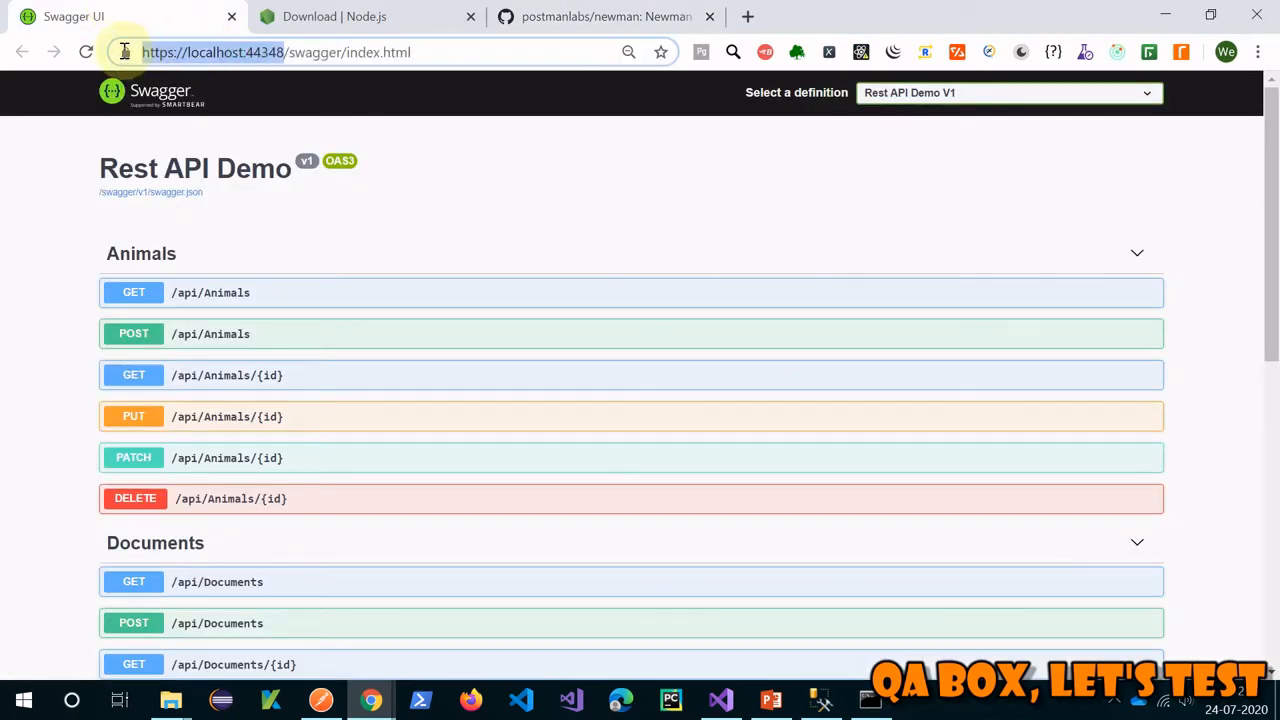
pyautogui.moveTo(1140, 42)
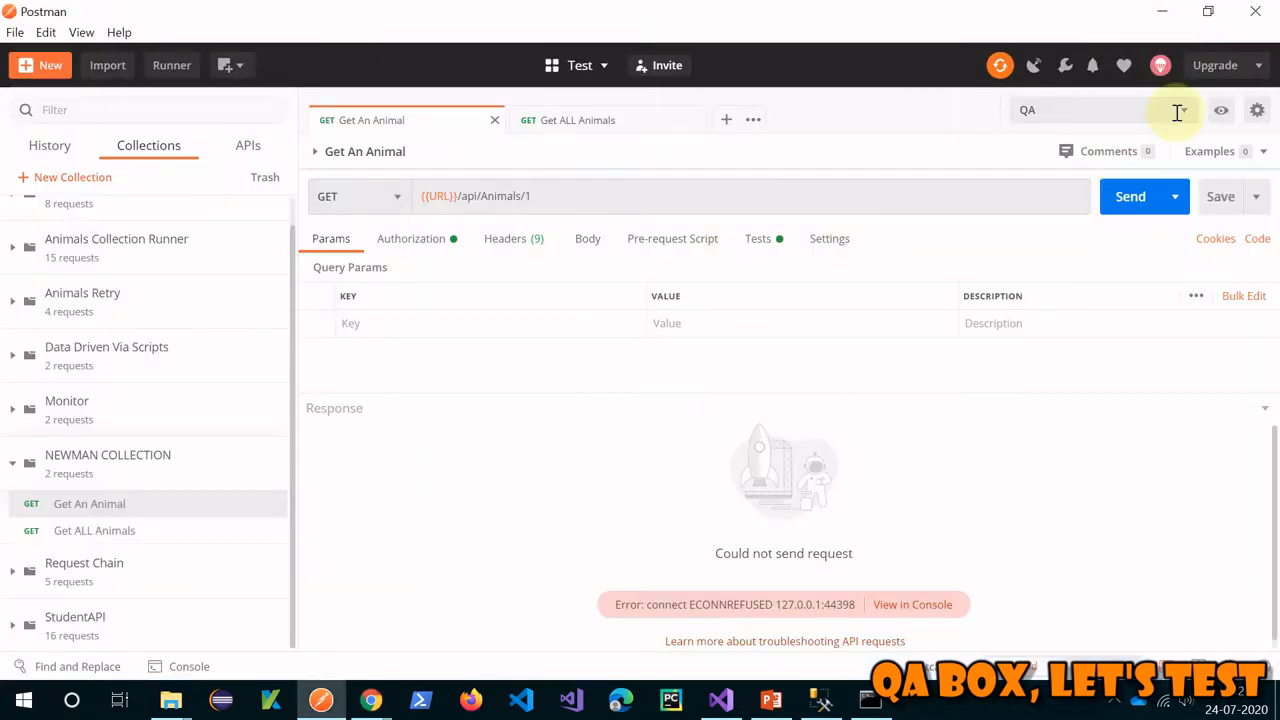
pyautogui.click(1220, 110)
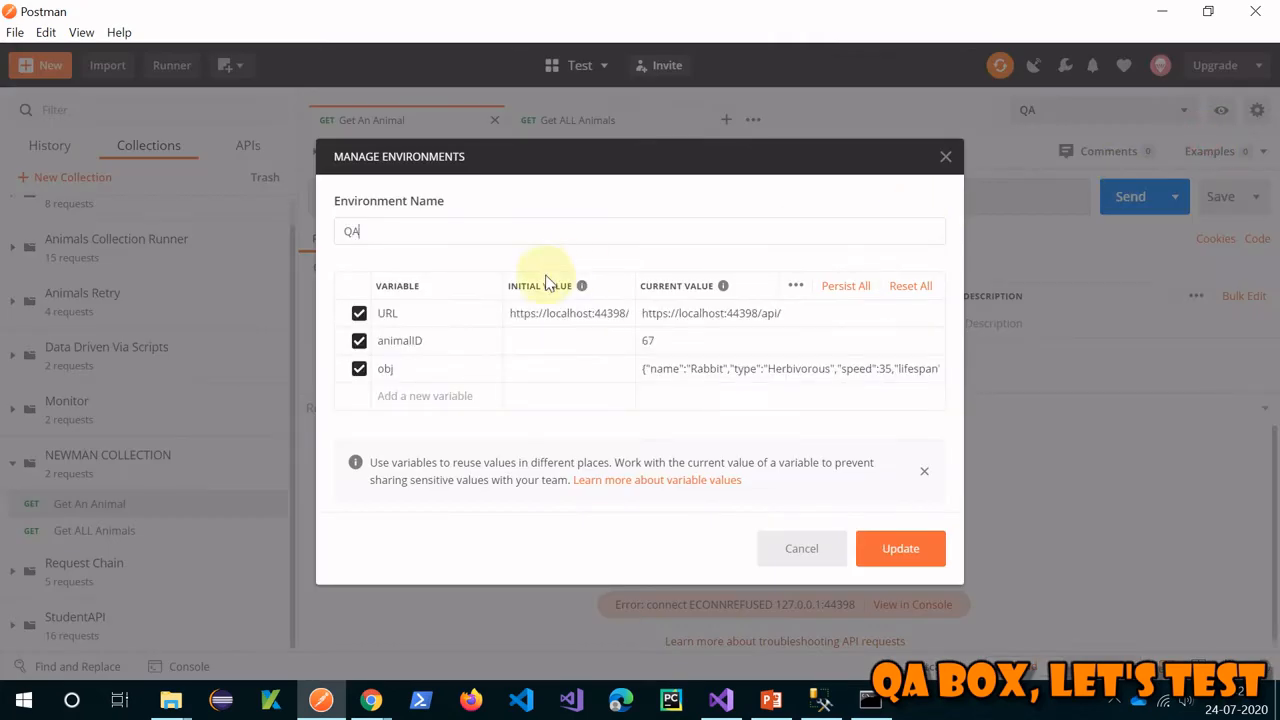
pyautogui.click(568, 313)
pyautogui.write('4…')
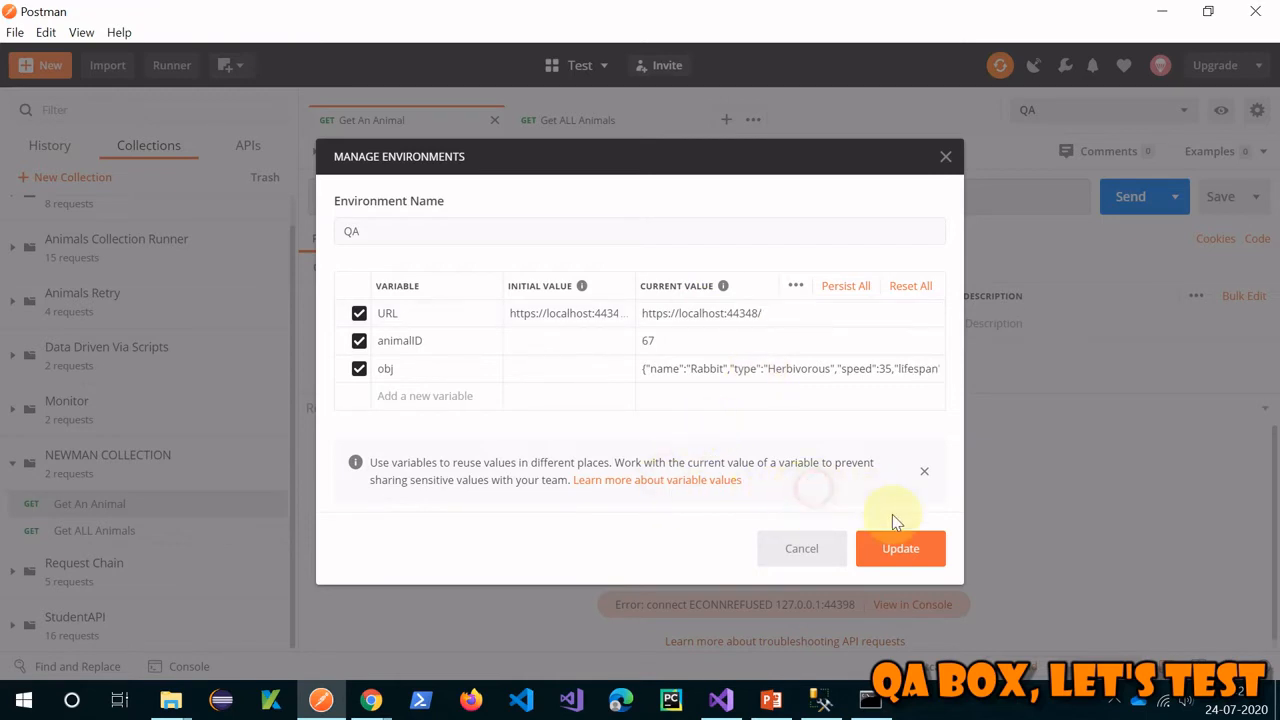
pyautogui.click(899, 548)
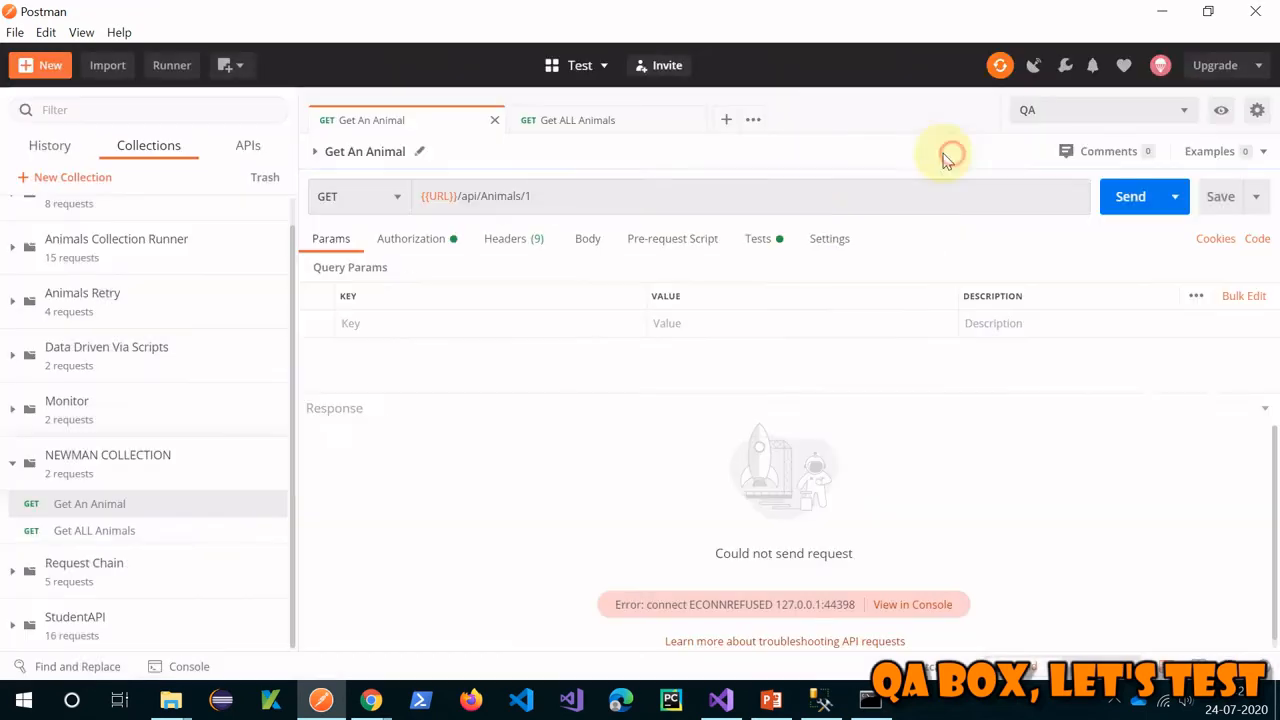
pyautogui.moveTo(437, 195)
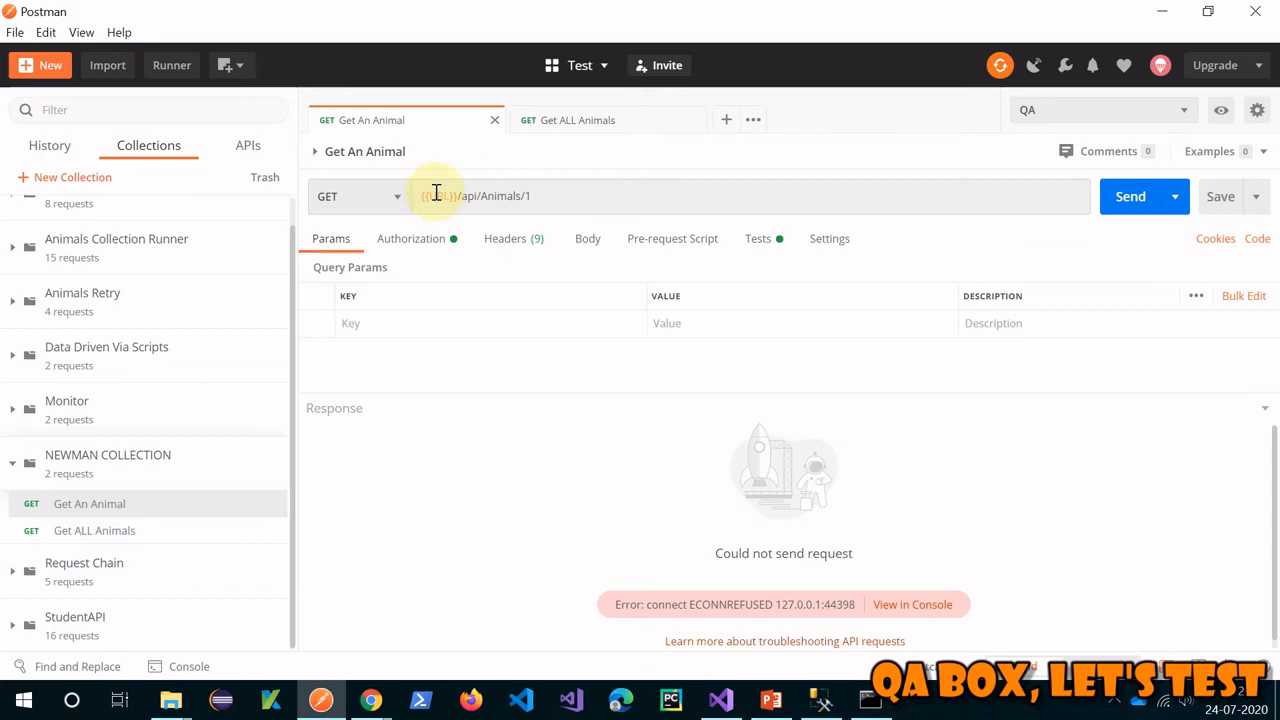
# Drop the extra slash after {{URL}} and send both requests, getting 200 OK
pyautogui.click(1130, 196)
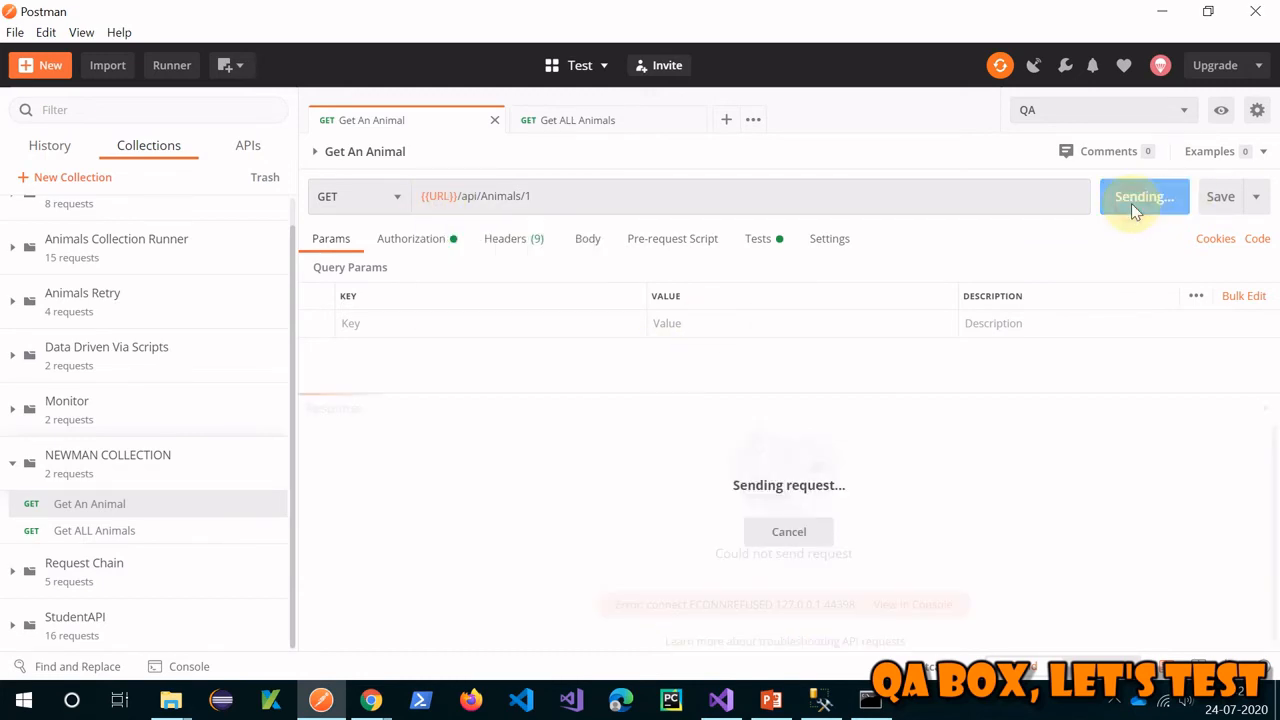
pyautogui.click(1140, 196)
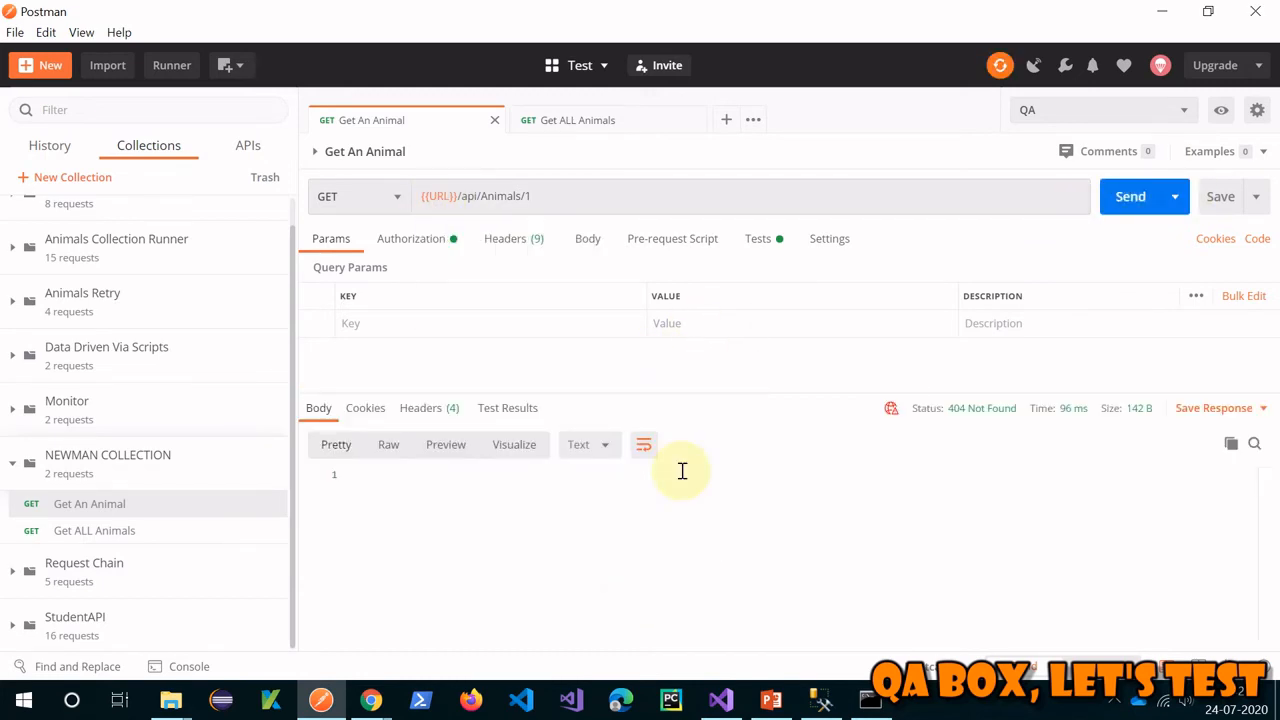
pyautogui.moveTo(803, 330)
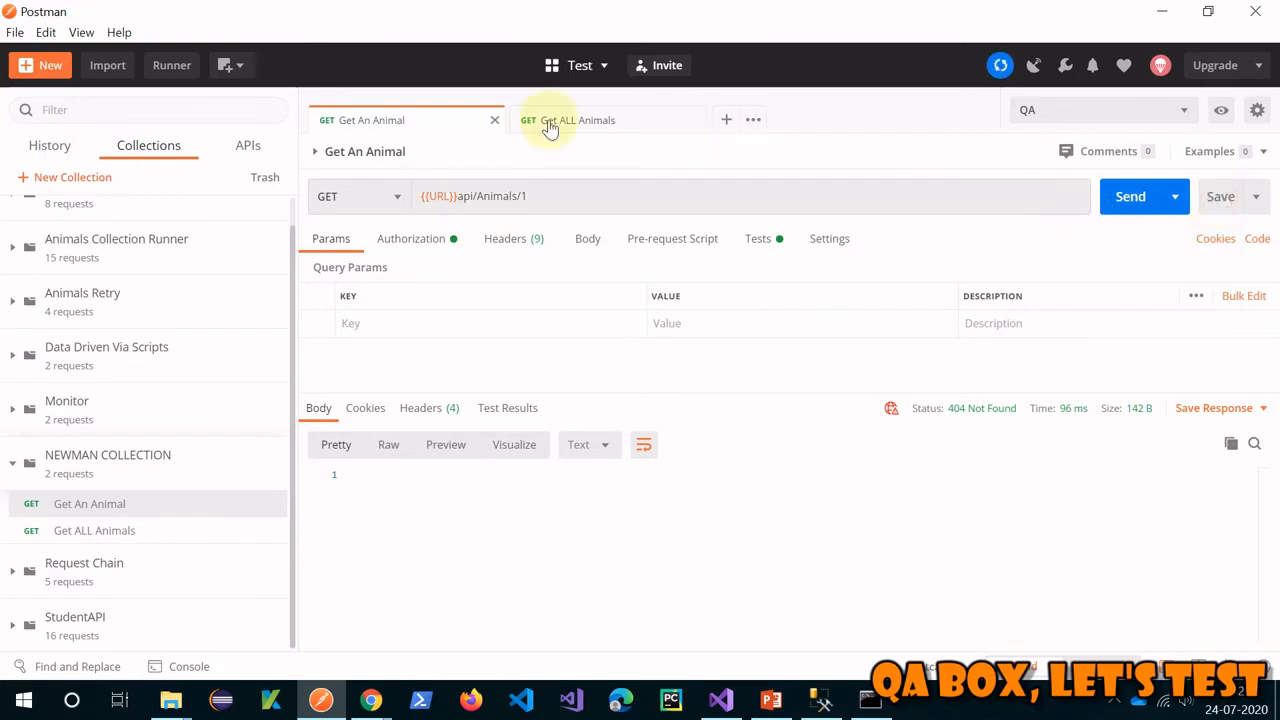
pyautogui.click(577, 120)
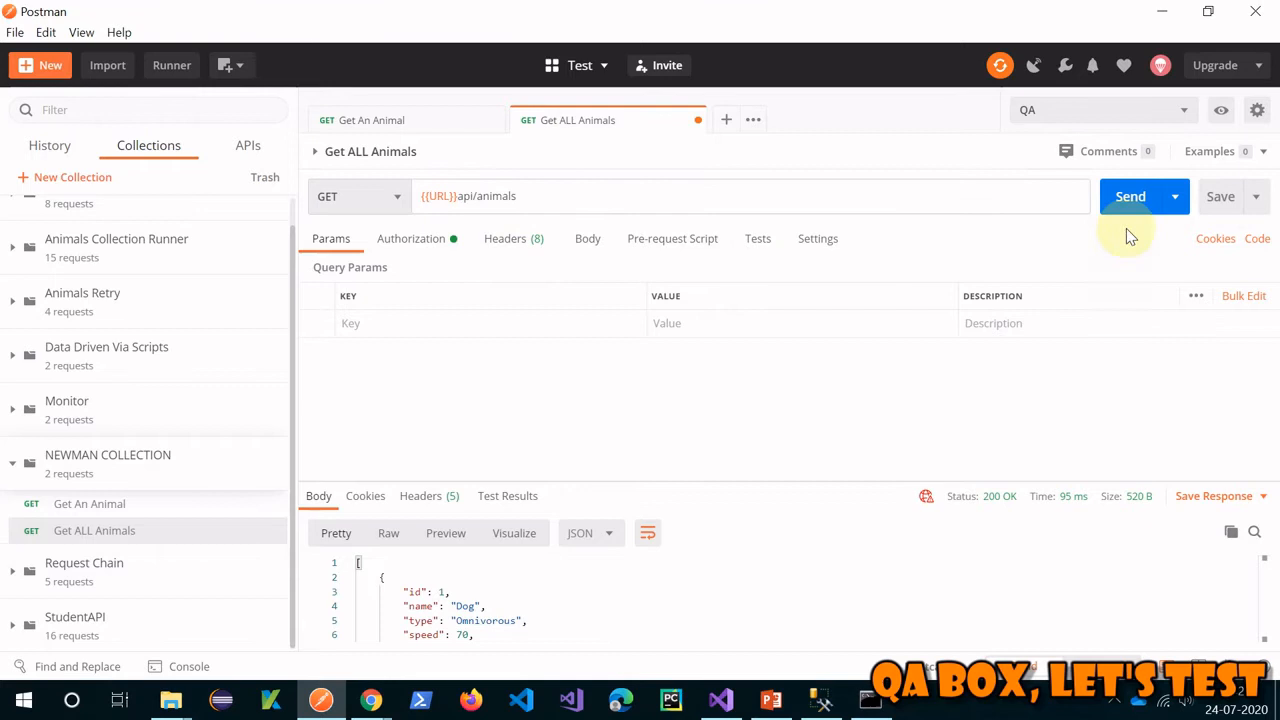
pyautogui.click(1130, 196)
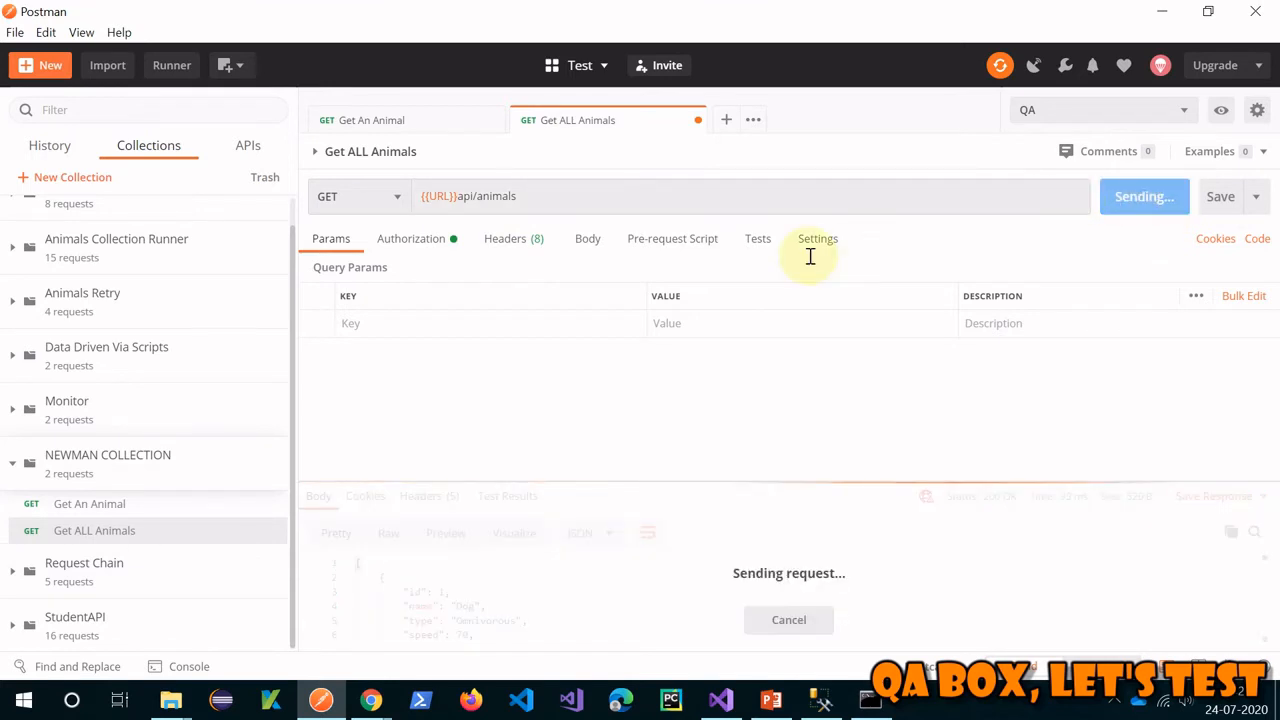
pyautogui.click(372, 120)
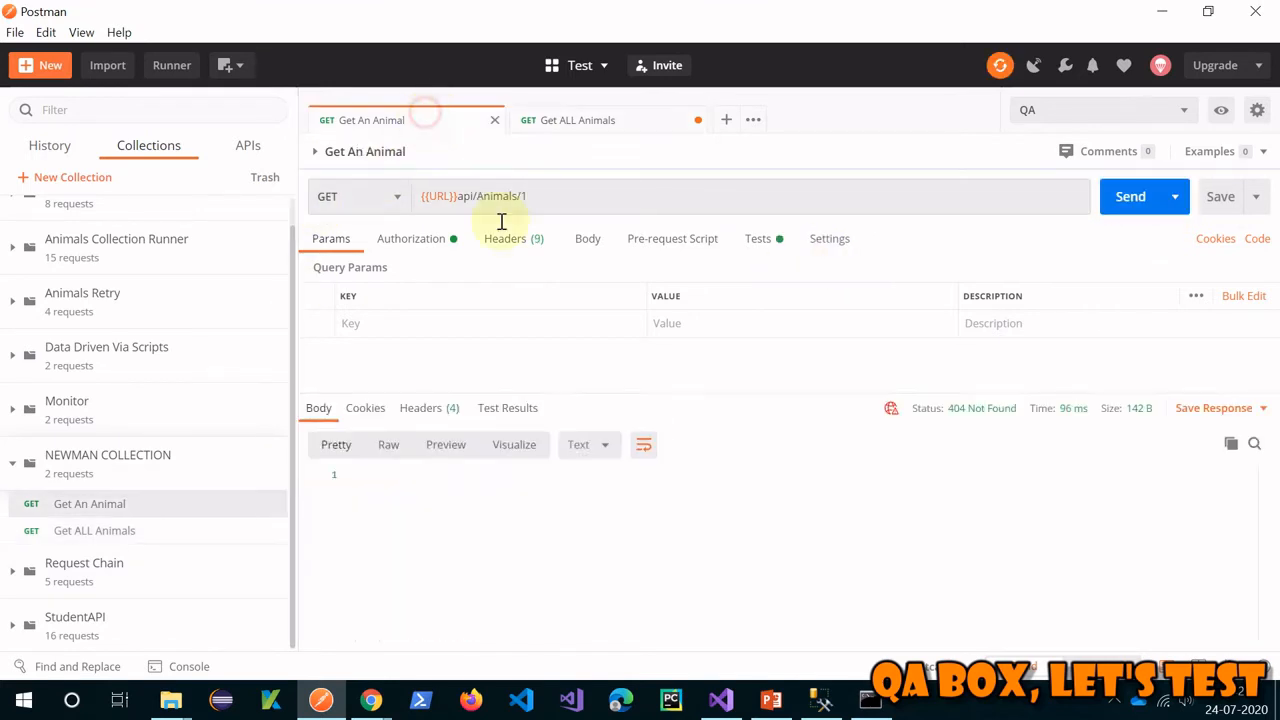
pyautogui.moveTo(1025, 310)
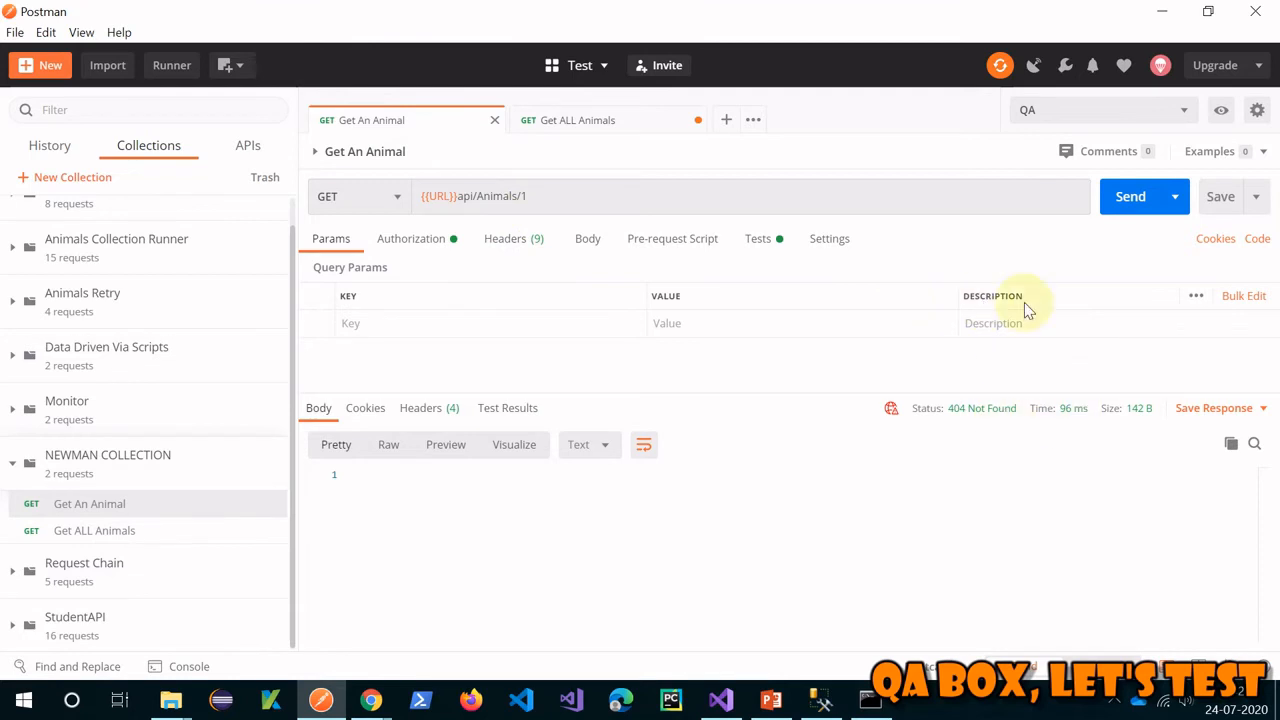
pyautogui.click(1130, 196)
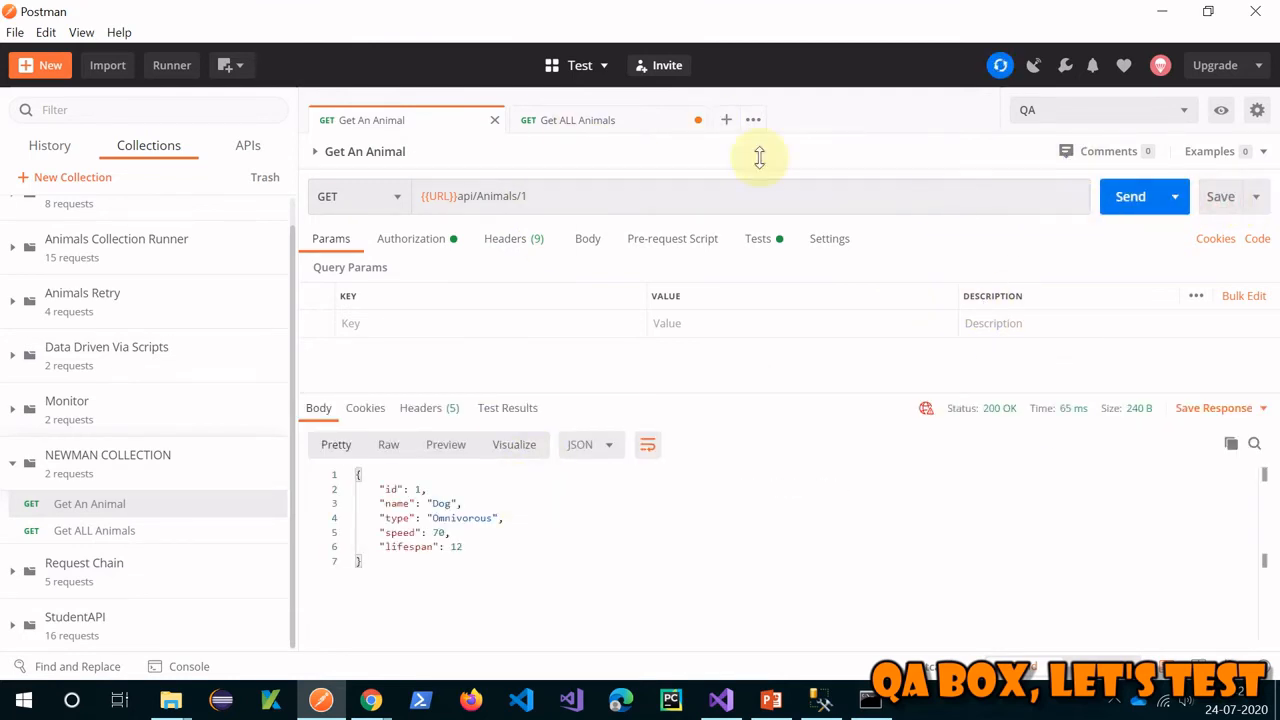
pyautogui.click(577, 120)
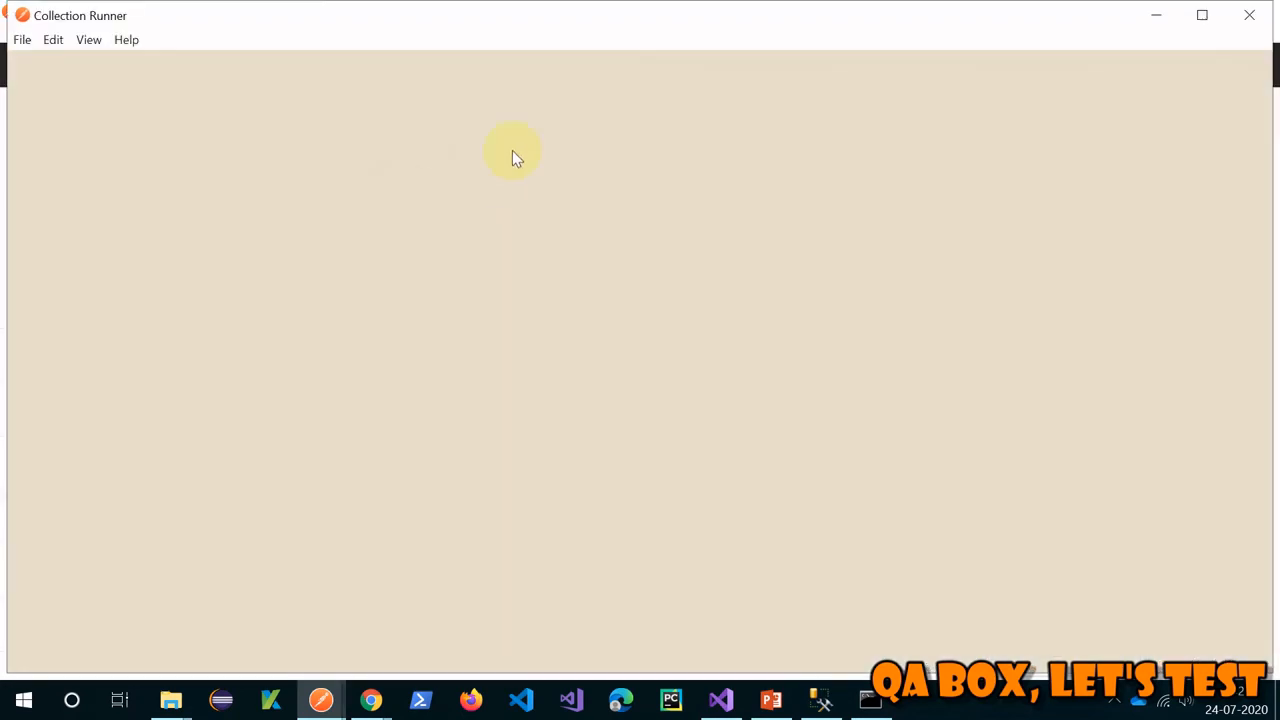
pyautogui.moveTo(730, 172)
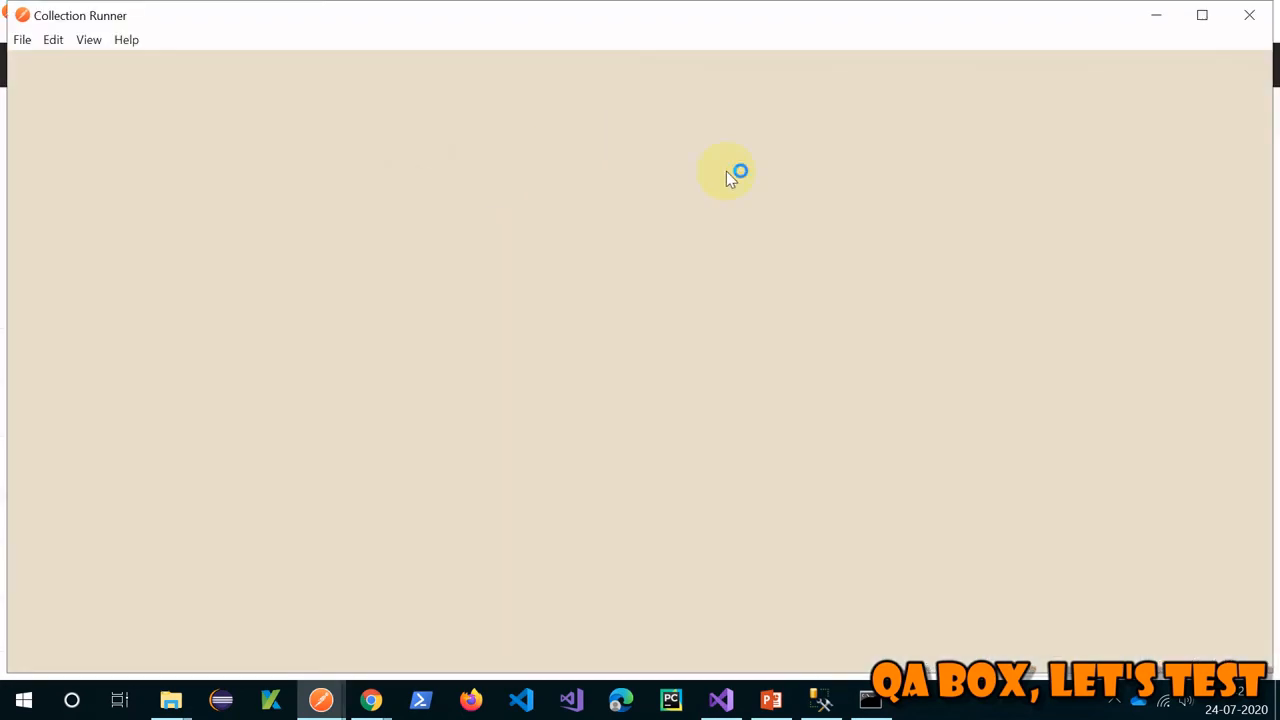
pyautogui.moveTo(761, 211)
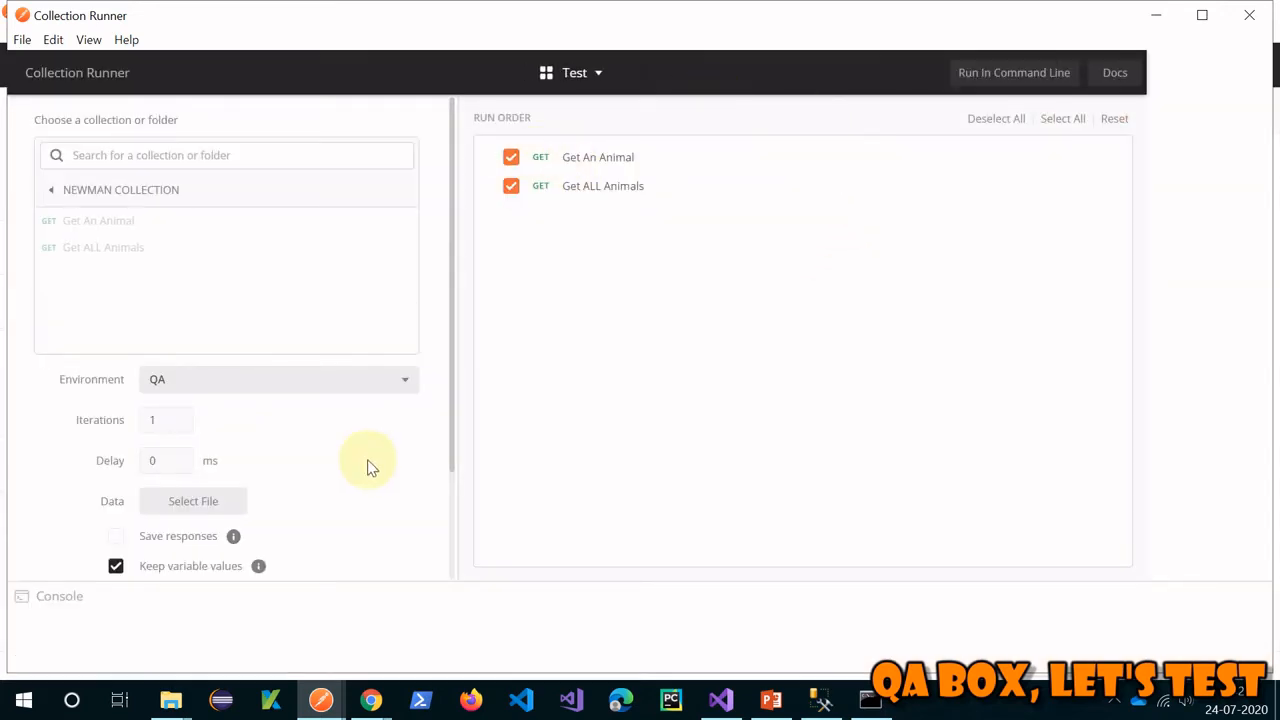
# Close the NEWMAN COLLECTION runner results showing both requests at 200 OK
pyautogui.scroll(-3)
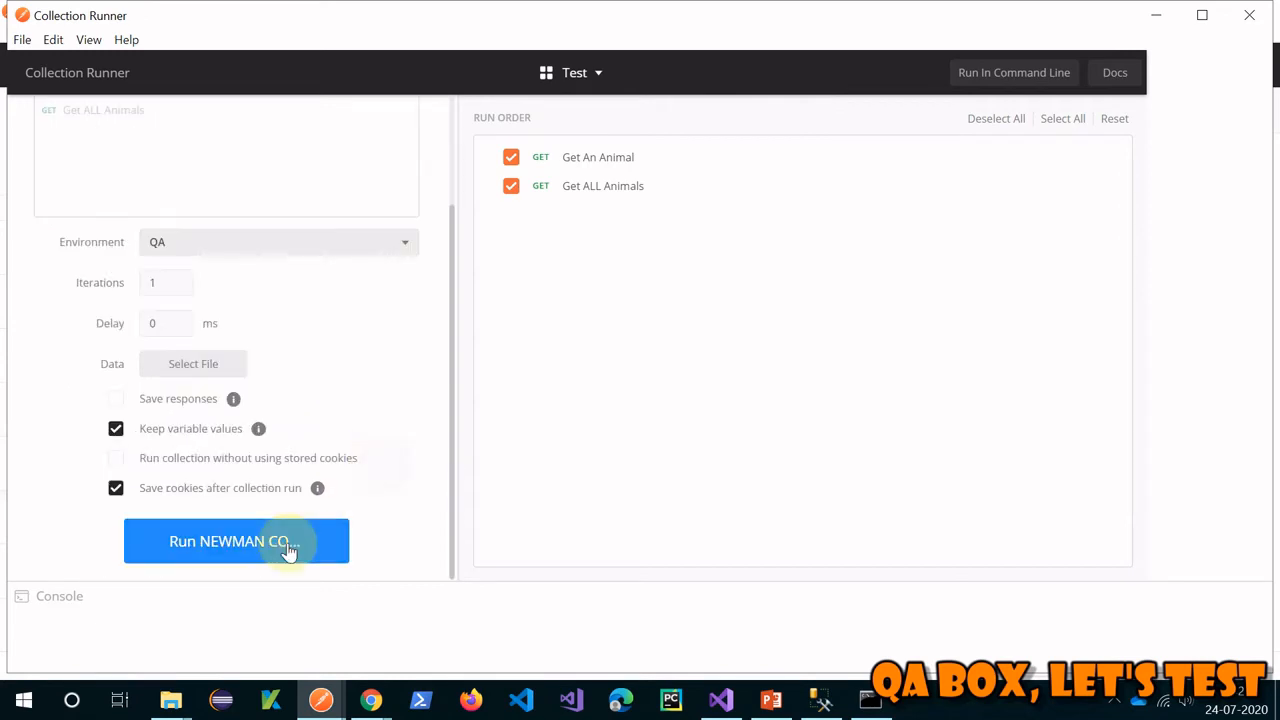
pyautogui.click(236, 541)
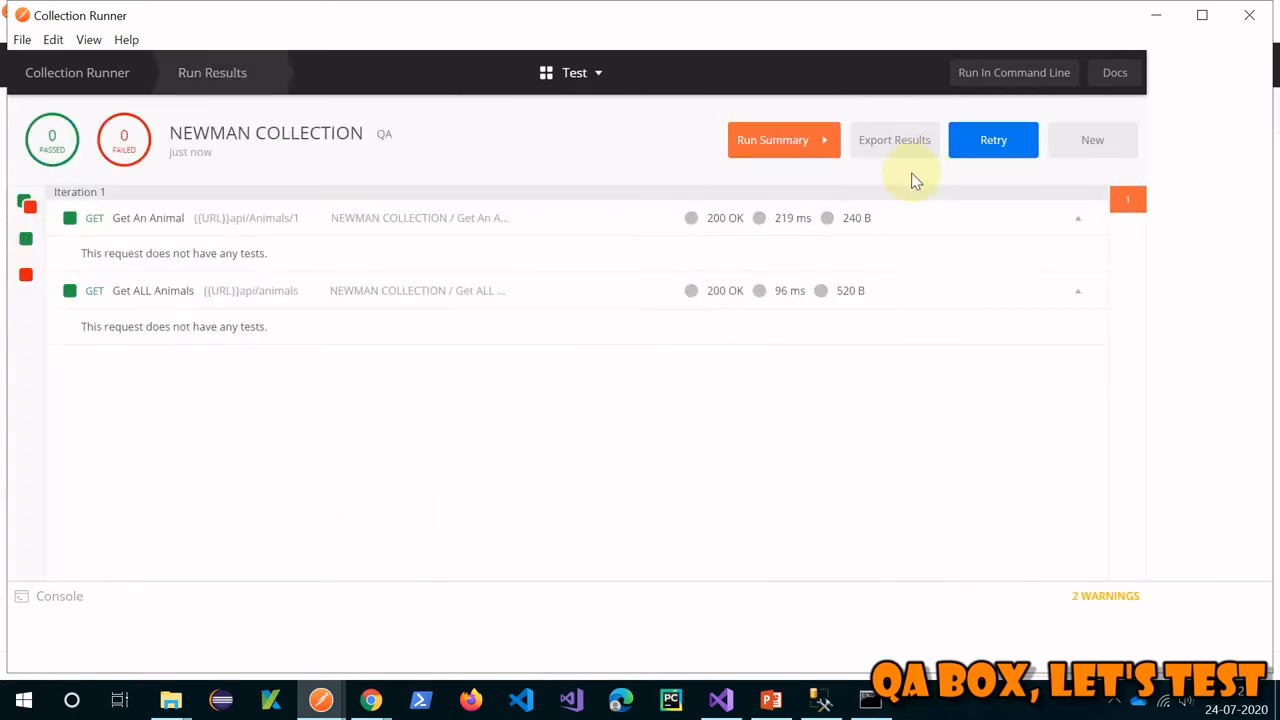
pyautogui.moveTo(1225, 38)
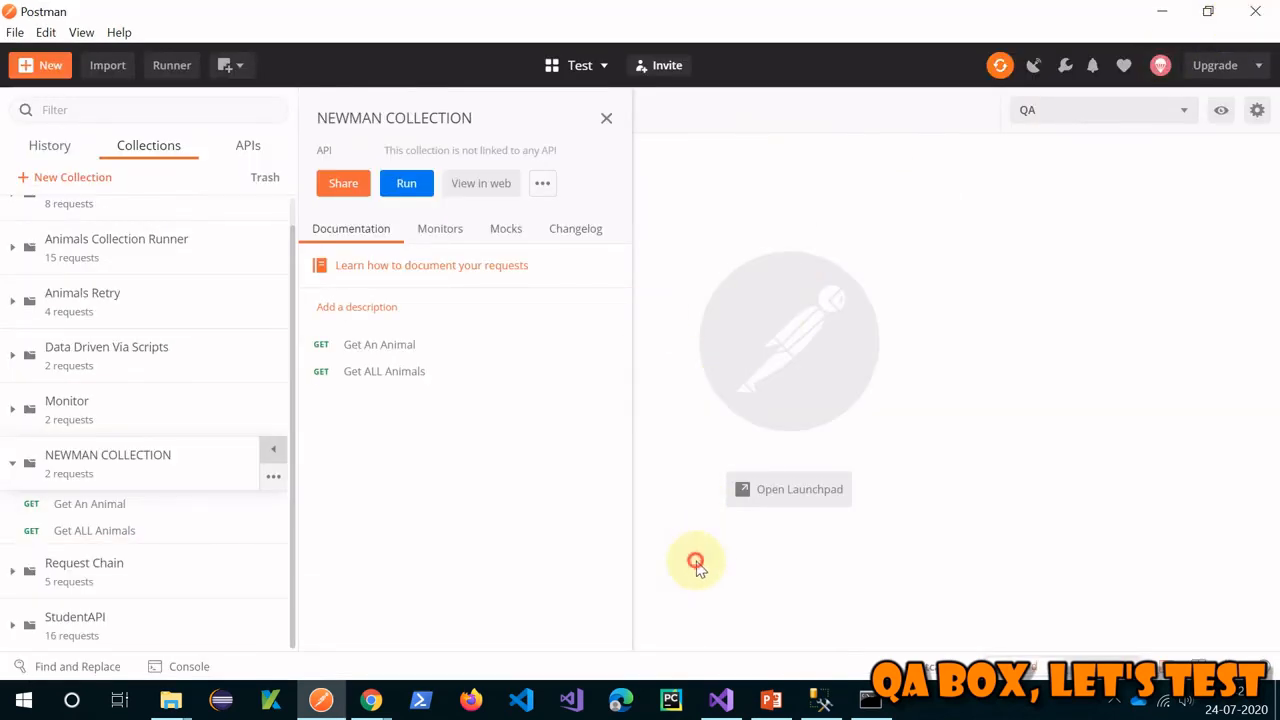
# Download the QA environment from Manage Environments, saving QA.postman_environment.json in vscode
pyautogui.click(606, 118)
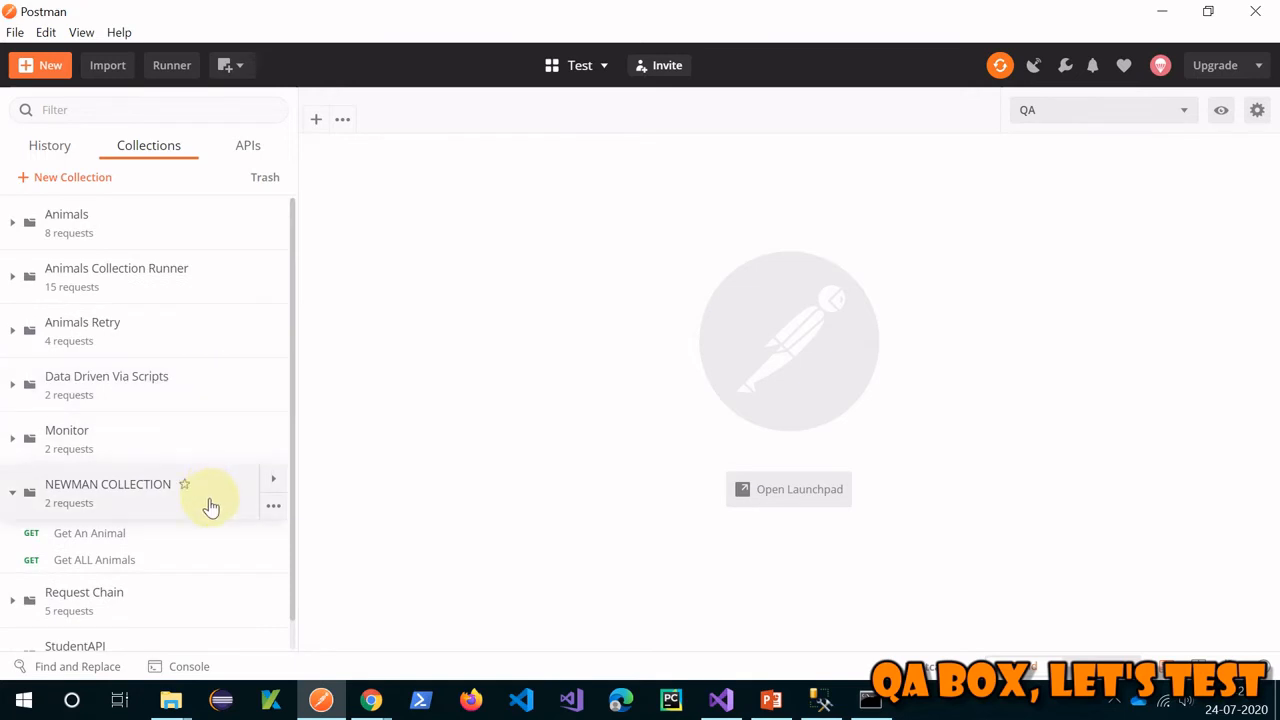
pyautogui.moveTo(1160, 210)
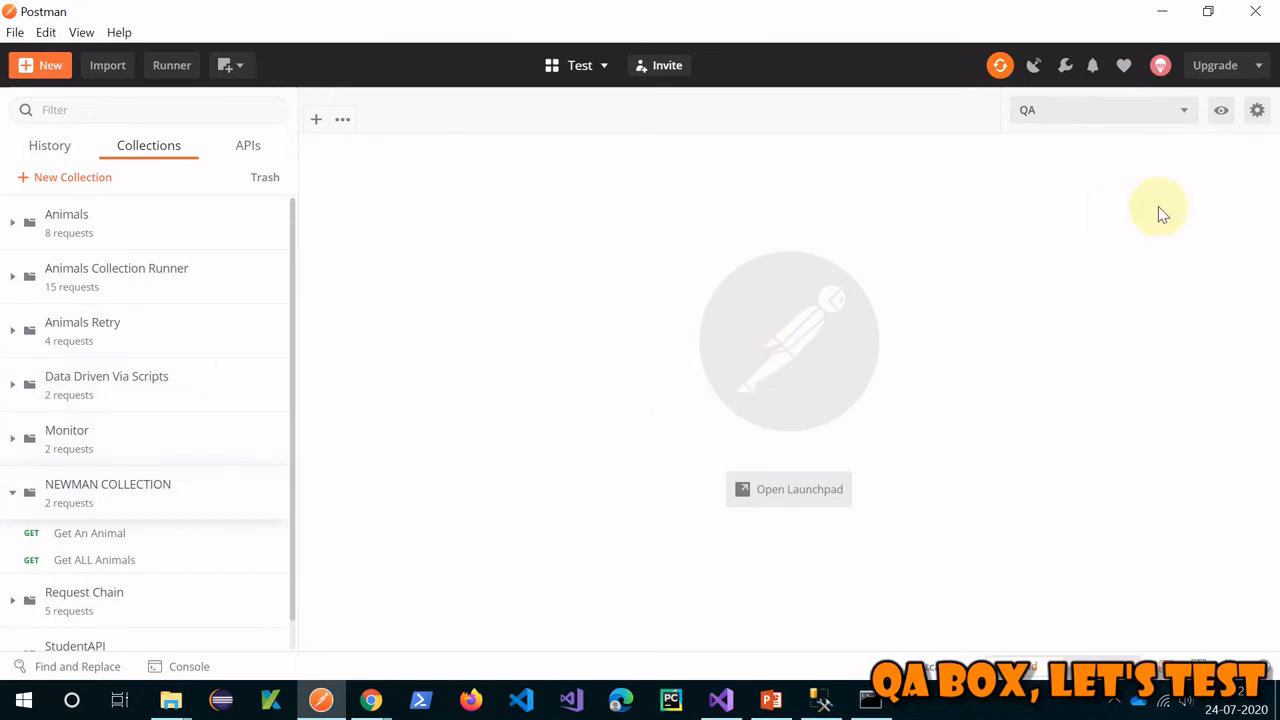
pyautogui.click(1257, 110)
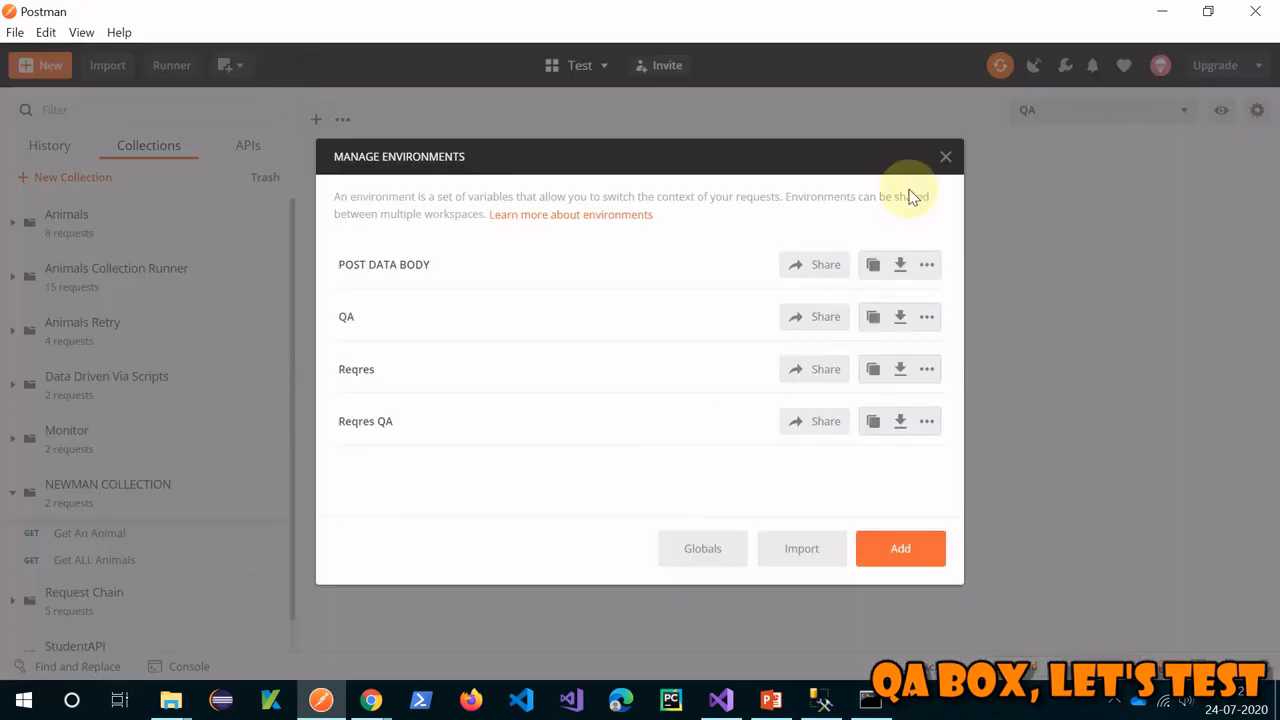
pyautogui.moveTo(873, 316)
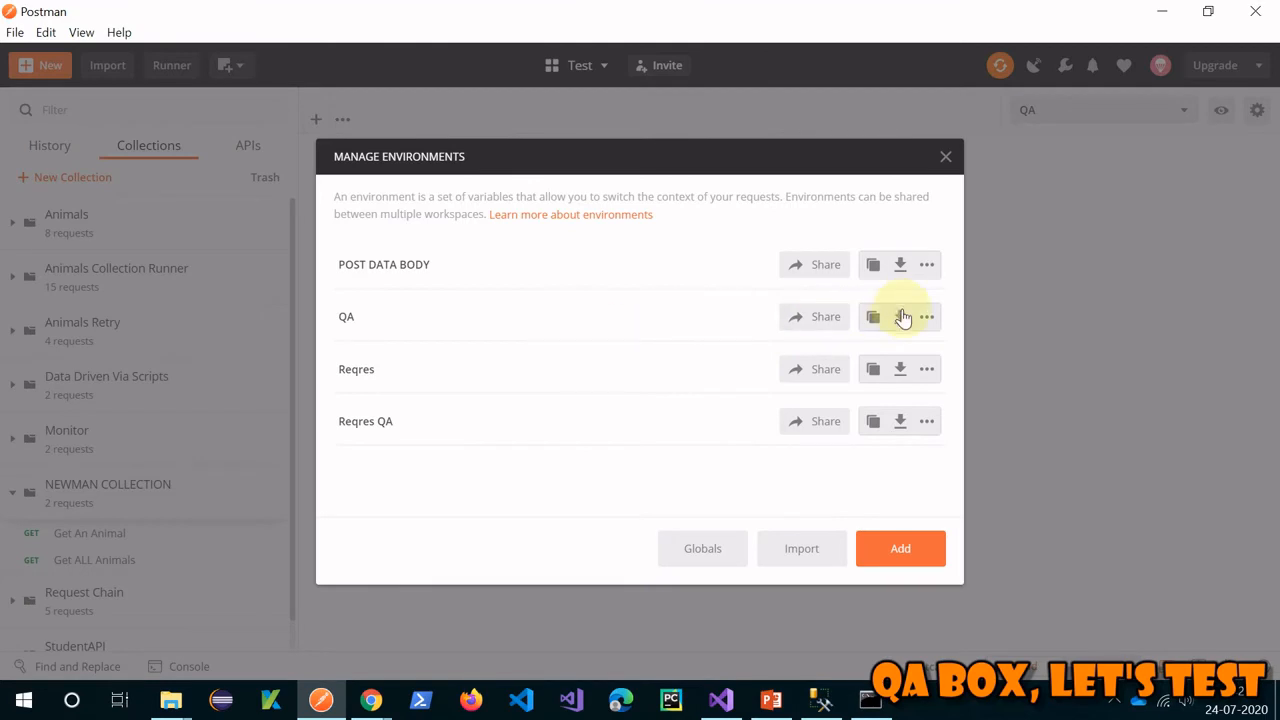
pyautogui.click(899, 316)
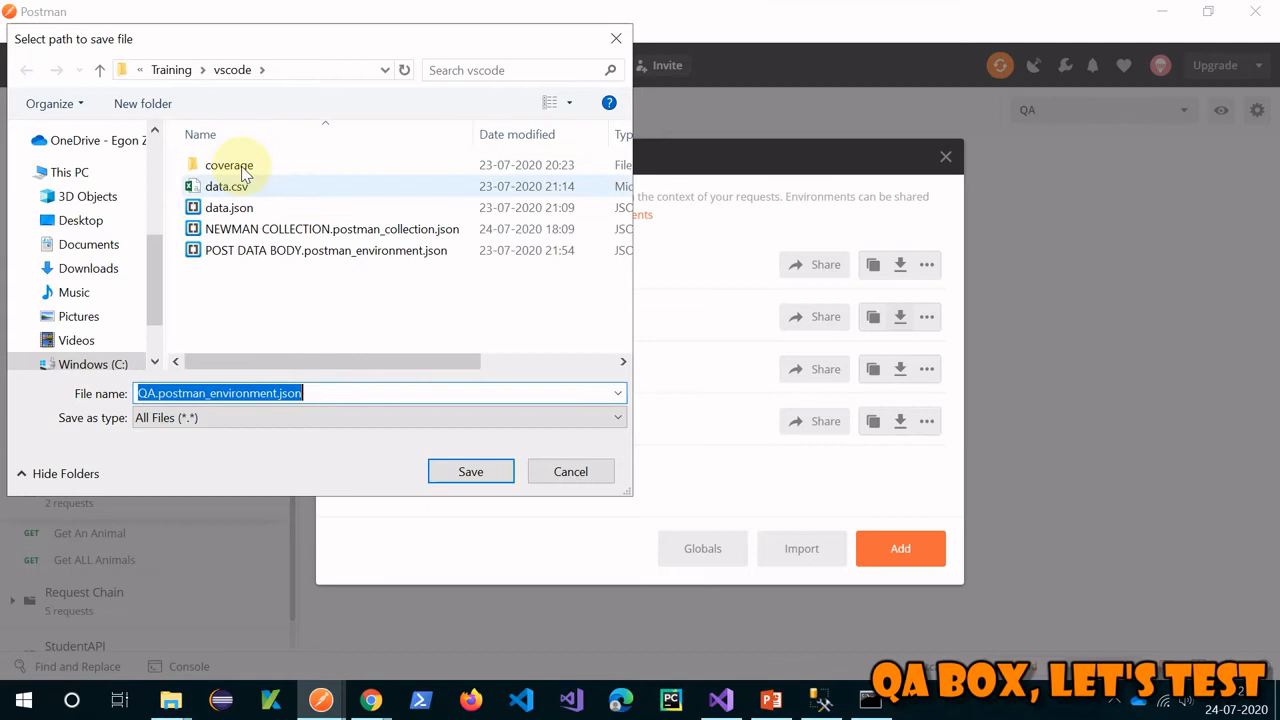
pyautogui.moveTo(250, 275)
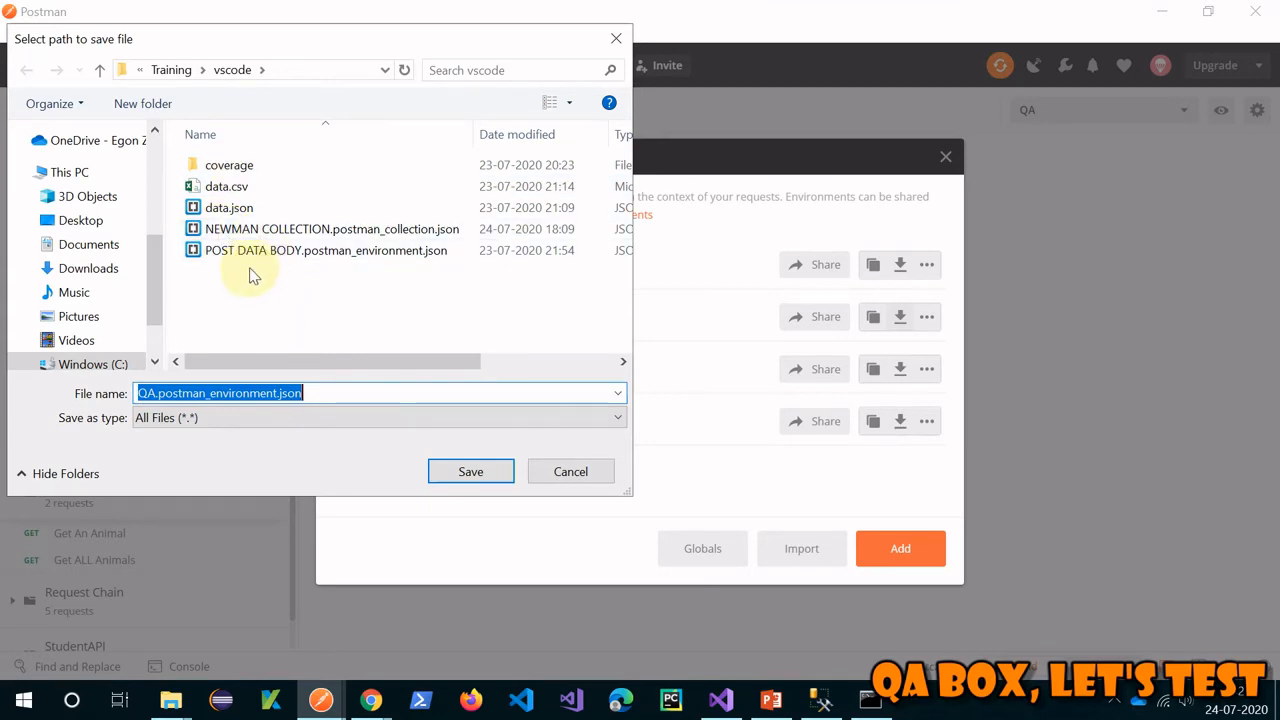
pyautogui.moveTo(360, 235)
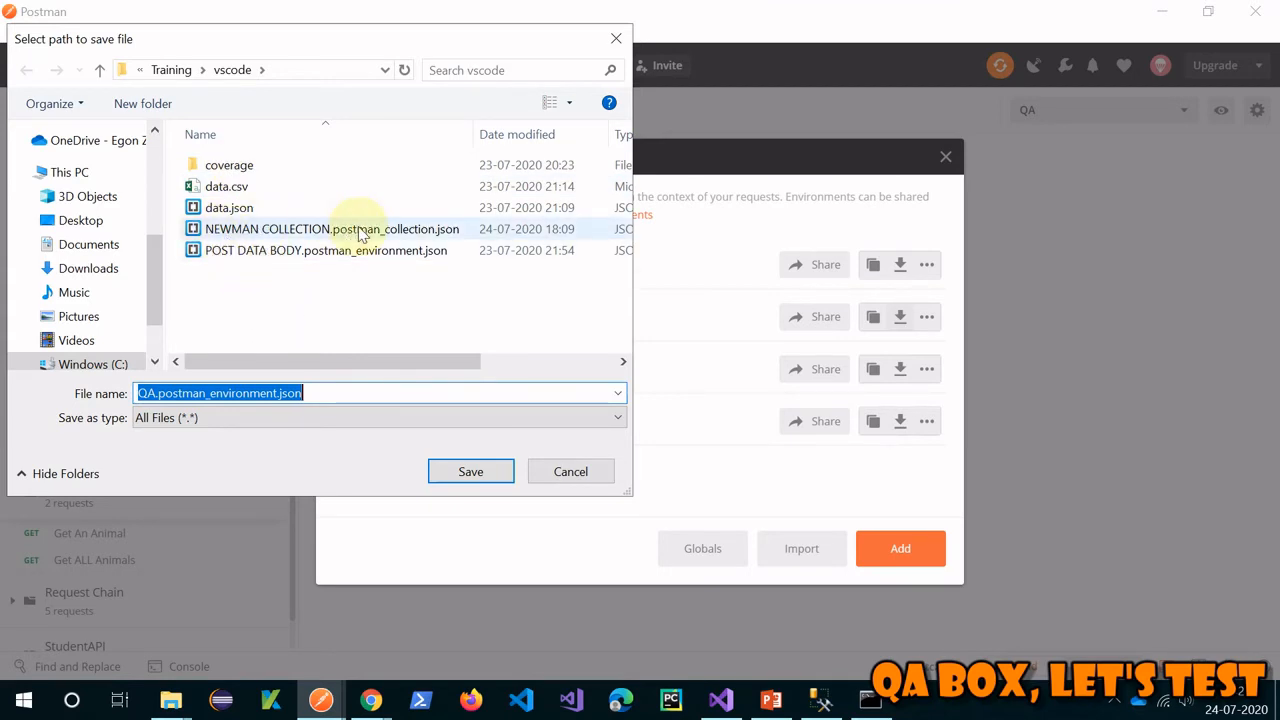
pyautogui.moveTo(470, 471)
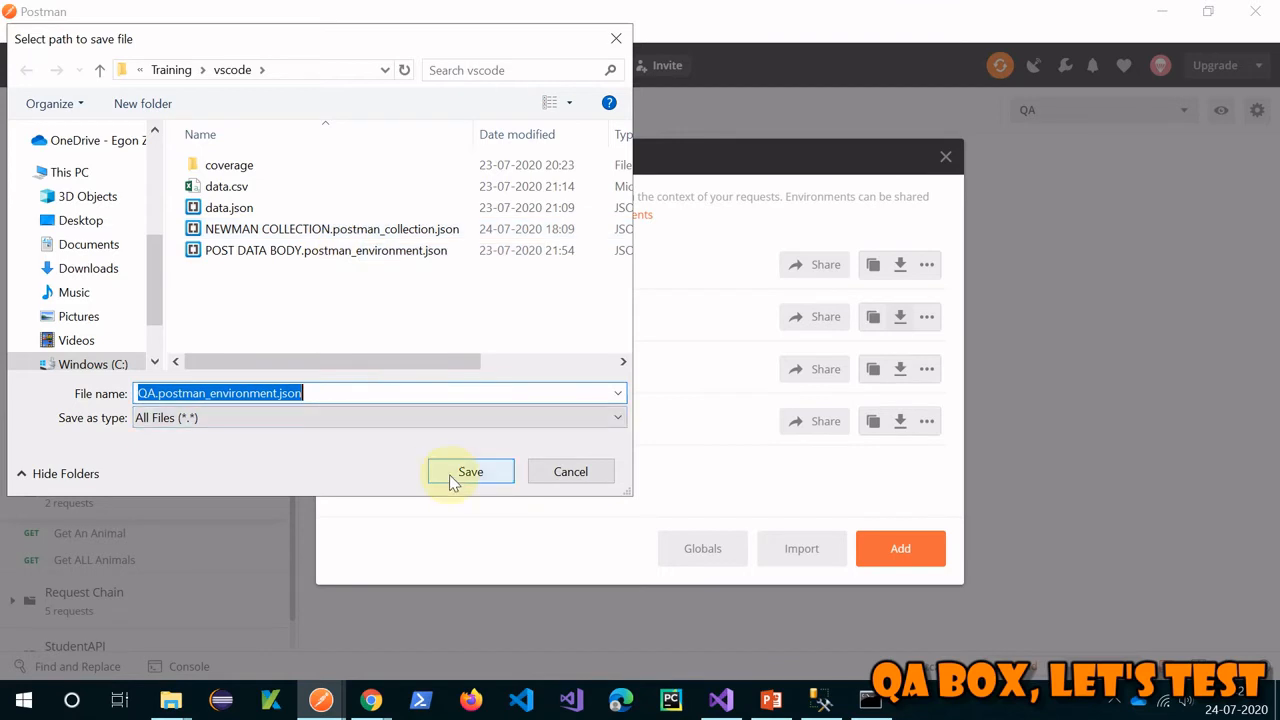
pyautogui.click(470, 471)
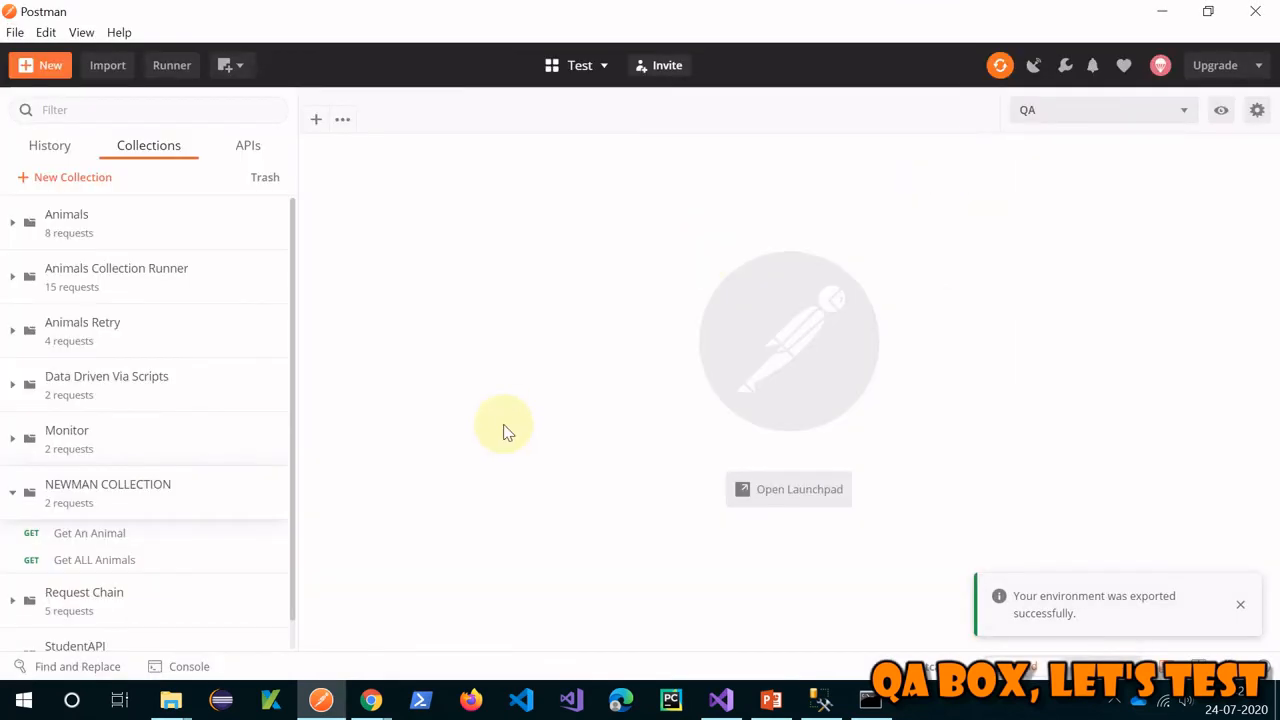
pyautogui.moveTo(170, 527)
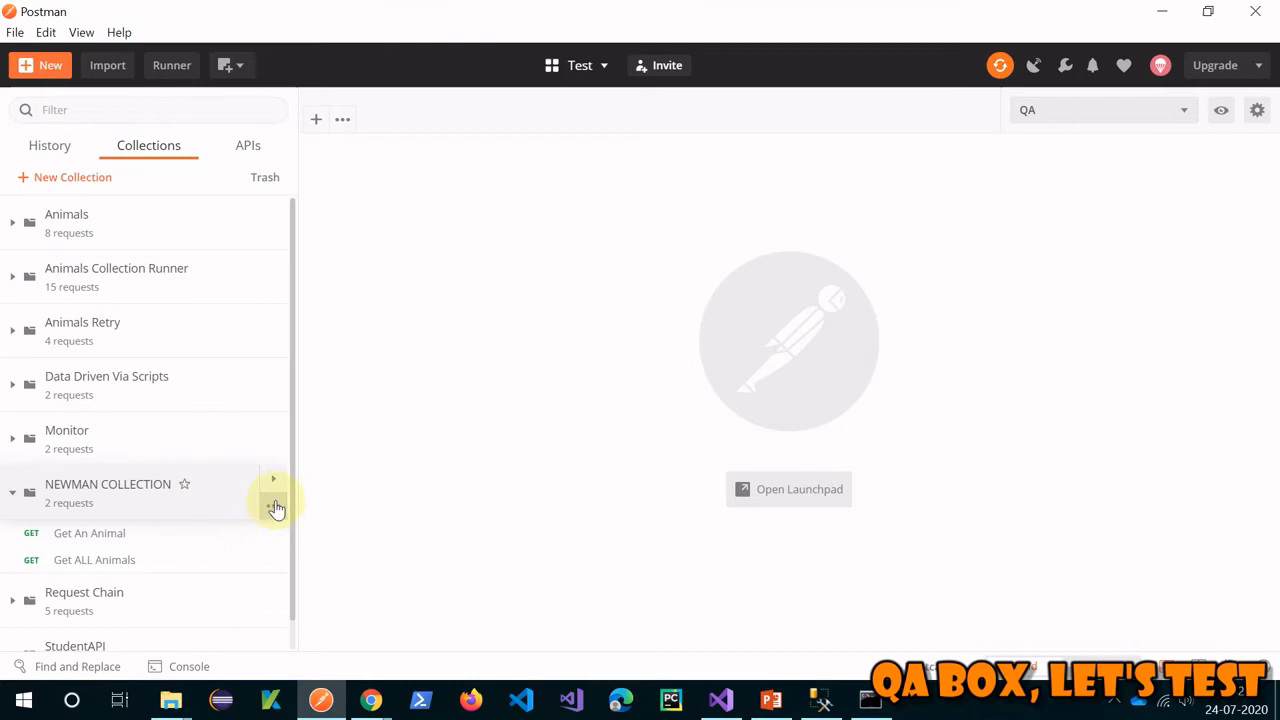
# Open the NEWMAN COLLECTION overview from the sidebar and choose Share
pyautogui.click(273, 475)
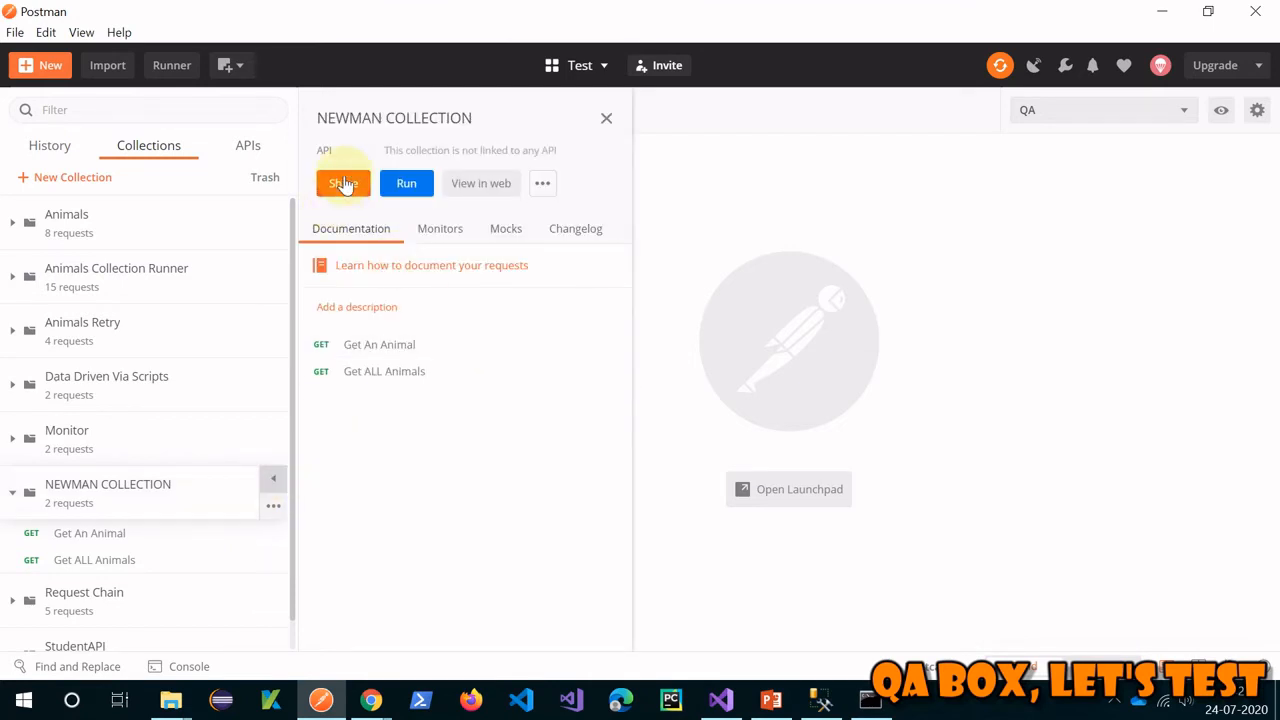
pyautogui.click(343, 183)
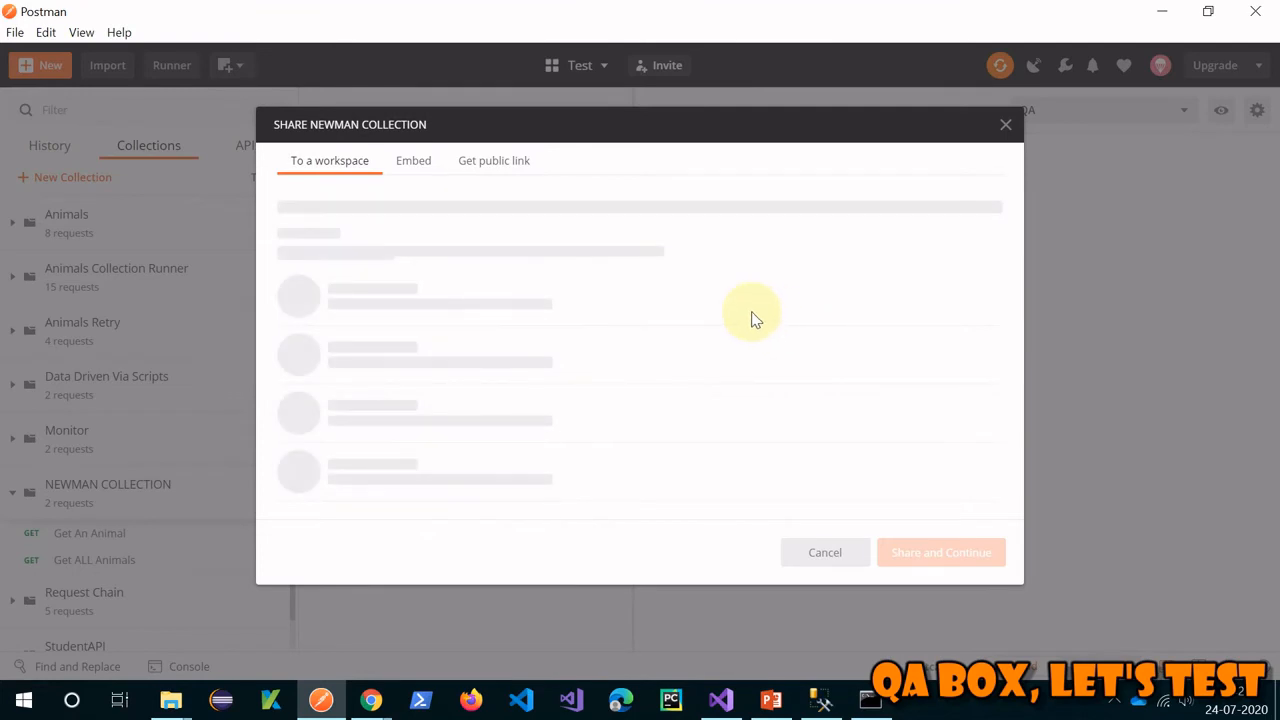
# Switch the Share dialog to the public link for NEWMAN COLLECTION
pyautogui.click(493, 160)
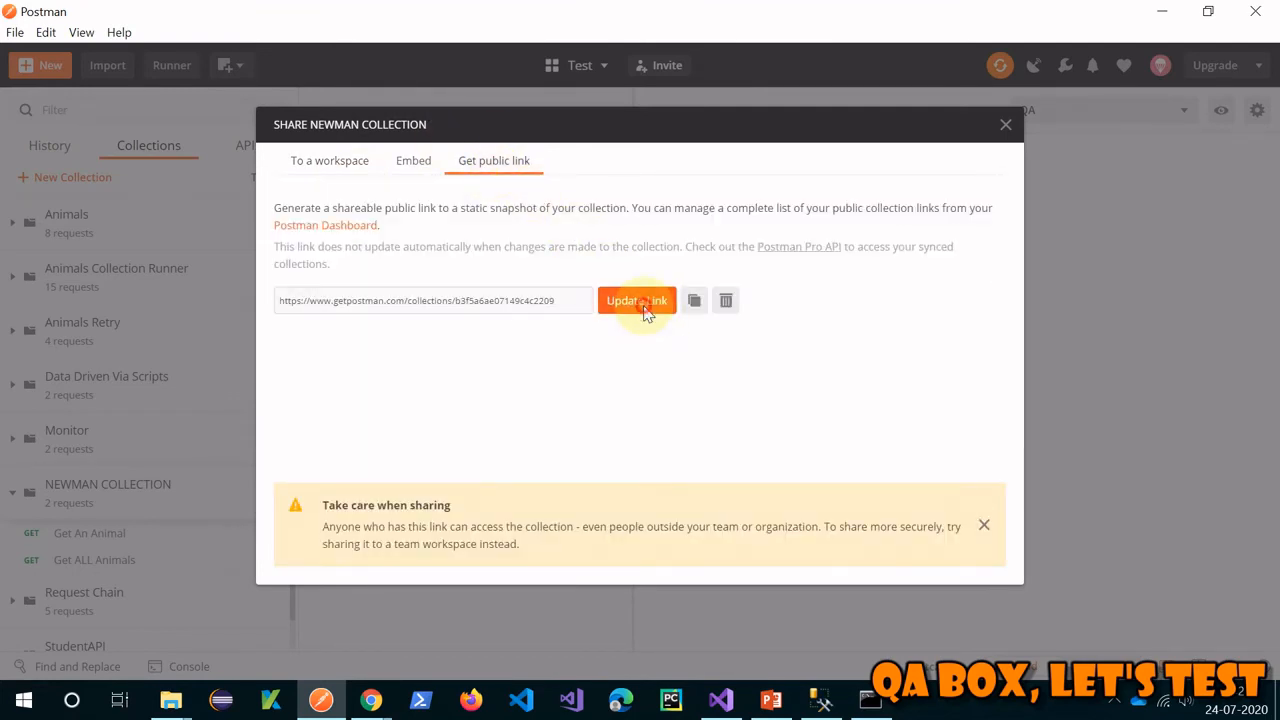
pyautogui.moveTo(495, 340)
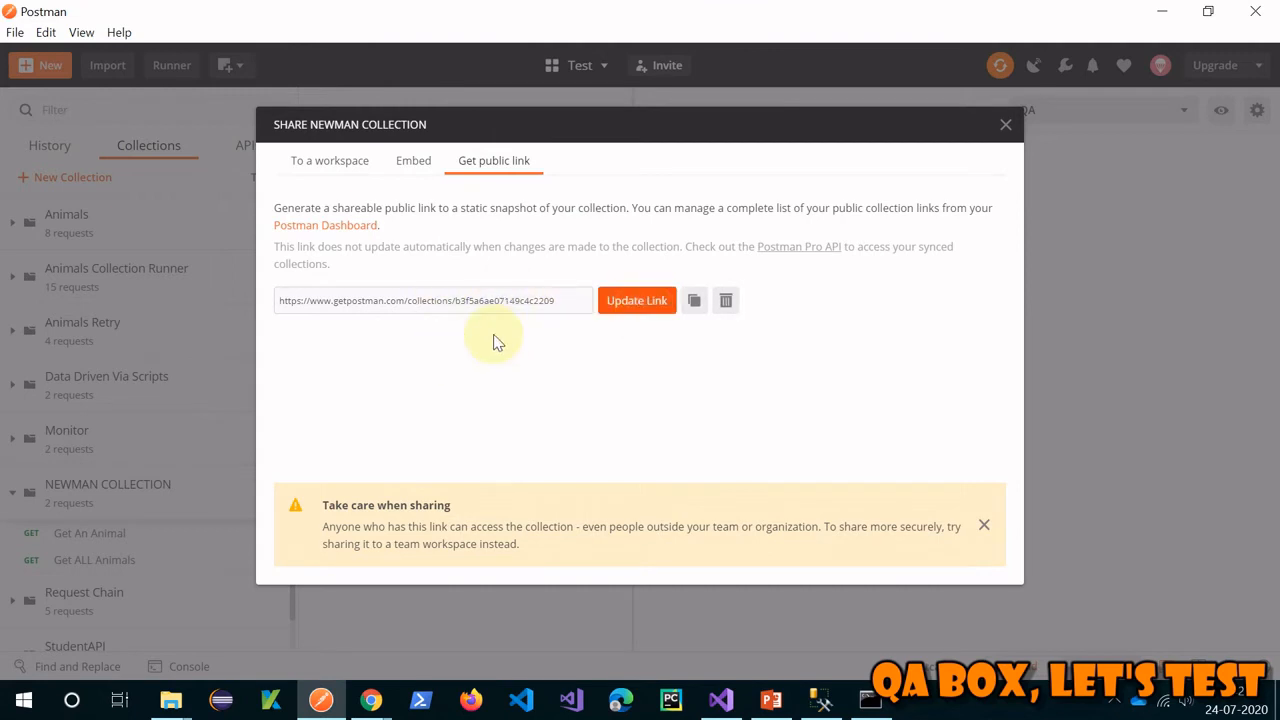
pyautogui.moveTo(475, 370)
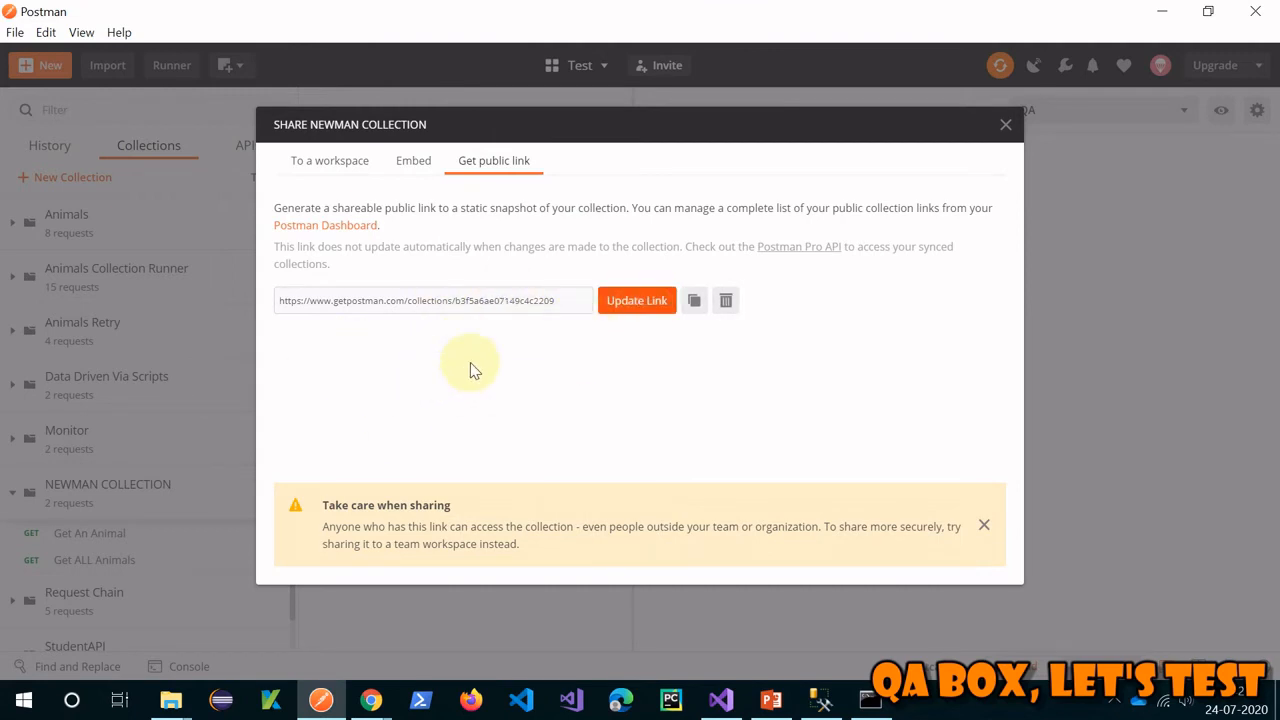
pyautogui.moveTo(673, 354)
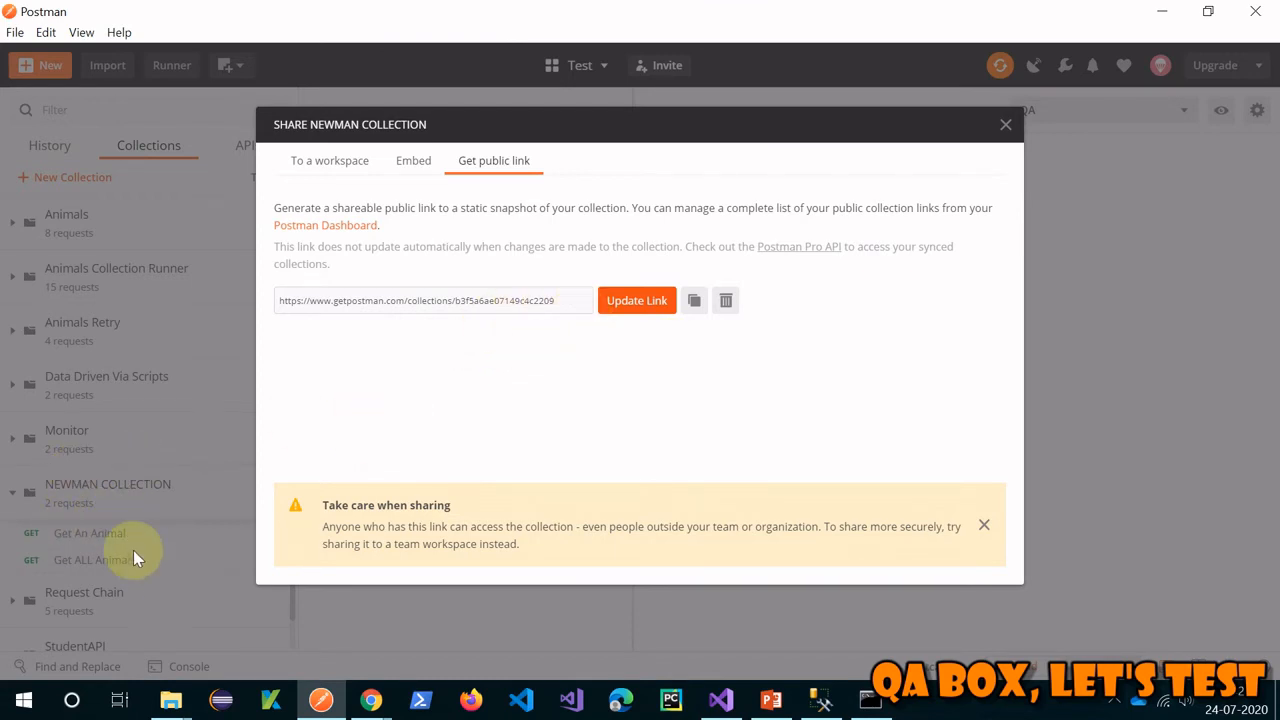
pyautogui.moveTo(636, 300)
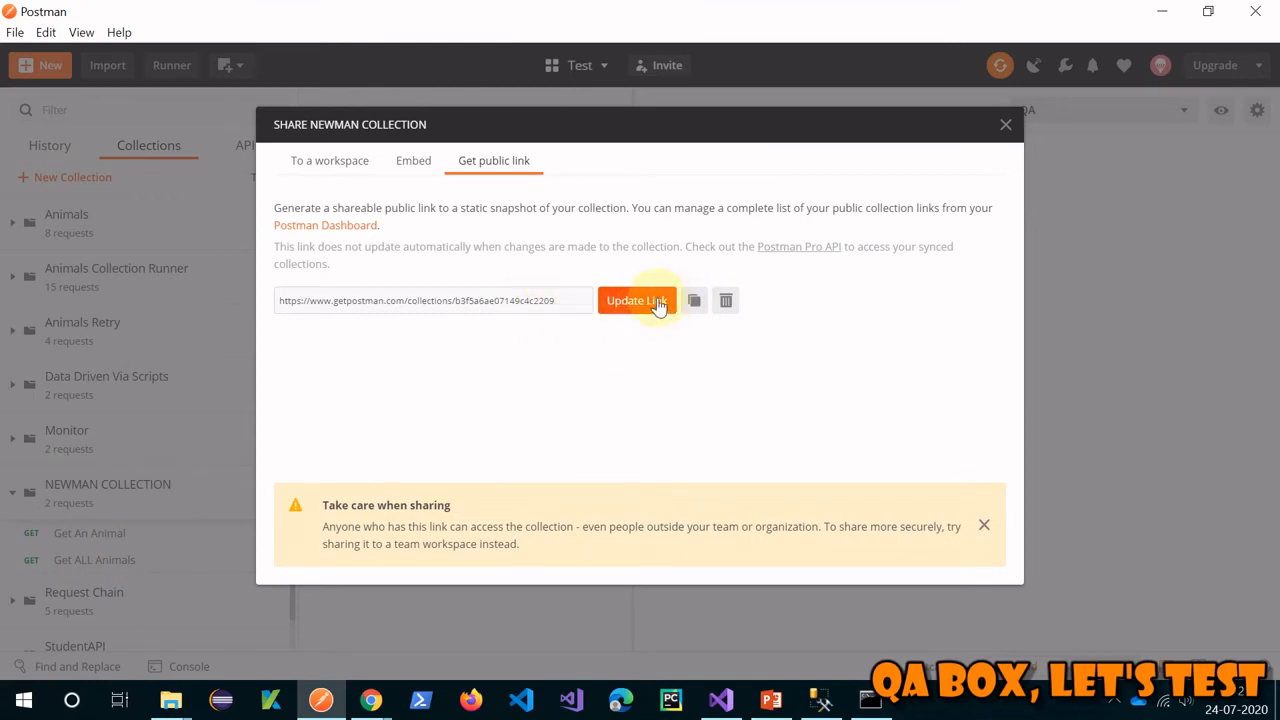
pyautogui.moveTo(870, 700)
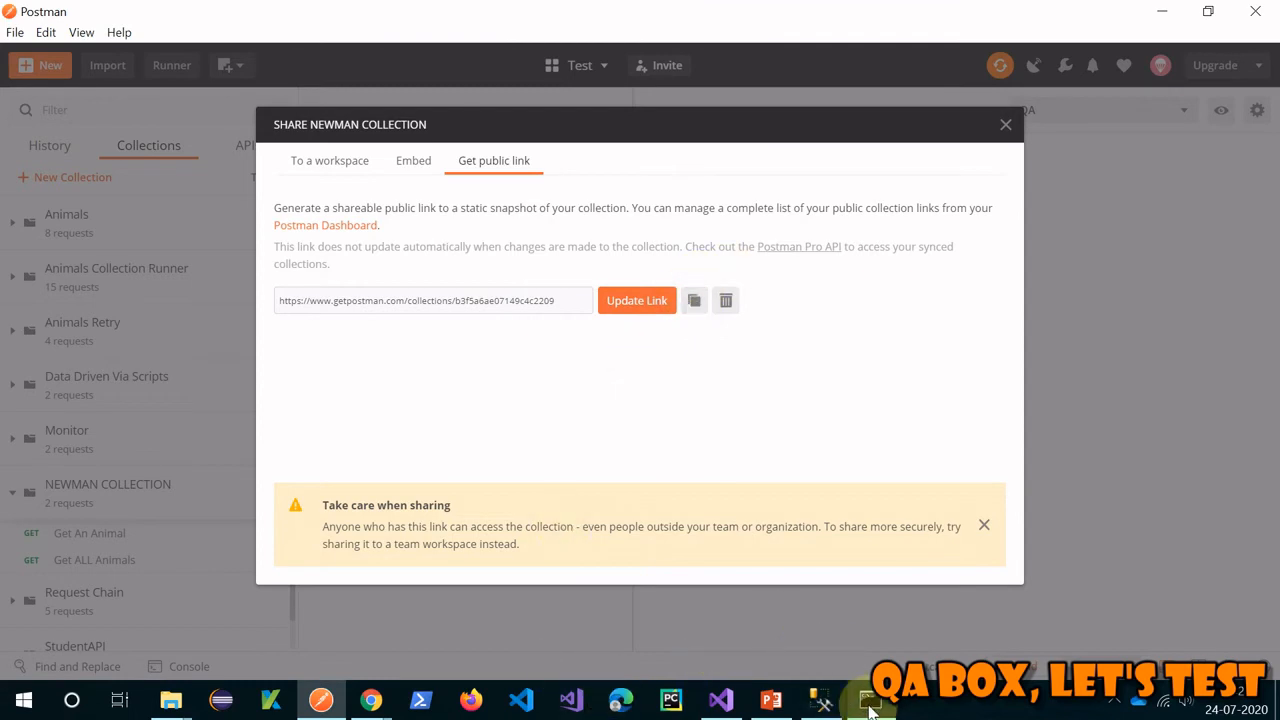
# Run newman on the getpostman.com collection link with -e QA.postman_environment.json and -k
pyautogui.click(868, 699)
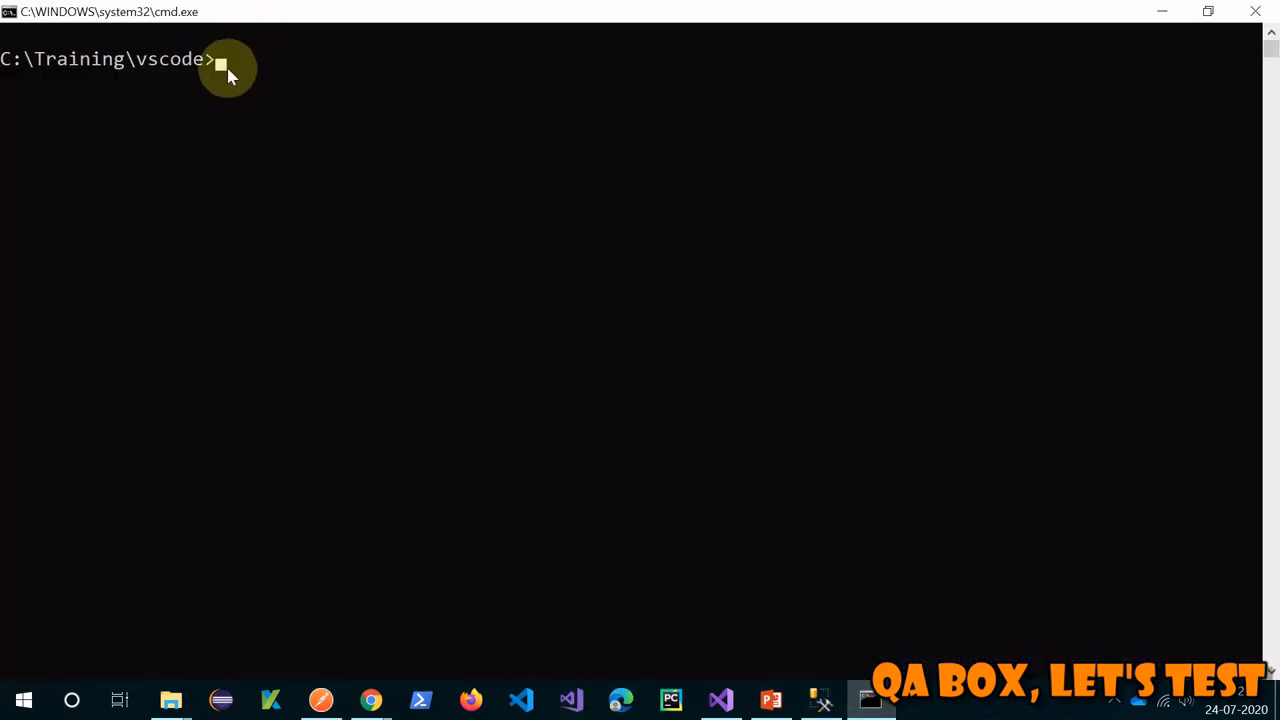
pyautogui.write('n')
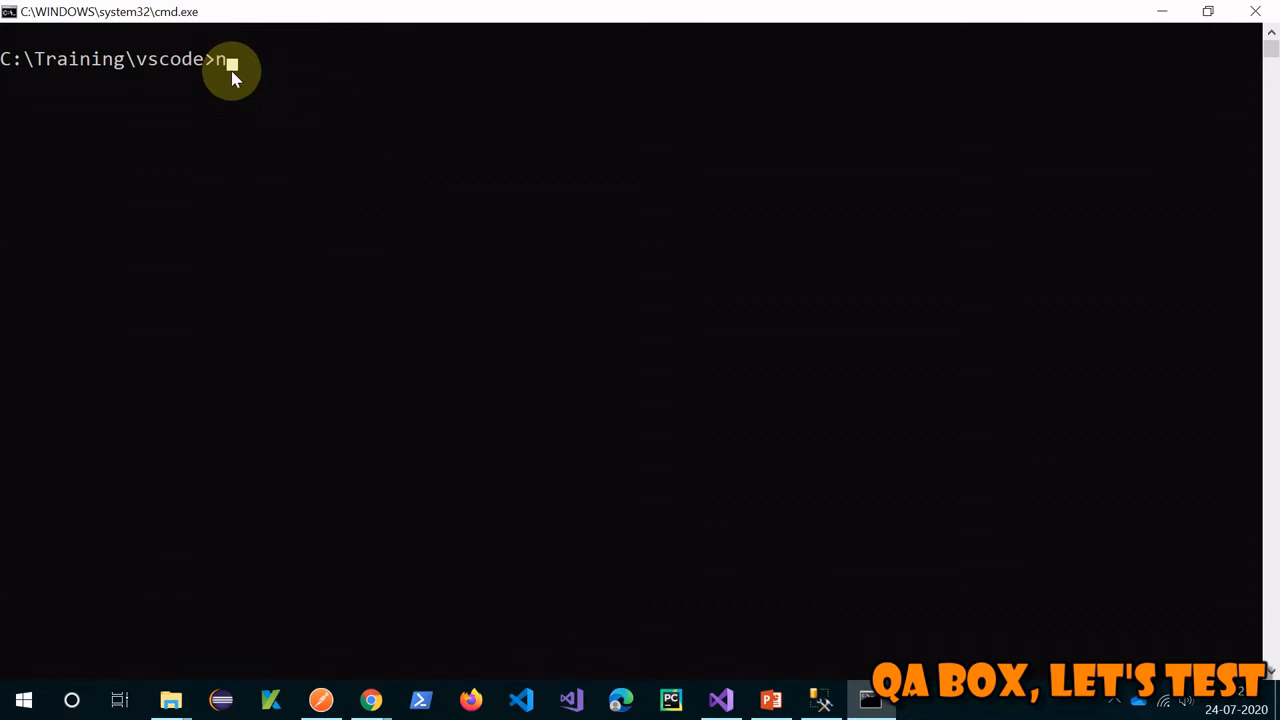
pyautogui.write('ewman')
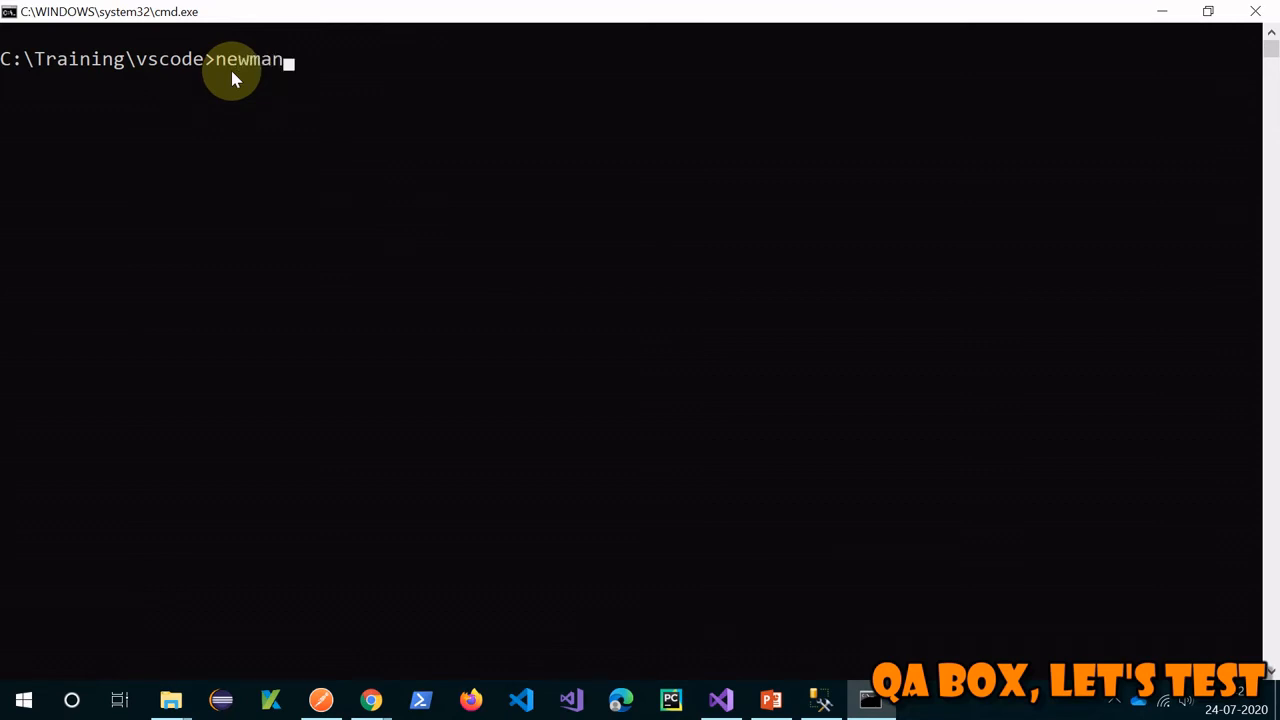
pyautogui.write('run')
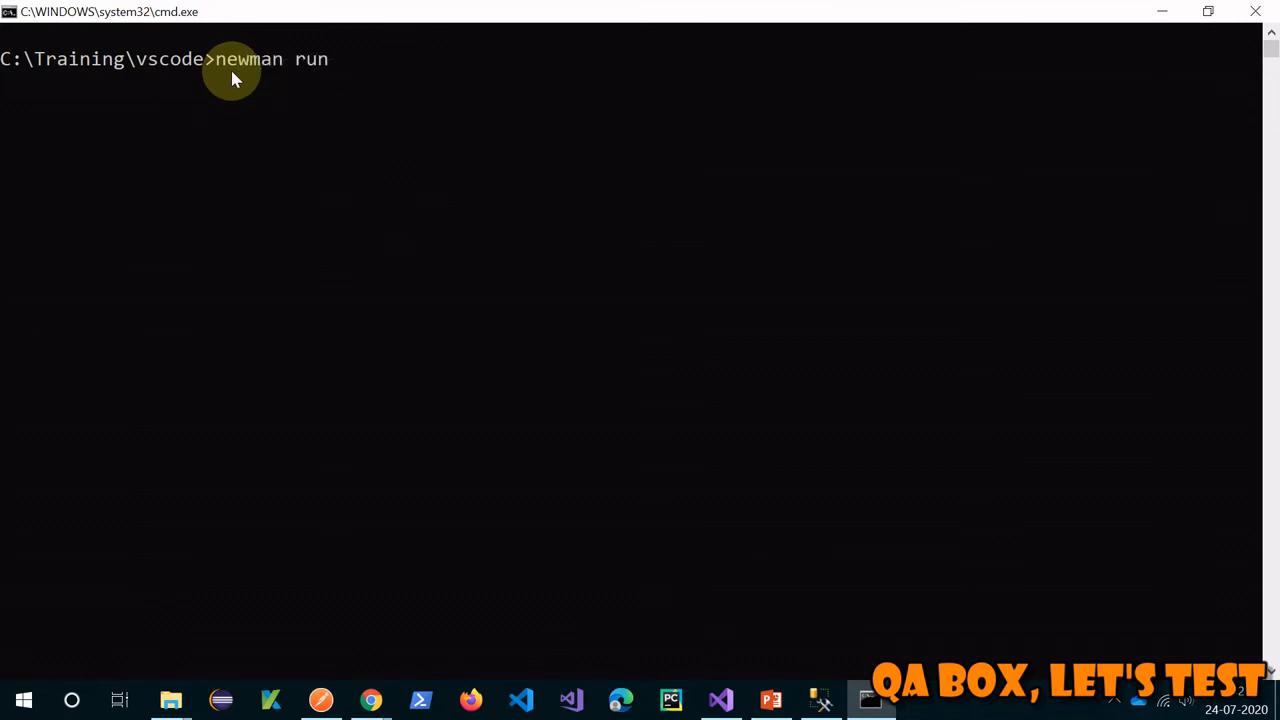
pyautogui.write('""')
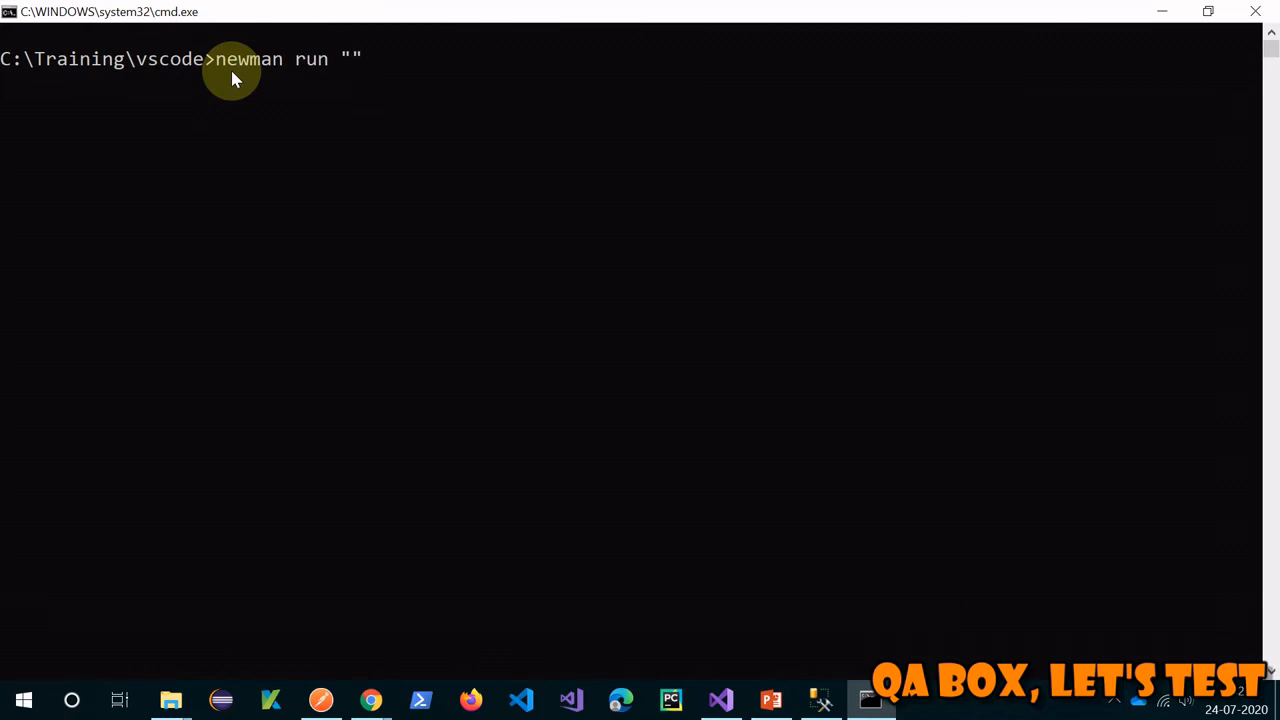
pyautogui.write('https://www.getpostman.com/collections/b3f5a6ae07149c4c2209')
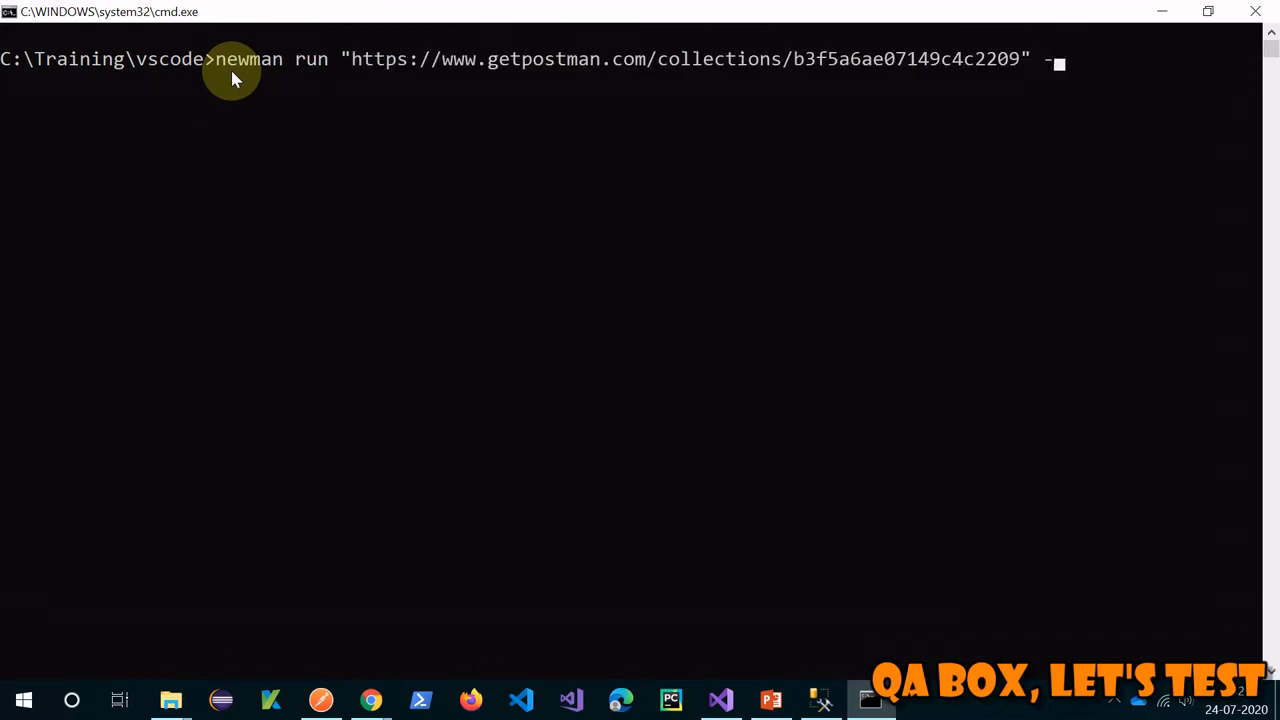
pyautogui.write('e')
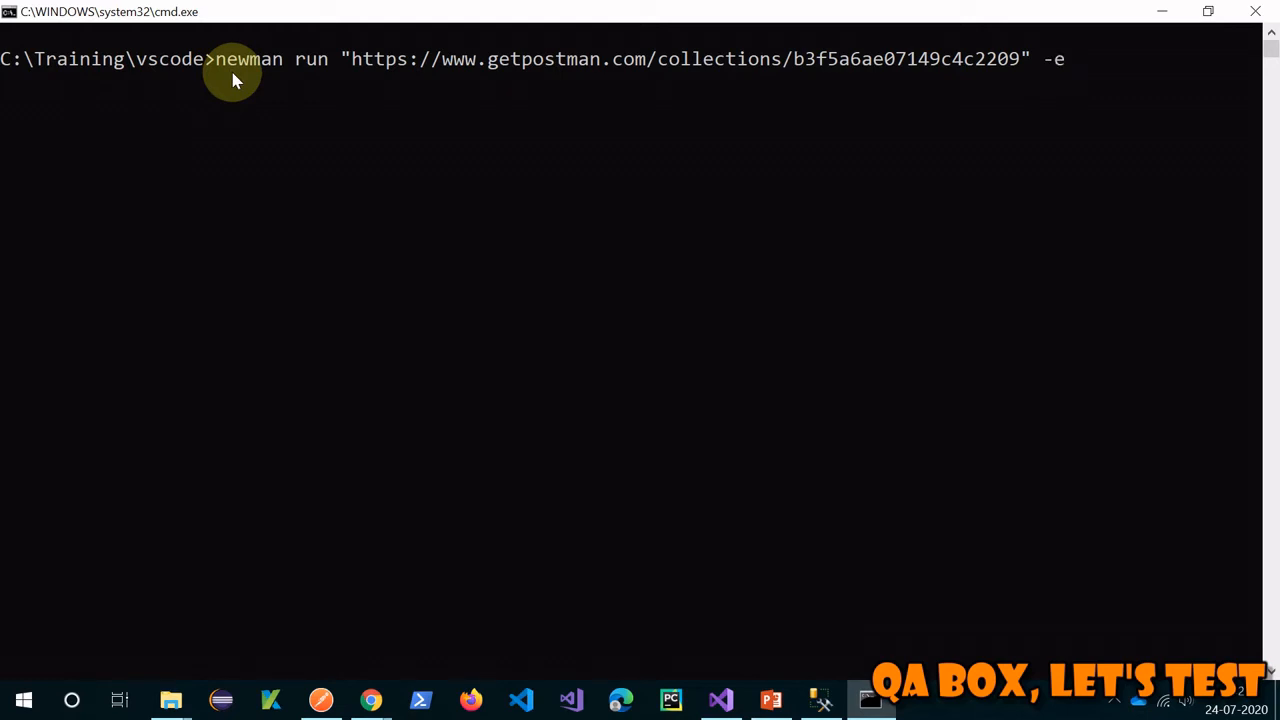
pyautogui.write('"')
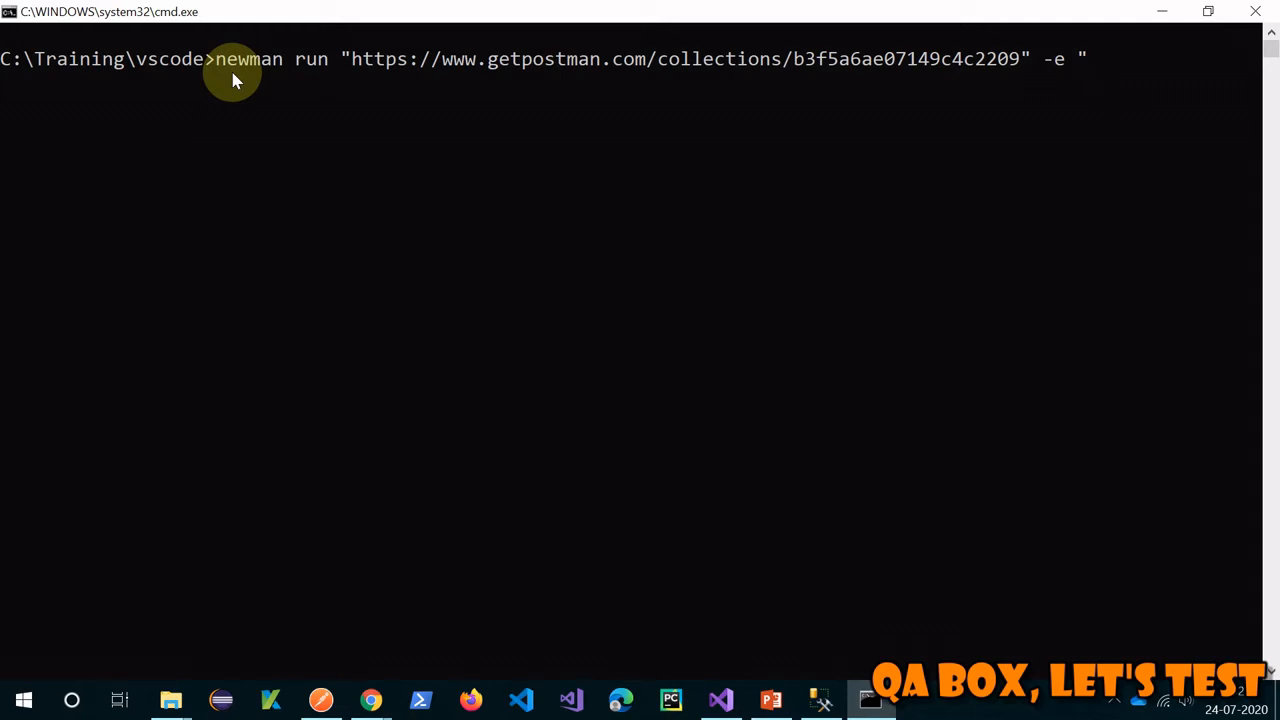
pyautogui.write('QA')
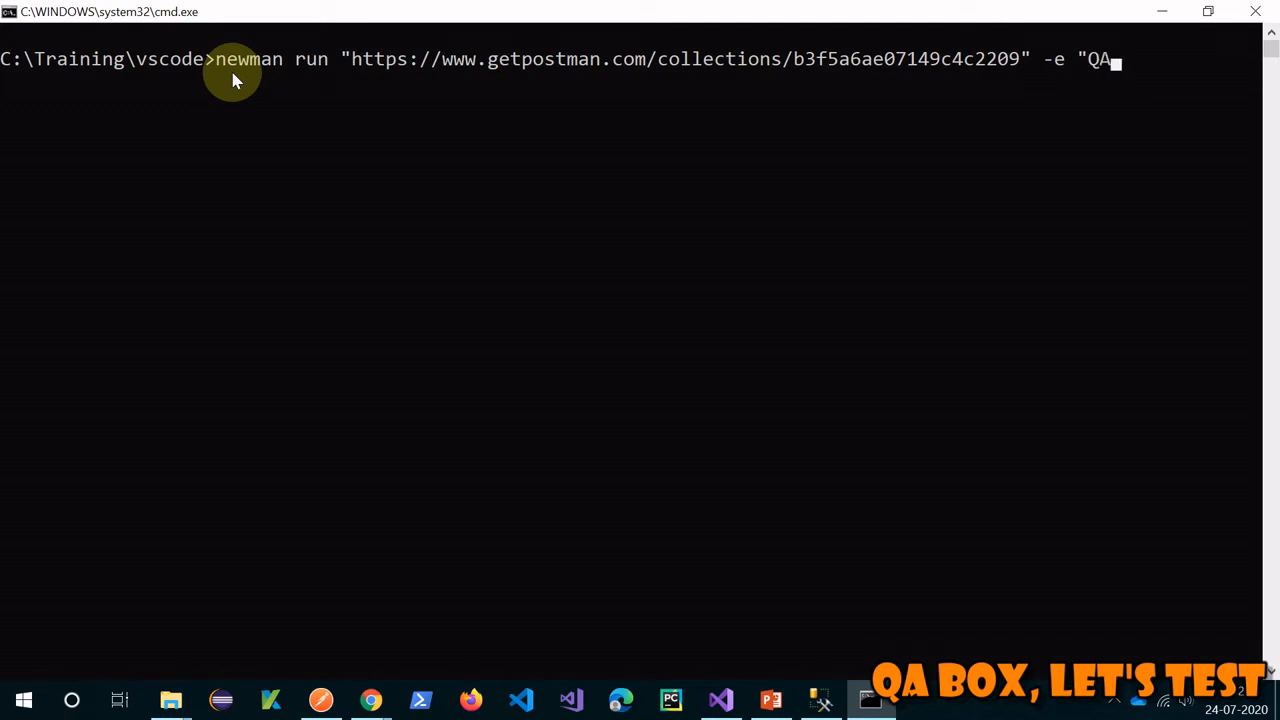
pyautogui.write('.postman_environment.json"')
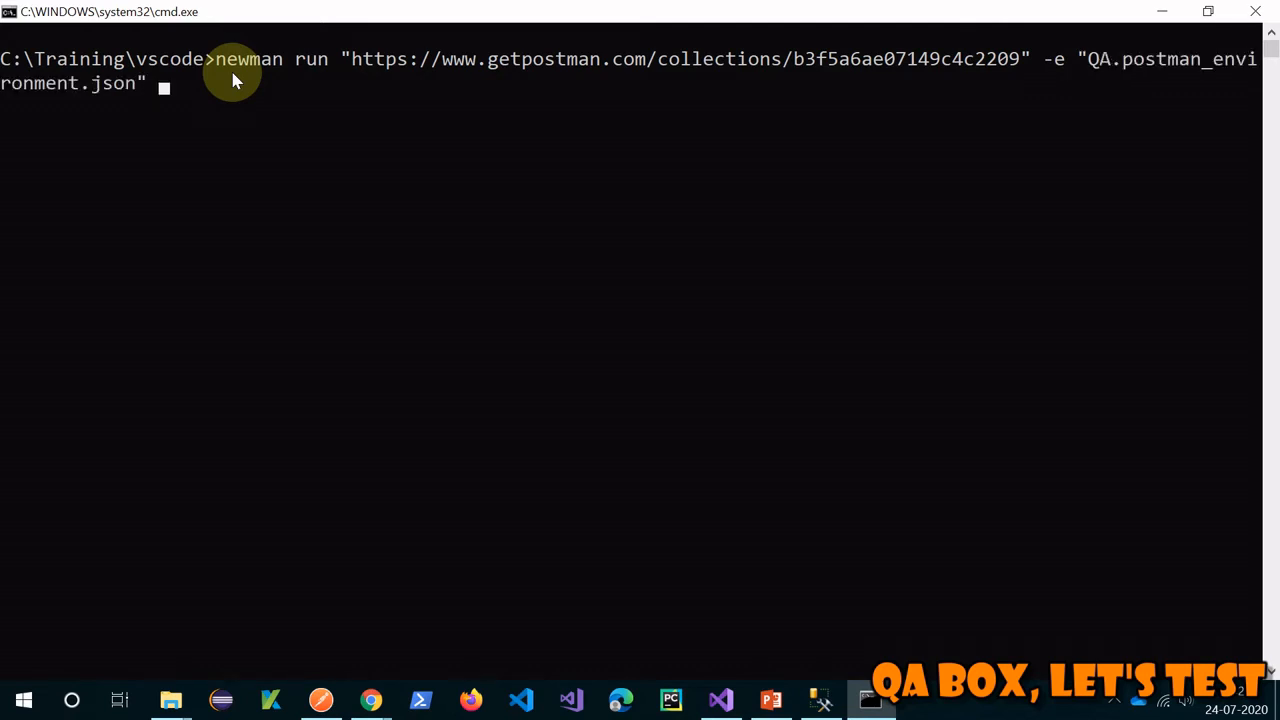
pyautogui.write('-')
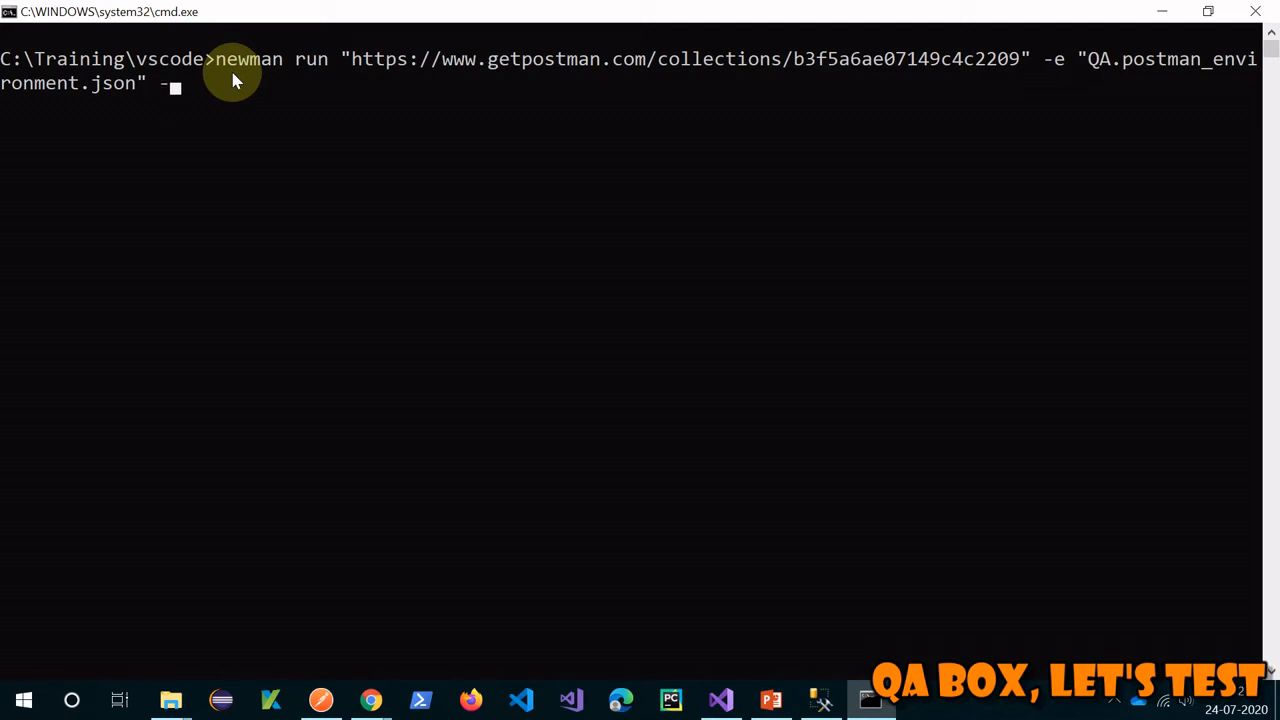
pyautogui.write('k')
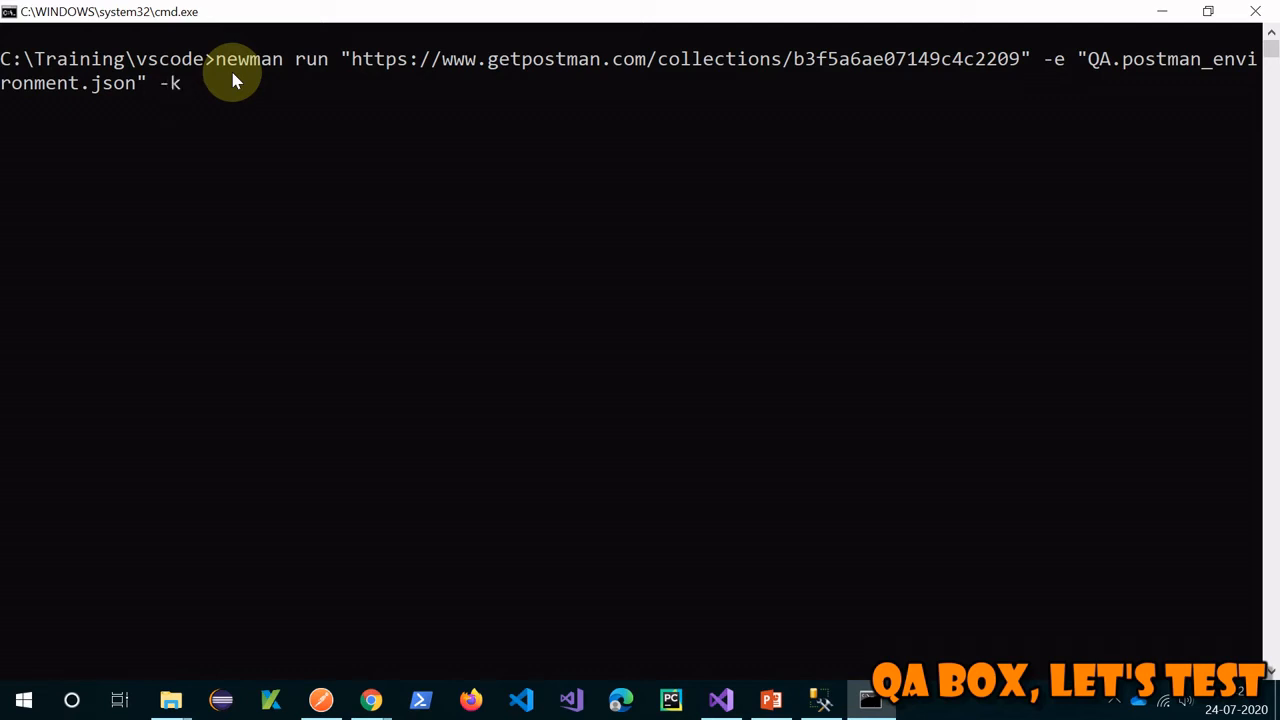
pyautogui.press('Return')
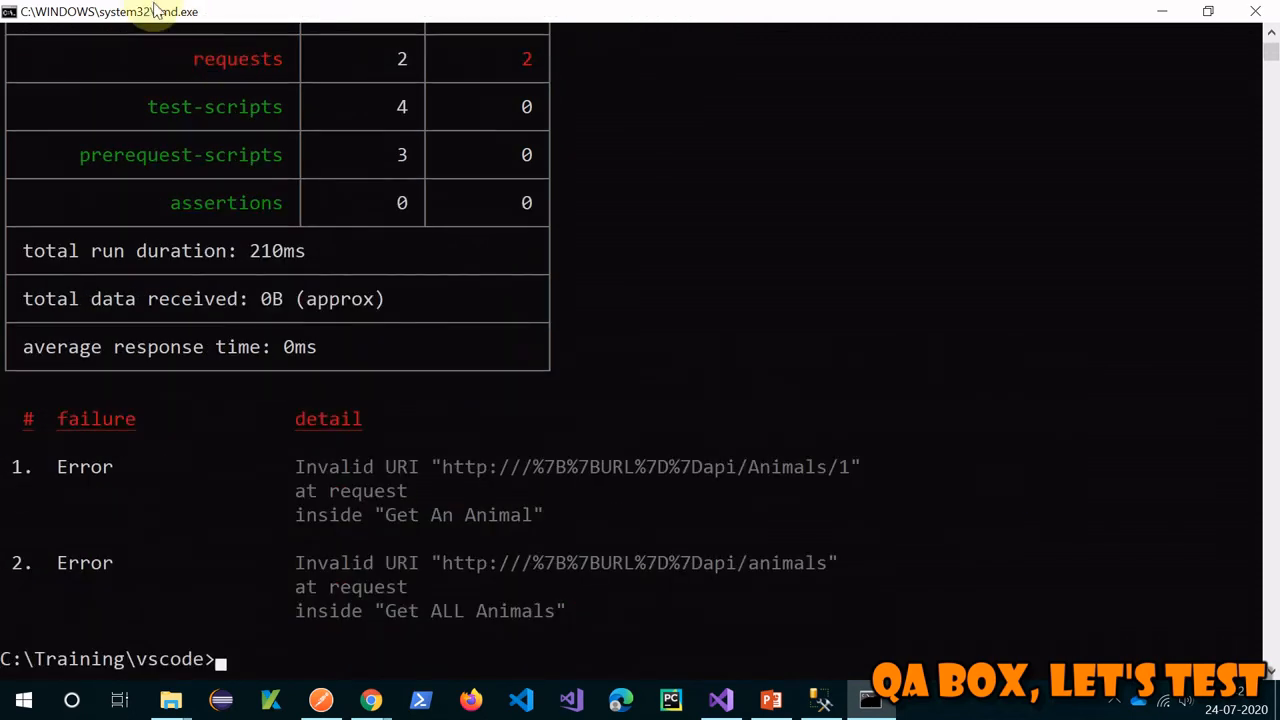
pyautogui.moveTo(512, 490)
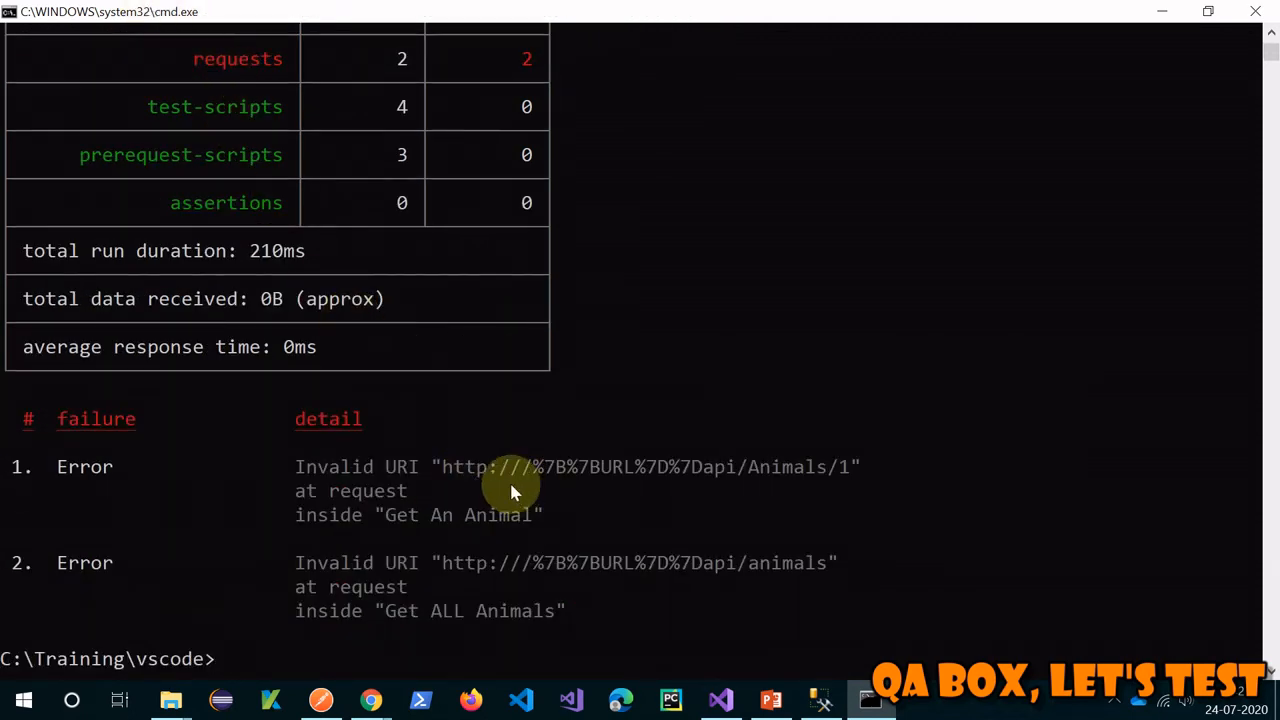
pyautogui.scroll(3)
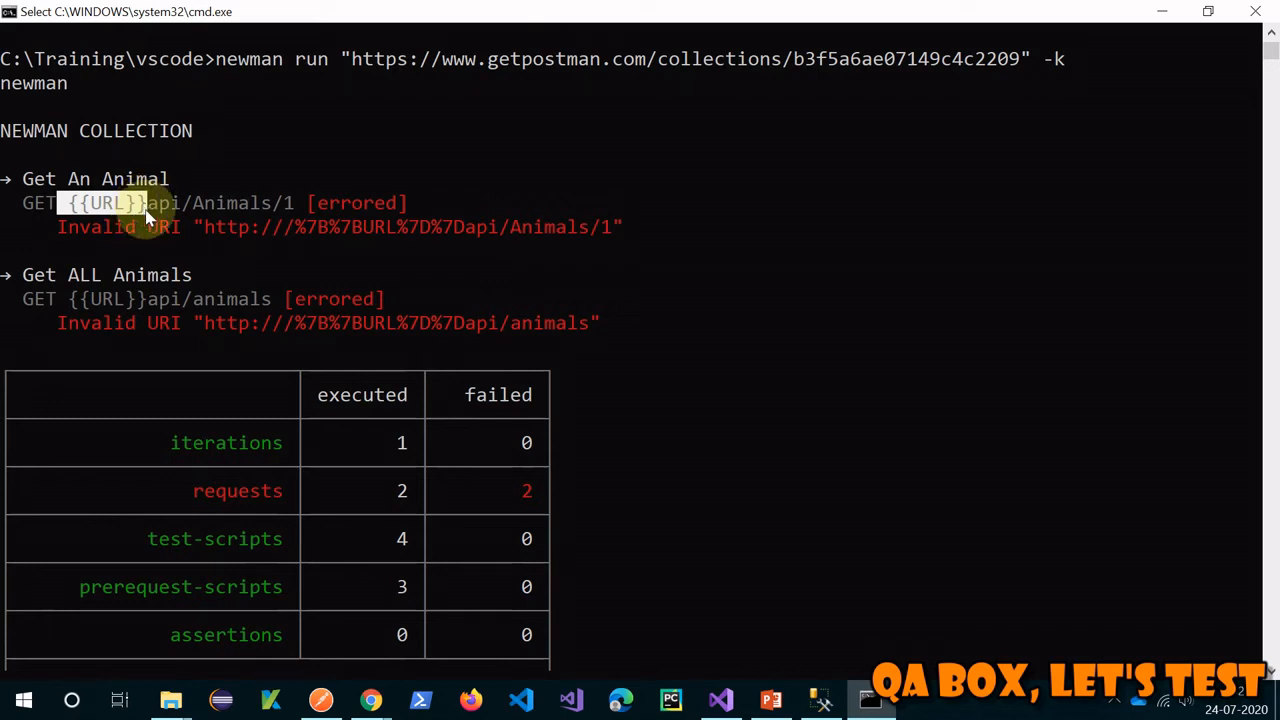
pyautogui.moveTo(218, 240)
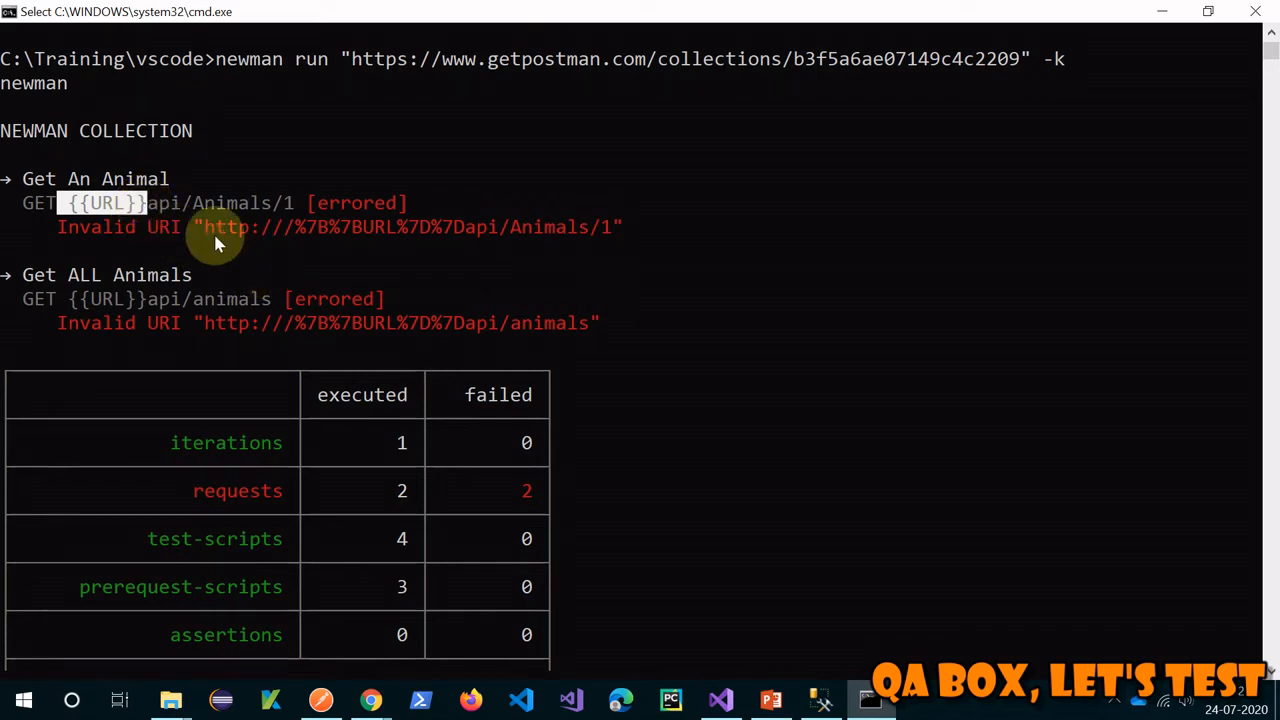
pyautogui.moveTo(517, 240)
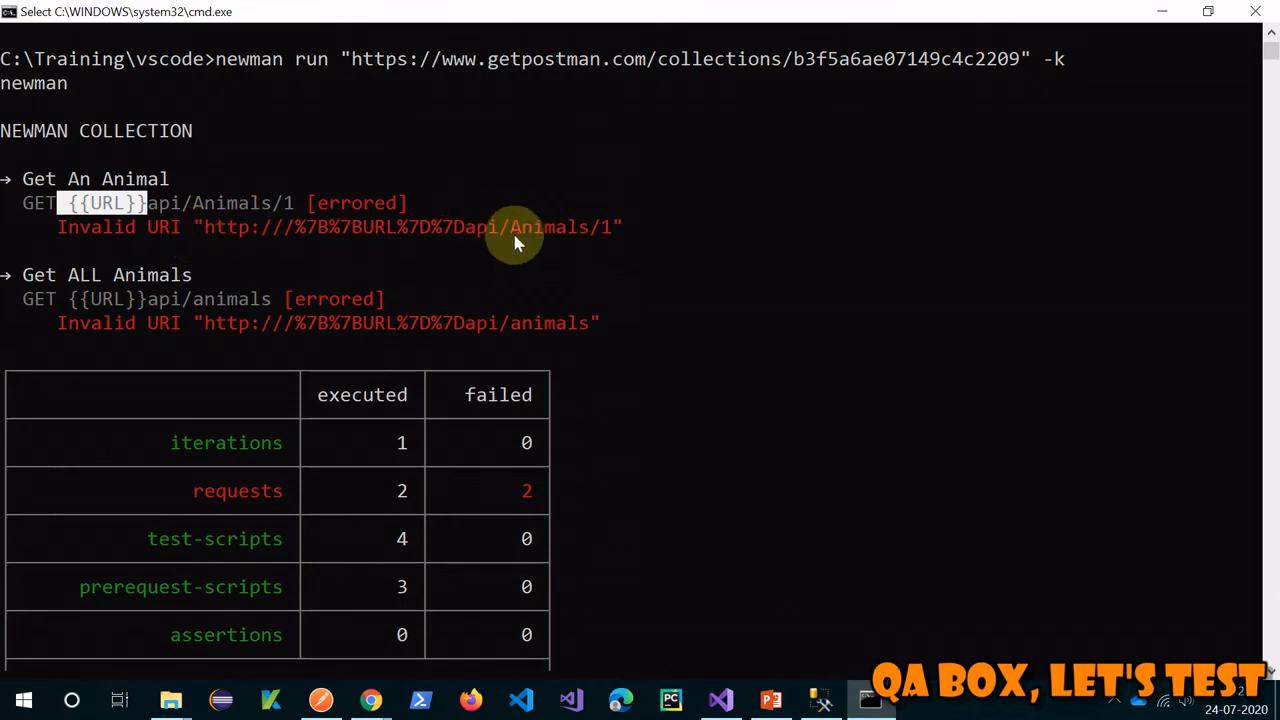
pyautogui.scroll(3)
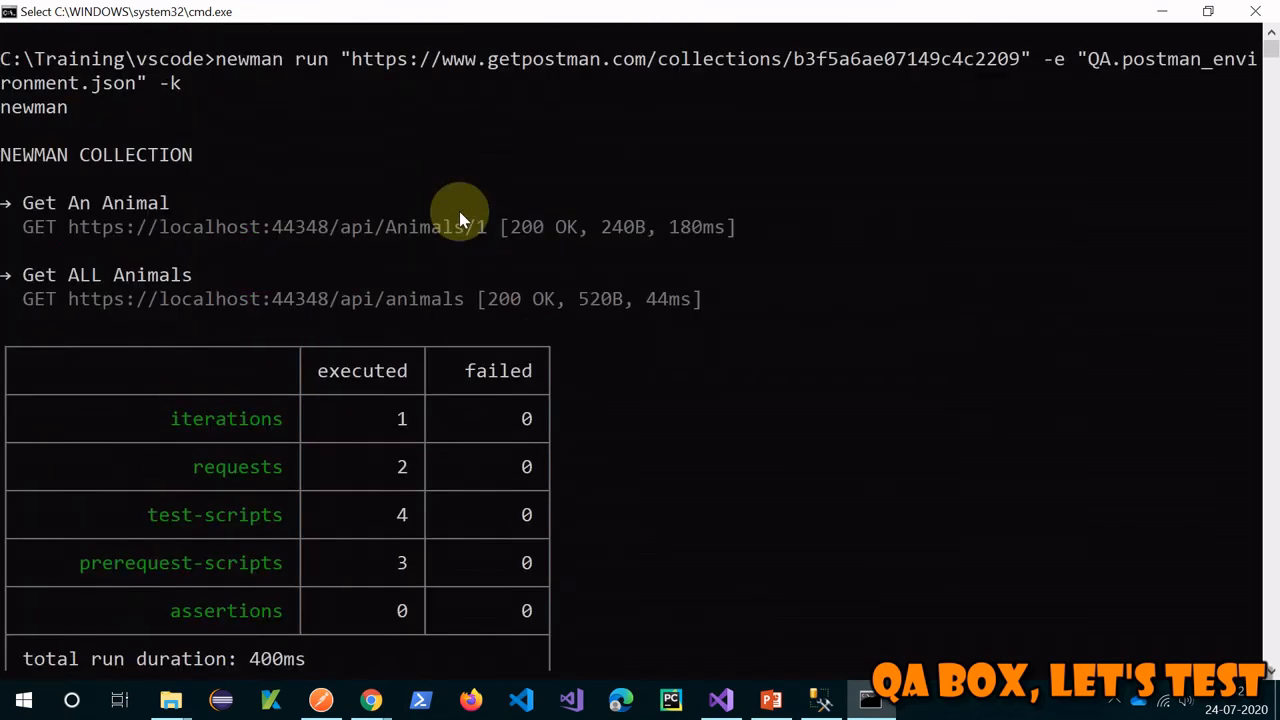
pyautogui.moveTo(1045, 70)
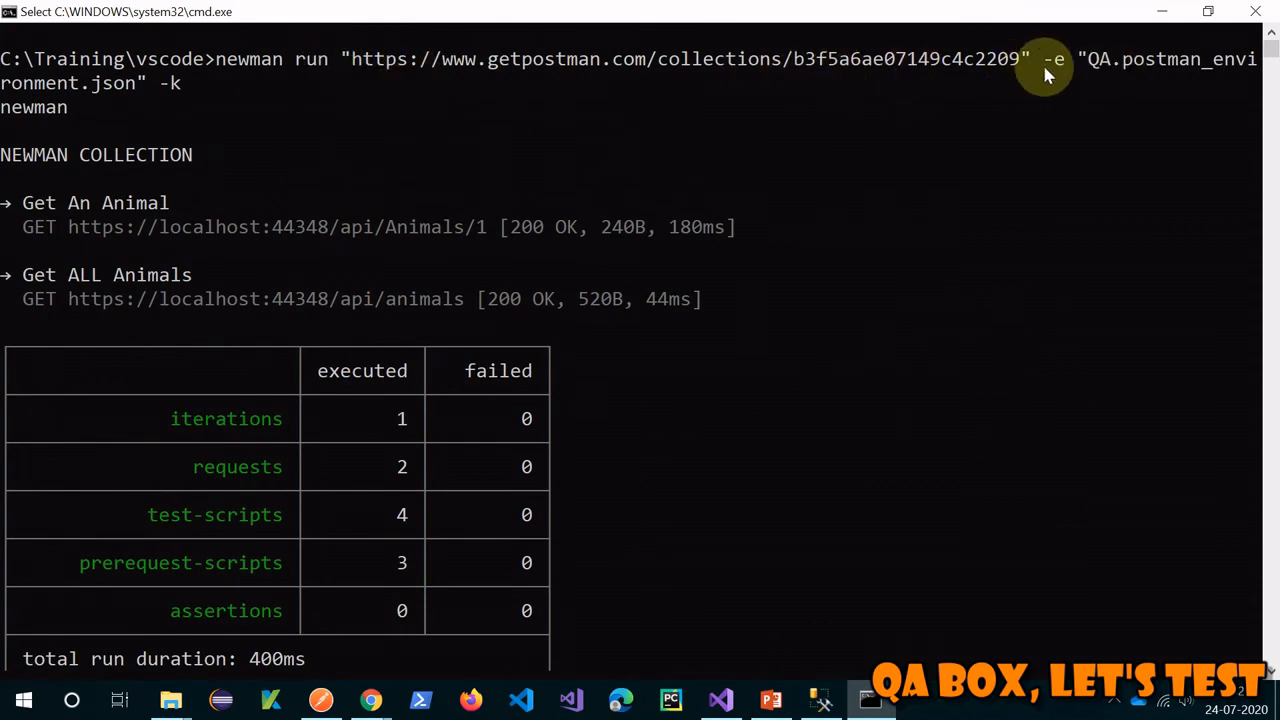
pyautogui.moveTo(80, 95)
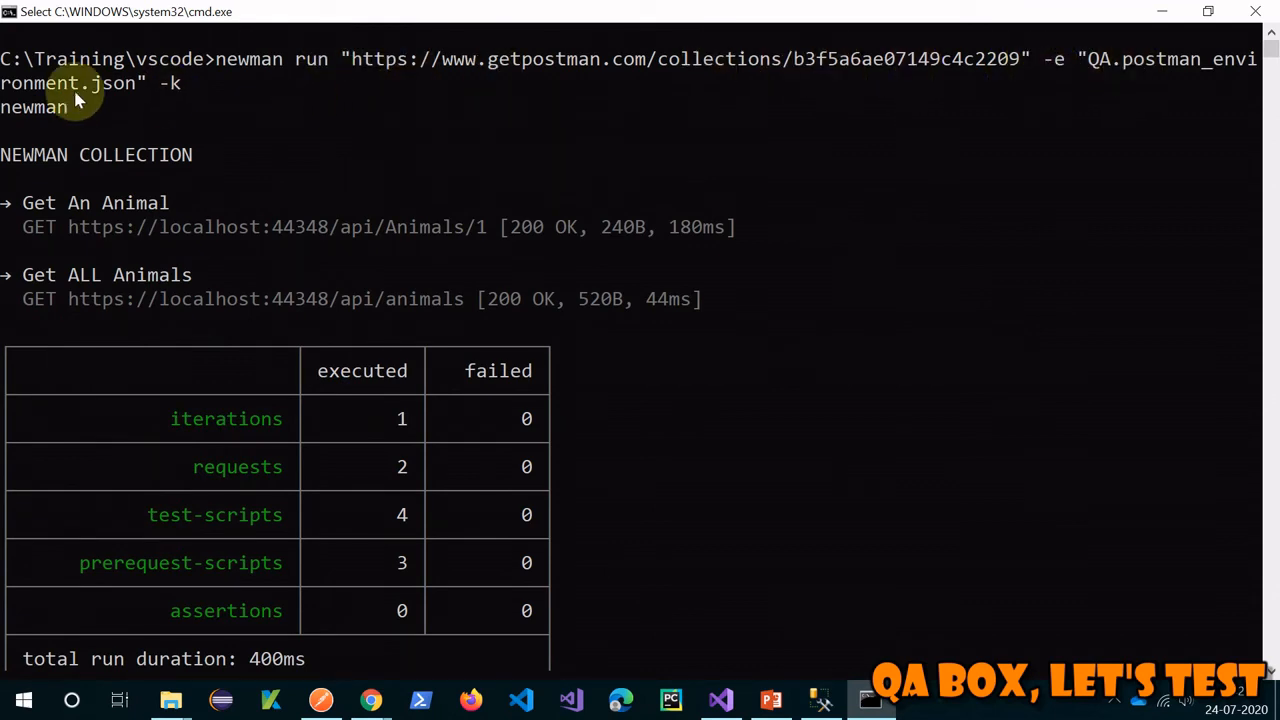
pyautogui.moveTo(130, 95)
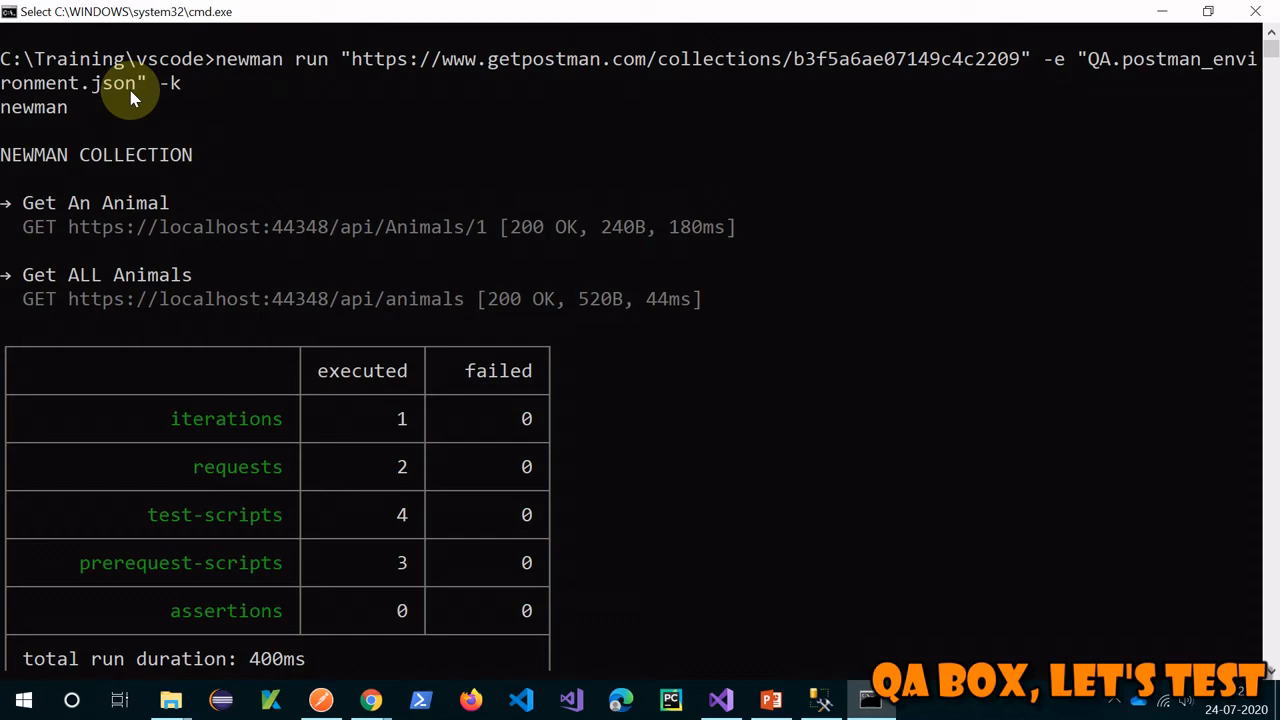
pyautogui.moveTo(478, 275)
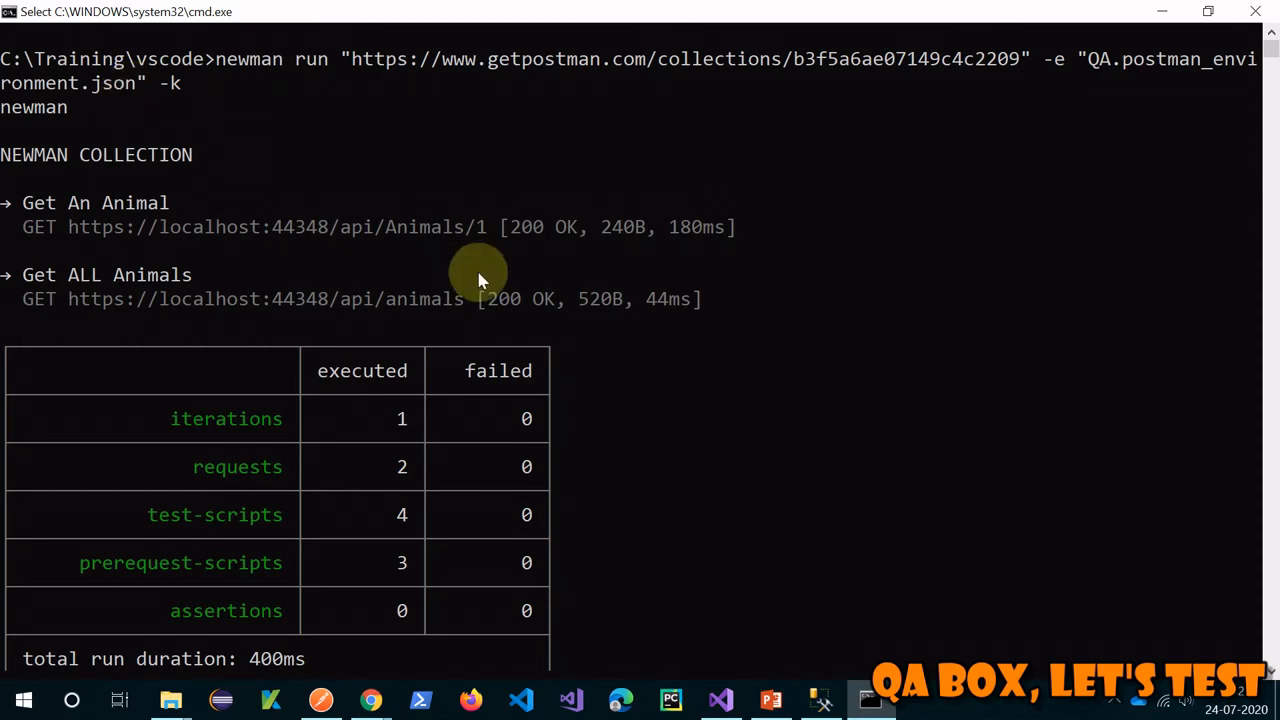
pyautogui.scroll(-3)
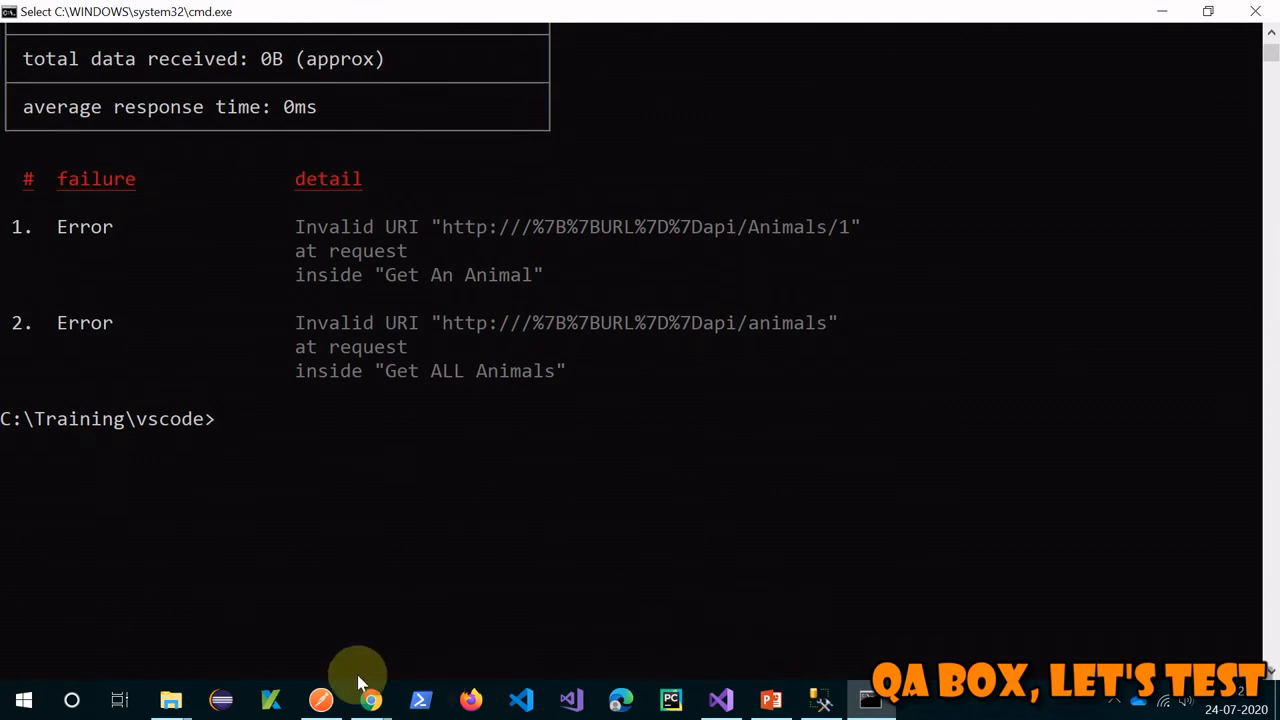
pyautogui.moveTo(370, 699)
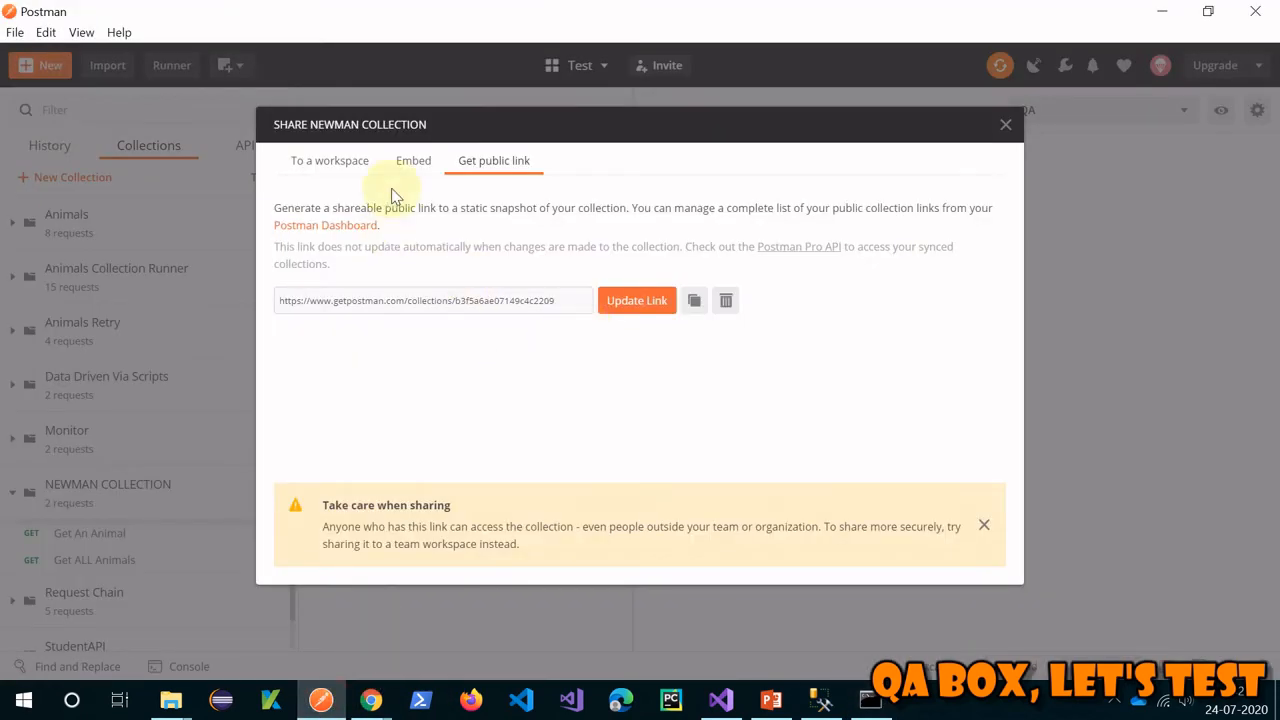
# Add the 'Response time is less than 200ms' snippet to Get An Animal's tests
pyautogui.click(1005, 124)
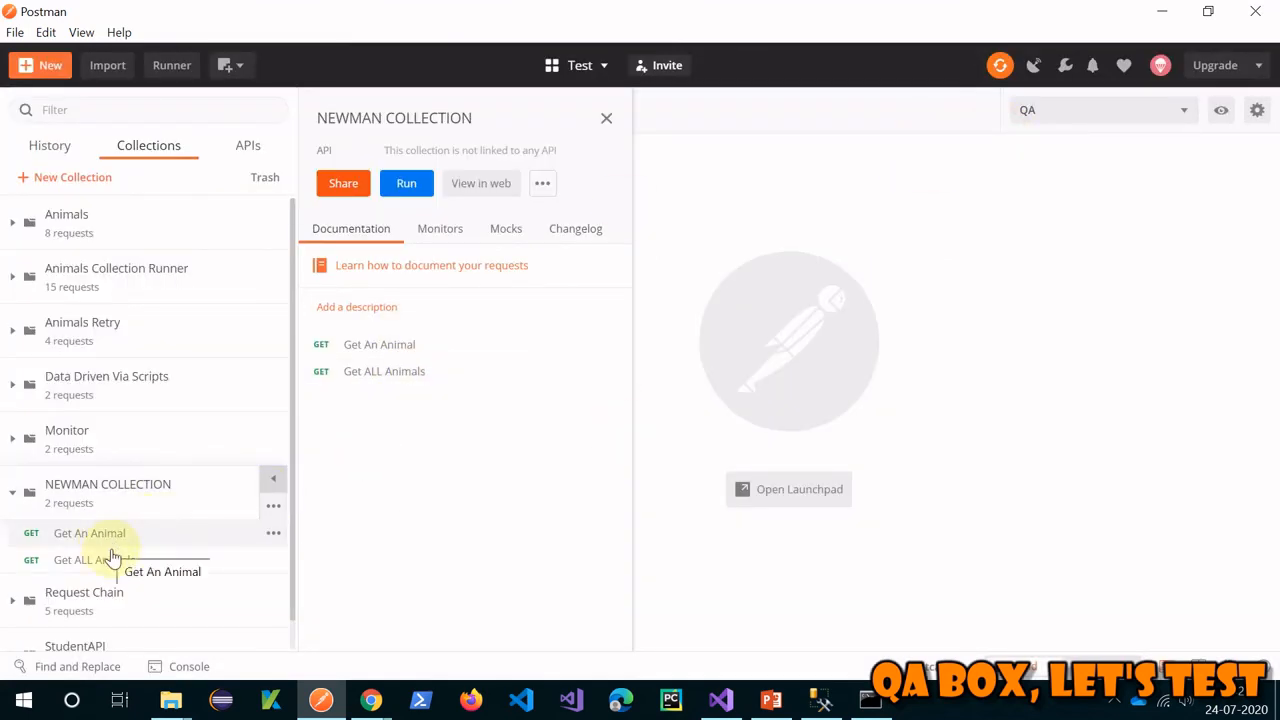
pyautogui.click(89, 533)
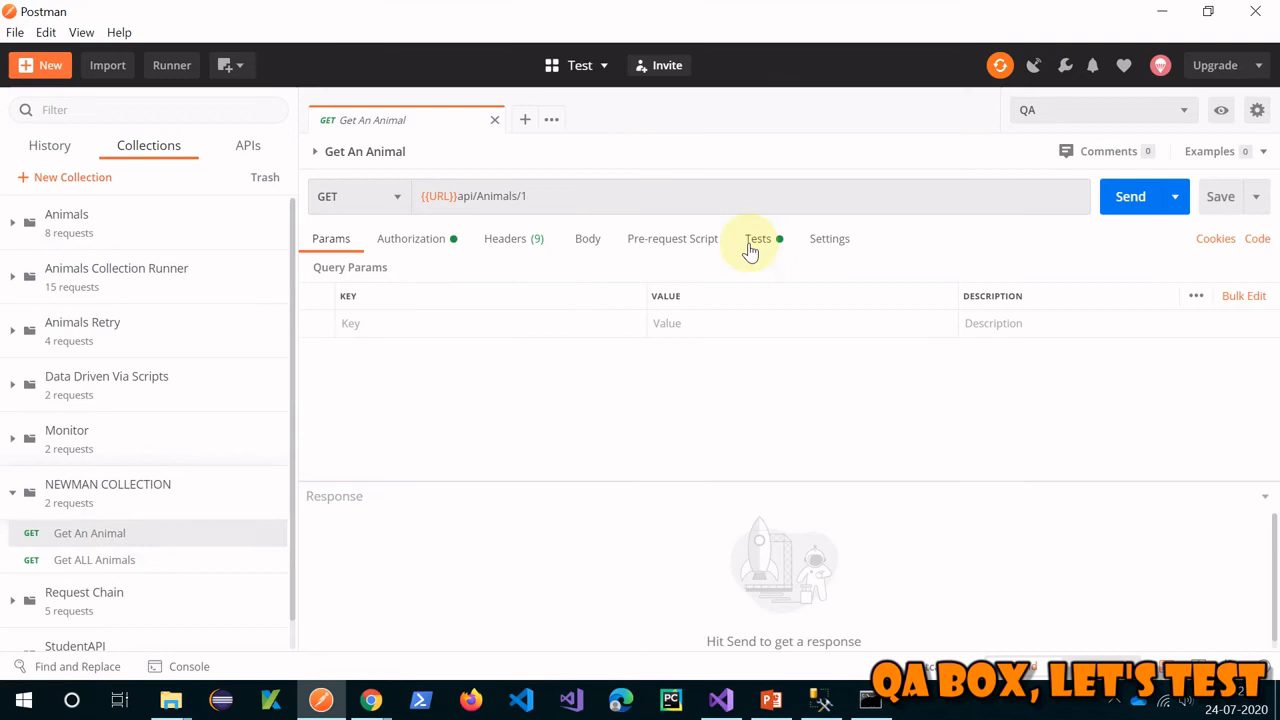
pyautogui.click(758, 238)
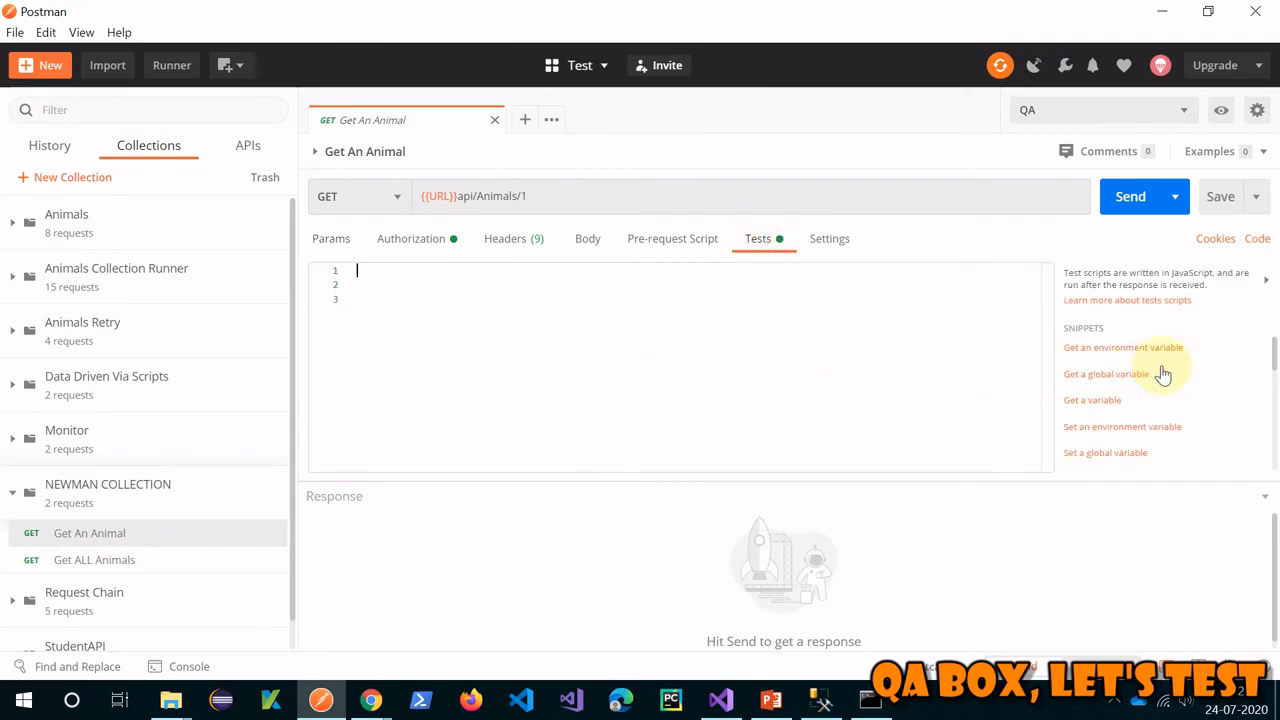
pyautogui.scroll(-3)
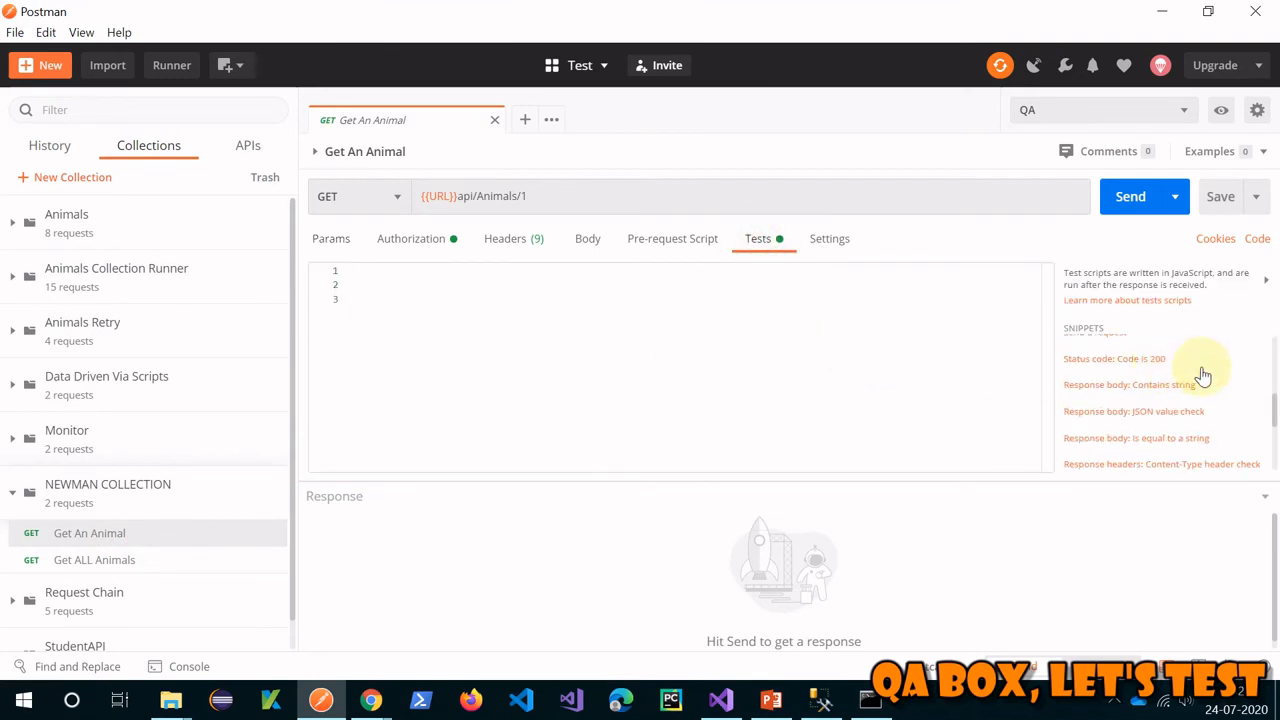
pyautogui.click(1133, 390)
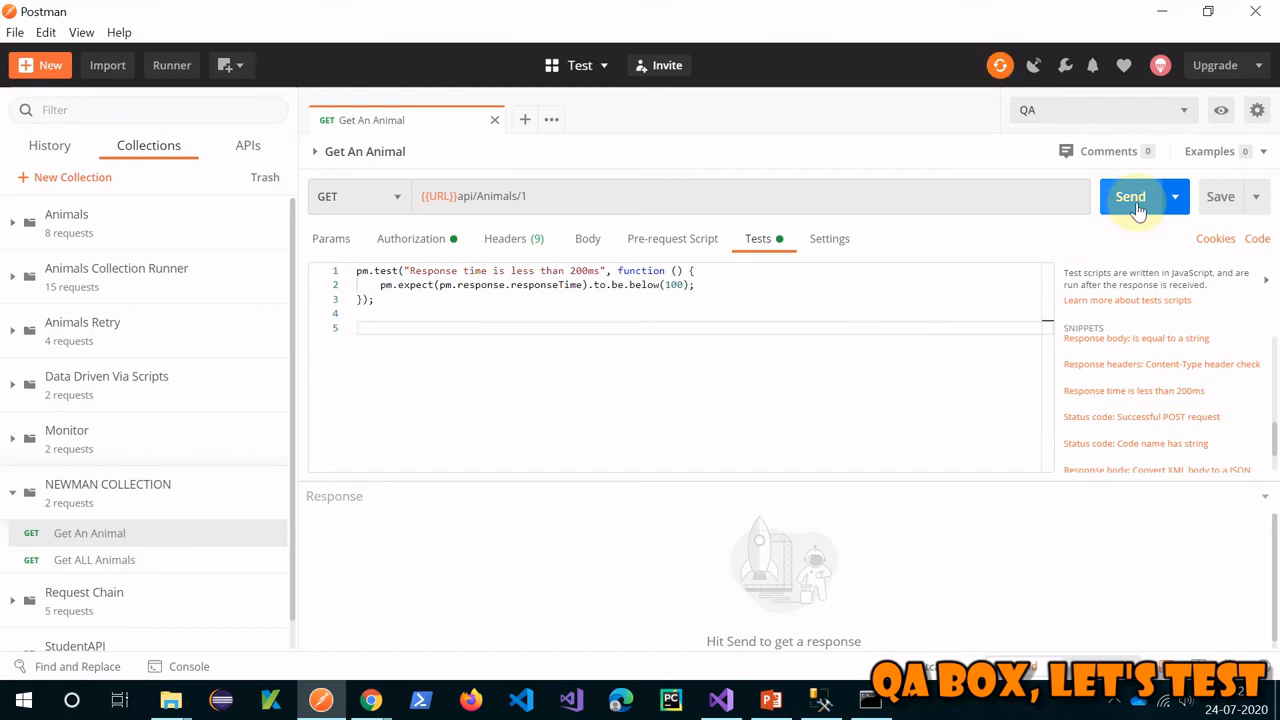
# Tighten the response-time limit to 10 ms and resend, failing at 58 ms
pyautogui.click(1131, 196)
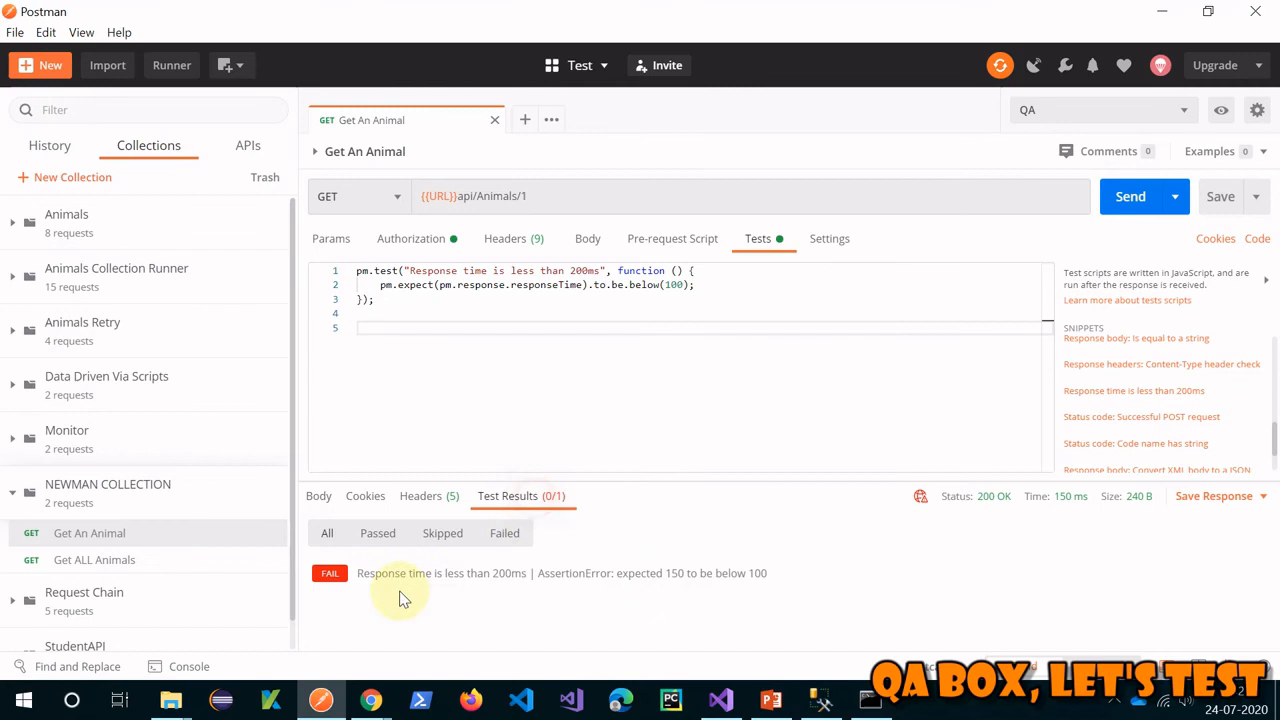
pyautogui.moveTo(720, 575)
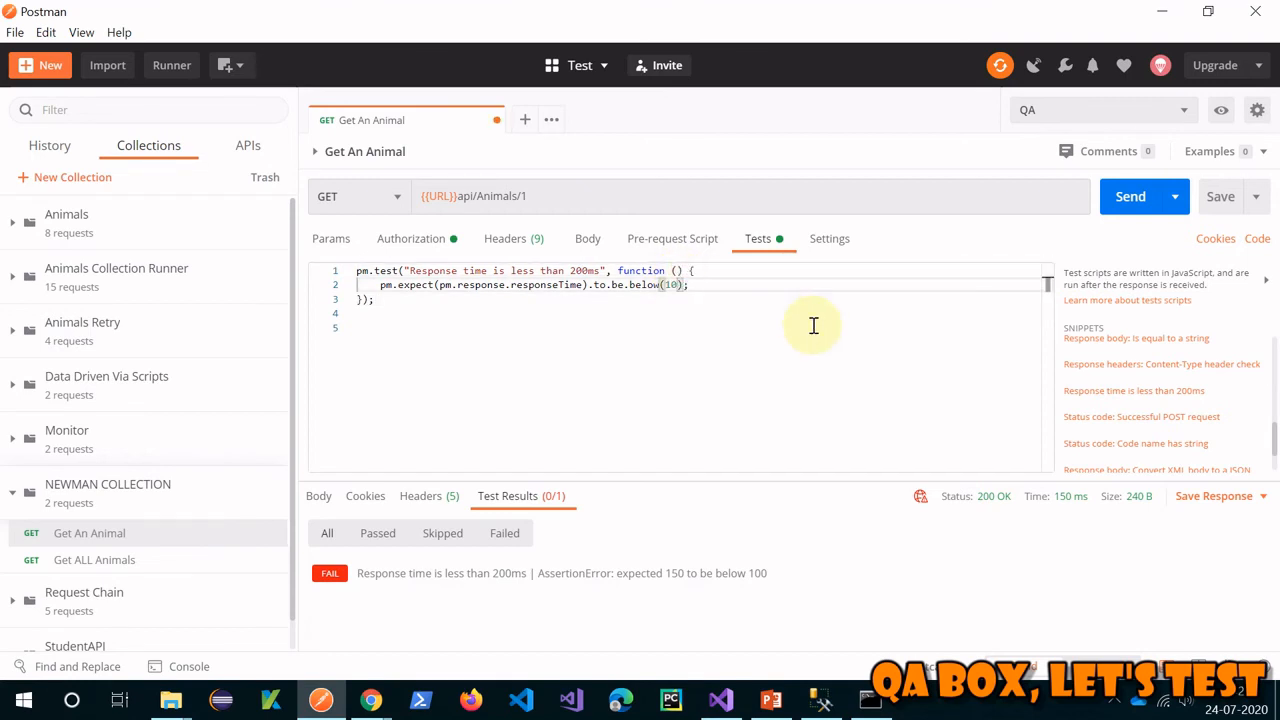
pyautogui.click(1130, 196)
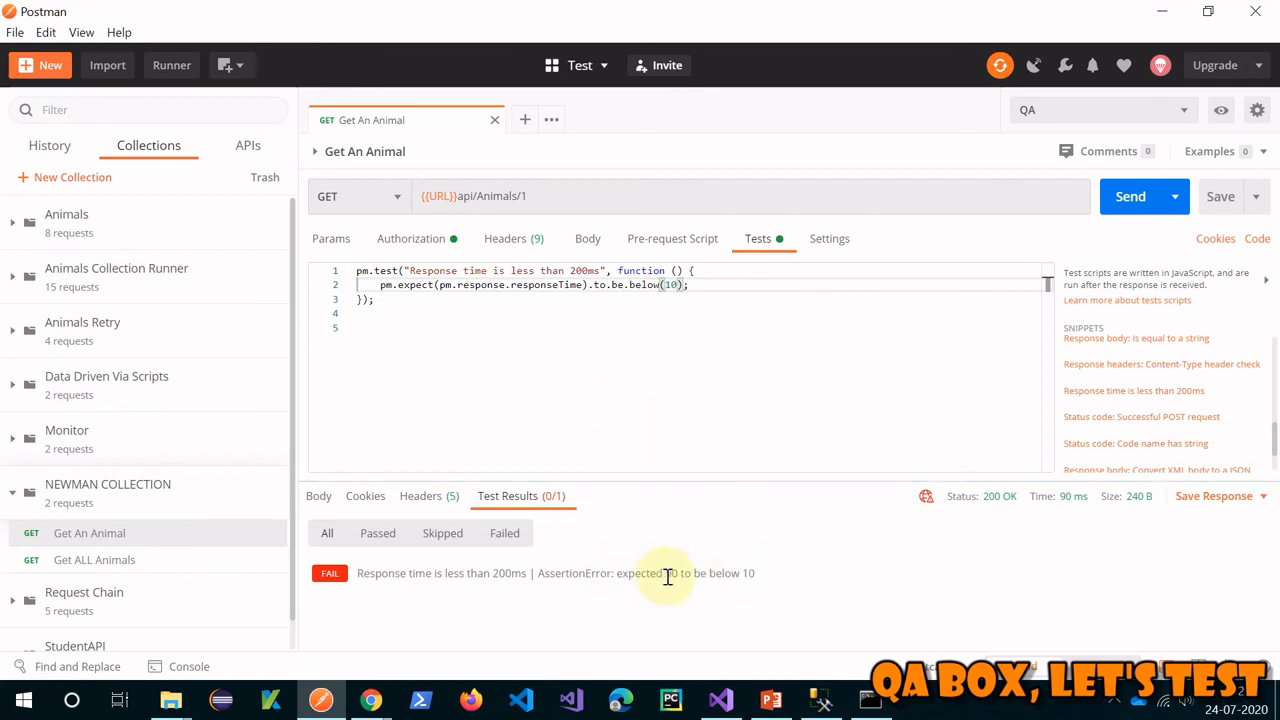
pyautogui.moveTo(670, 566)
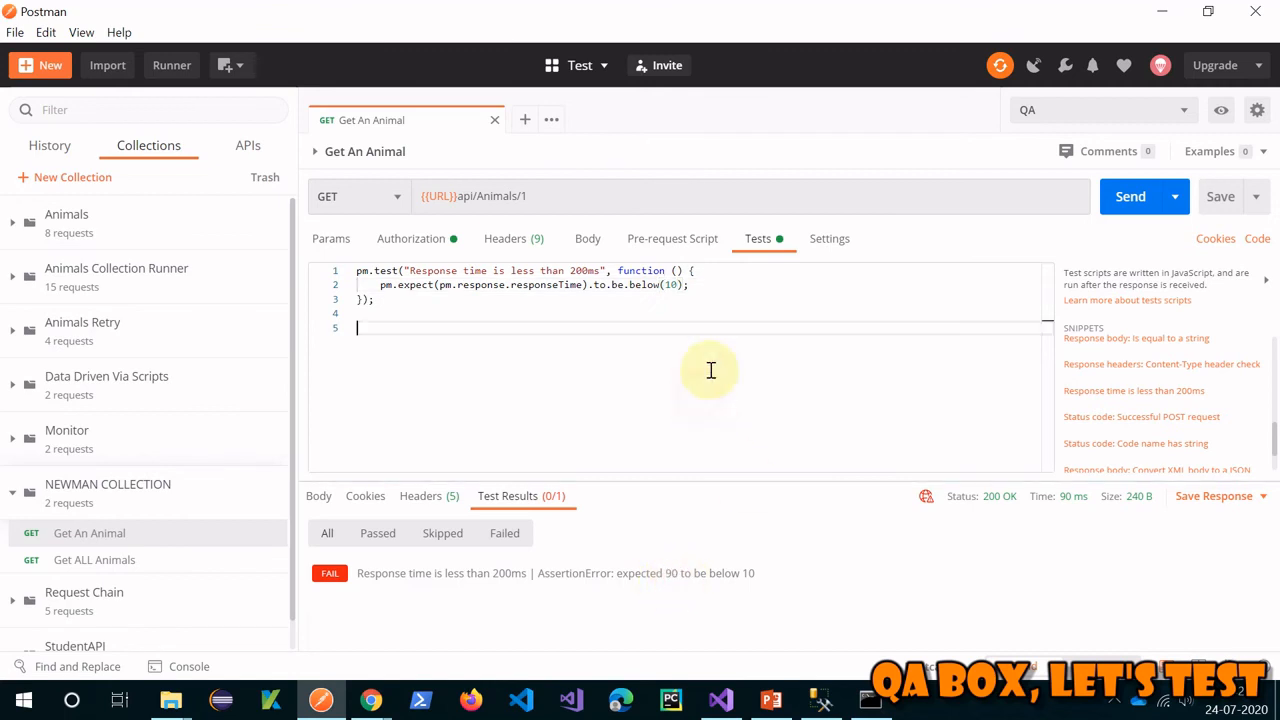
pyautogui.moveTo(1130, 196)
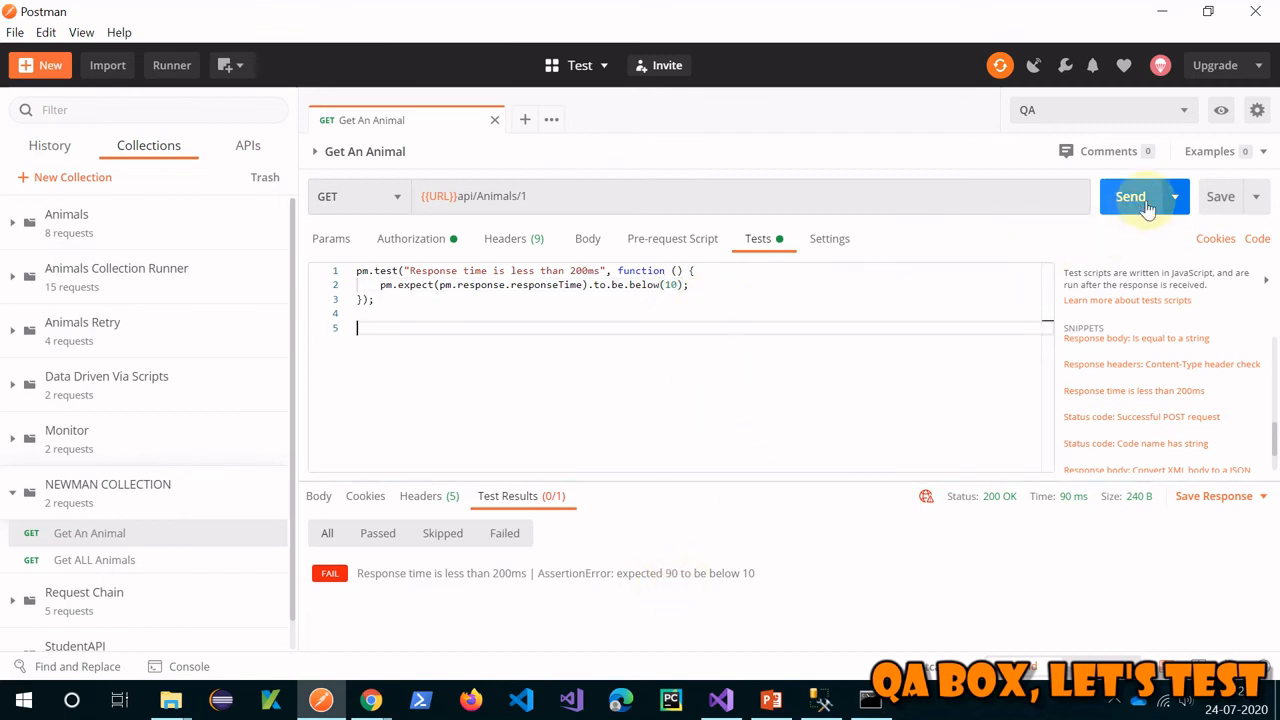
pyautogui.click(1130, 196)
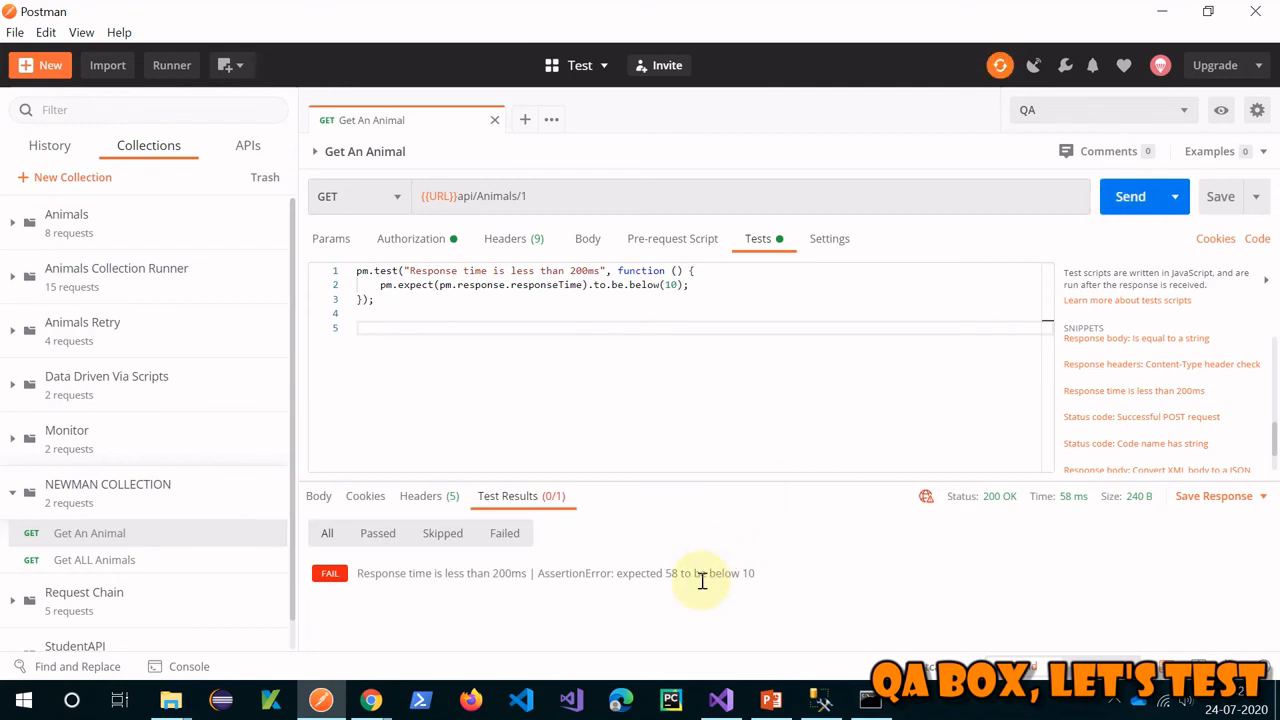
pyautogui.moveTo(514, 387)
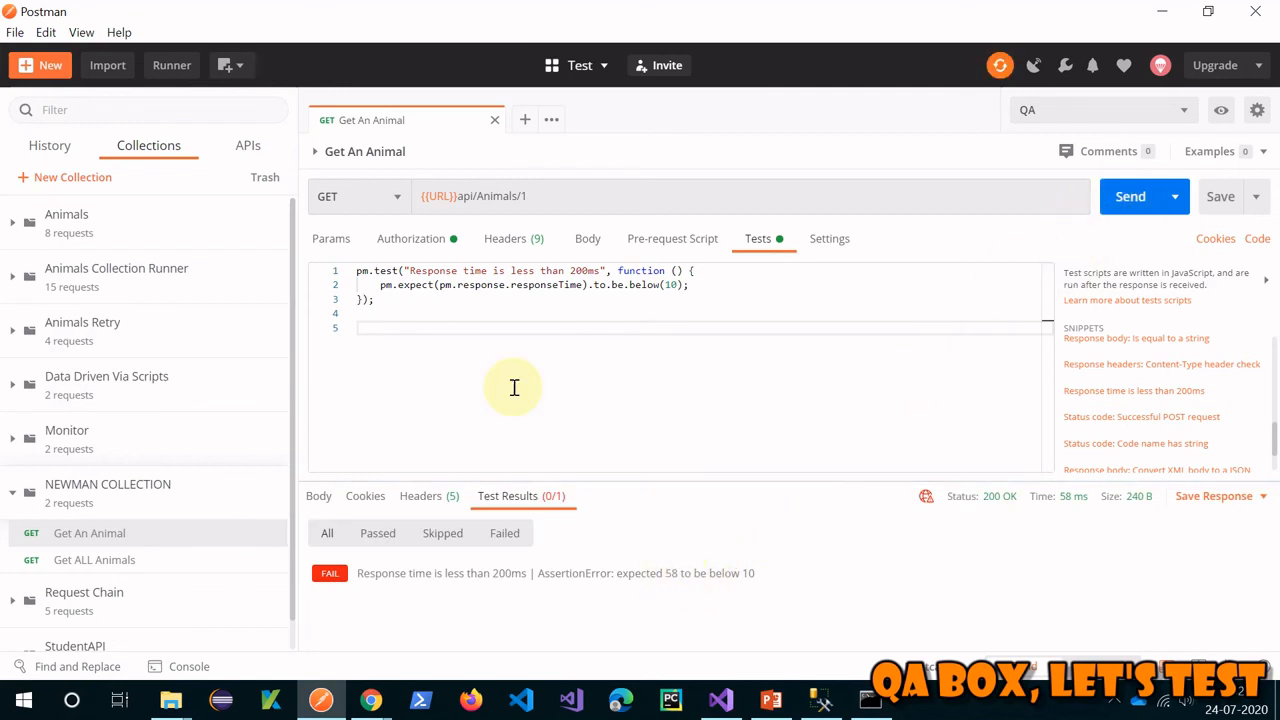
pyautogui.moveTo(785, 695)
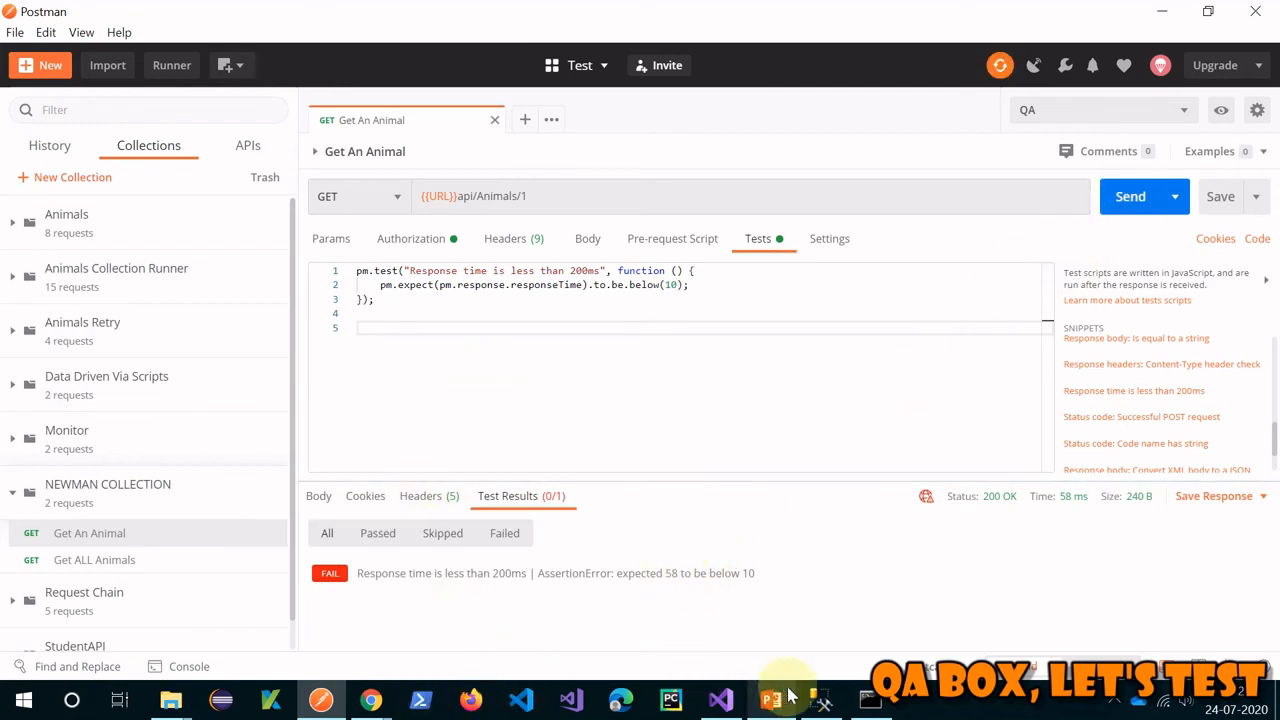
# Run newman on collection link b3f5a6ae07149c4c2209 with QA.postman_environment.json and -k; both requests return 200 OK
pyautogui.click(869, 699)
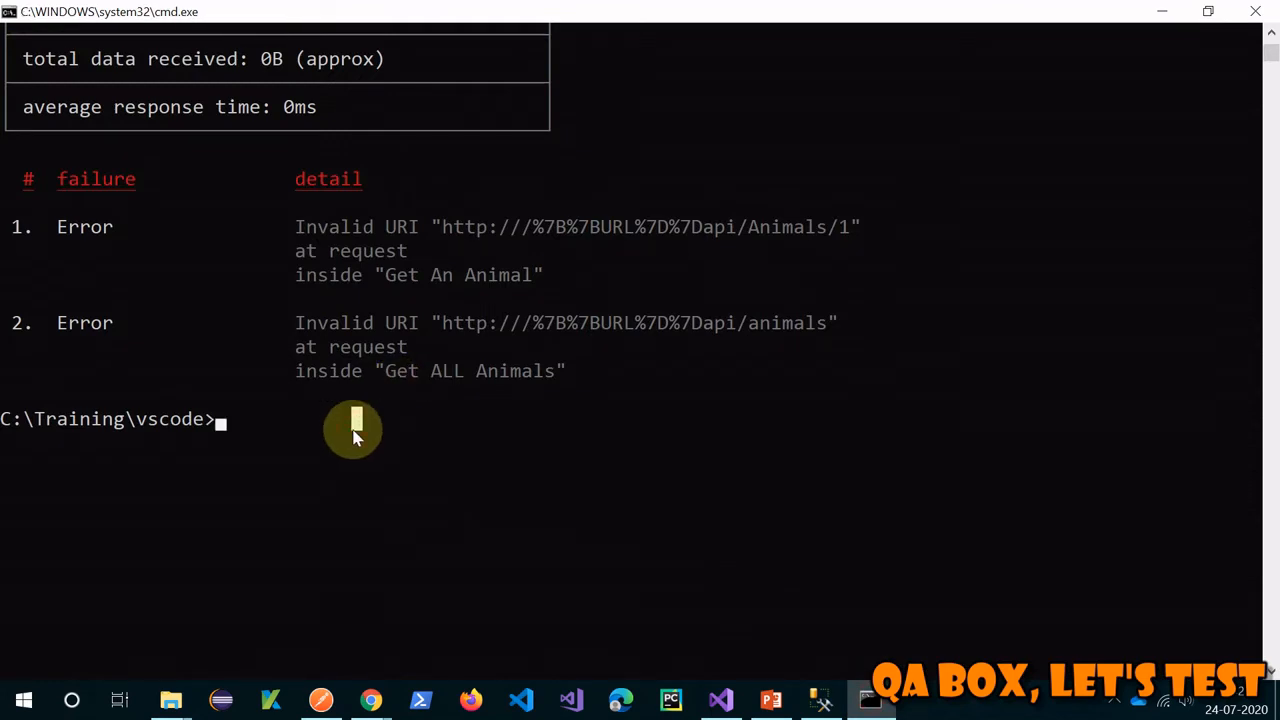
pyautogui.write('newman run "https://www.getpostman.com/collections/b3f5a6ae07149c4c2209" -e "QA.postman_environment.json" -k')
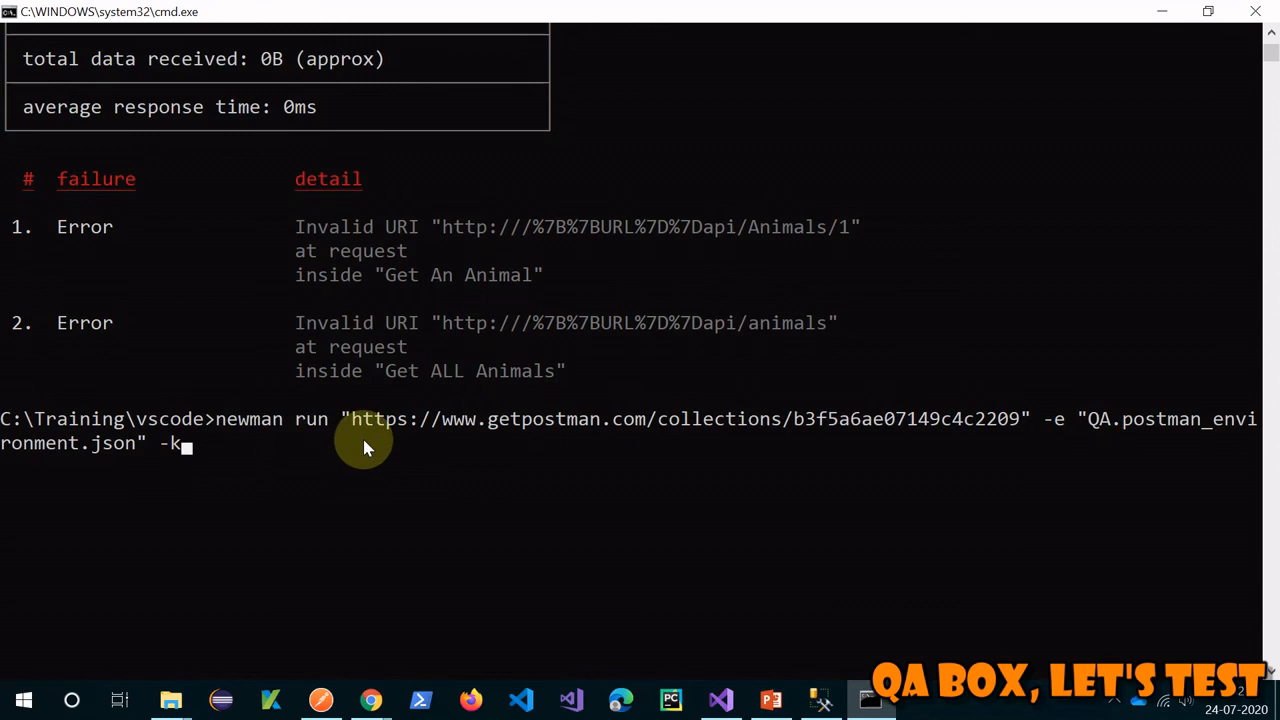
pyautogui.moveTo(1057, 425)
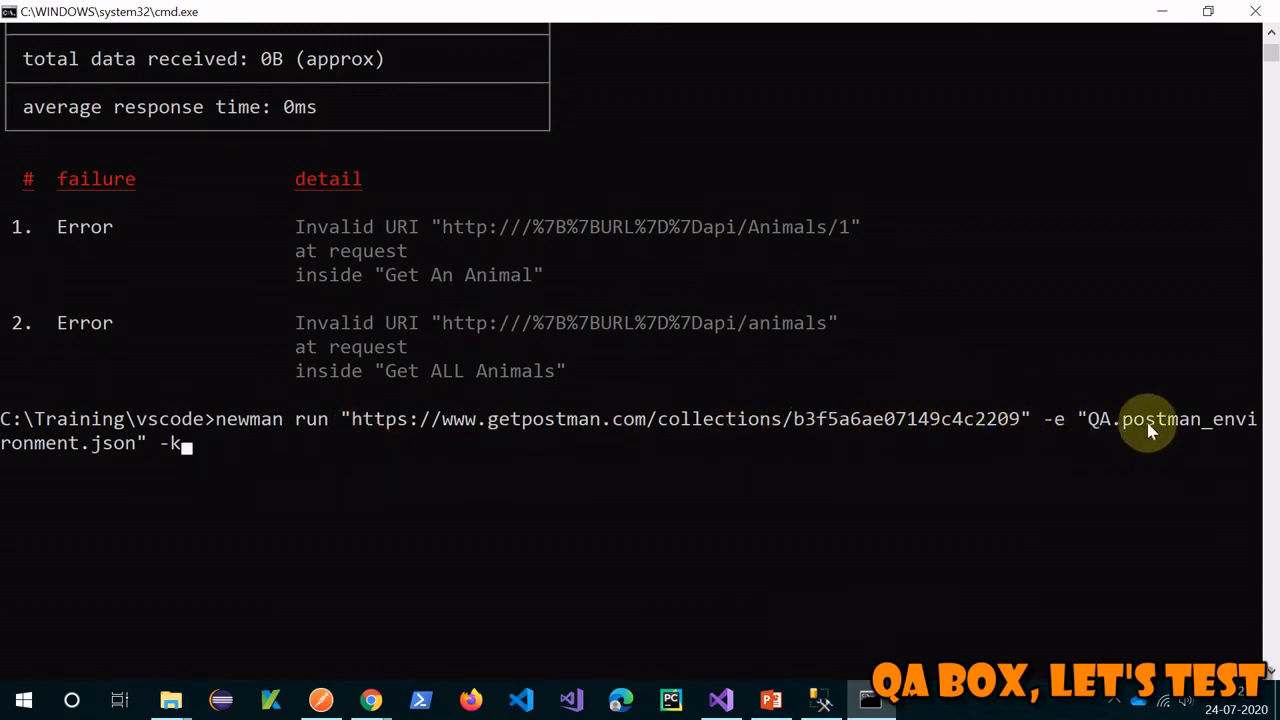
pyautogui.press('Return')
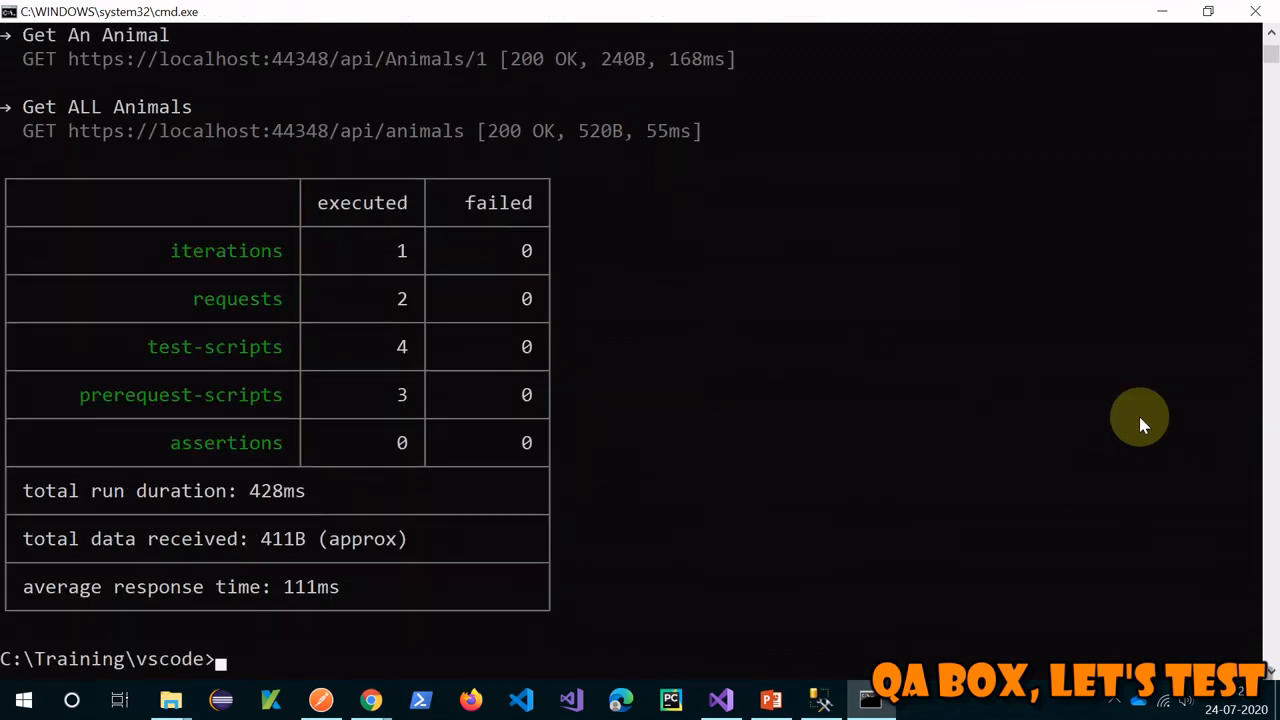
pyautogui.moveTo(760, 405)
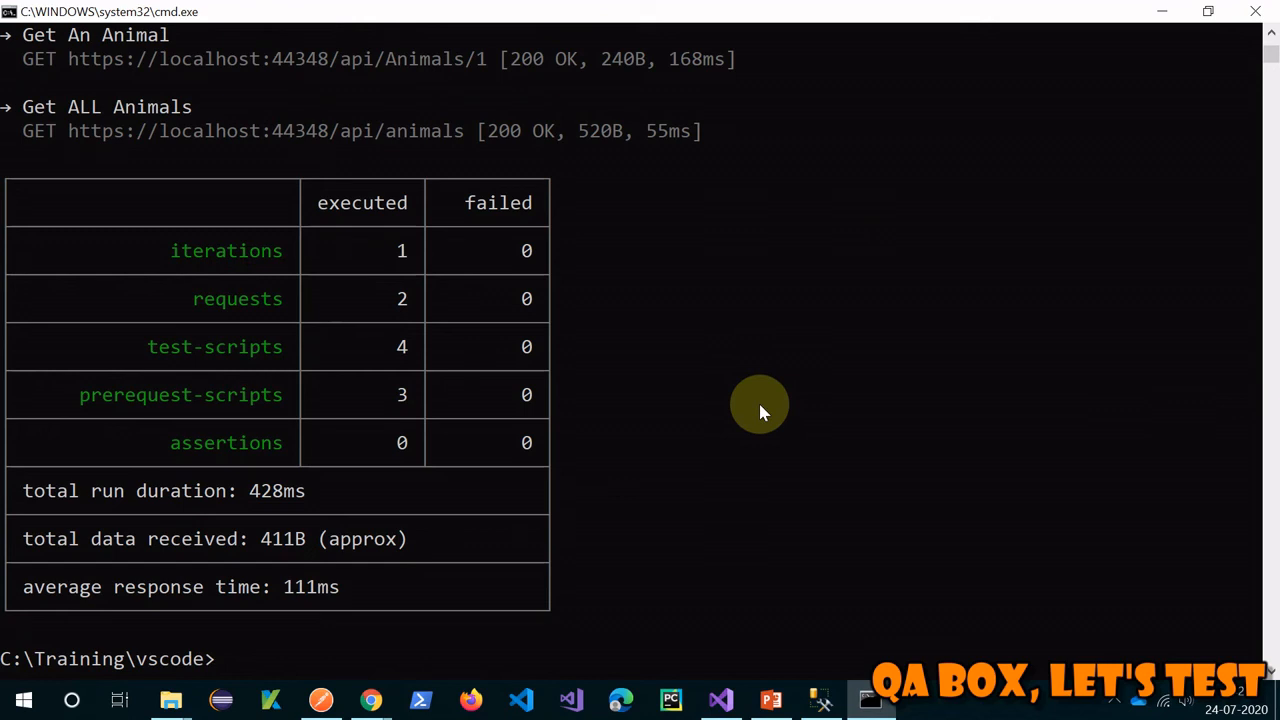
pyautogui.click(868, 699)
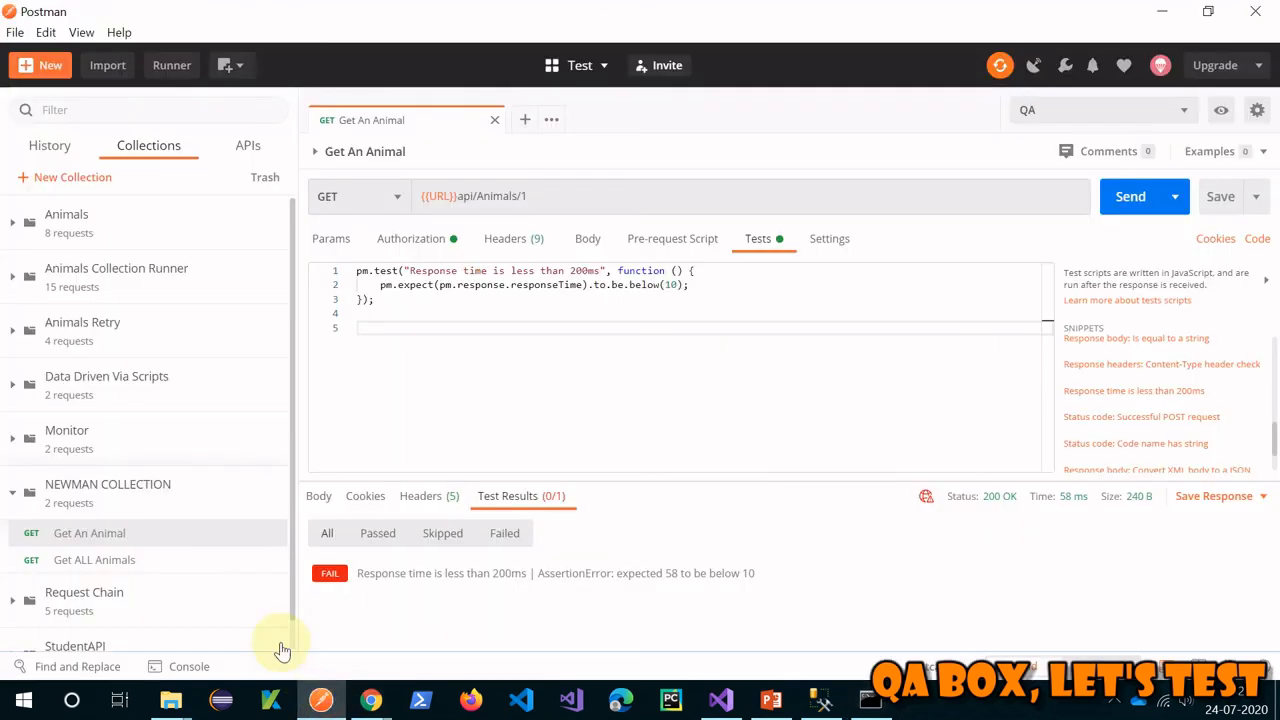
# Refresh NEWMAN COLLECTION's public link from its Share Collection dialog
pyautogui.click(1130, 196)
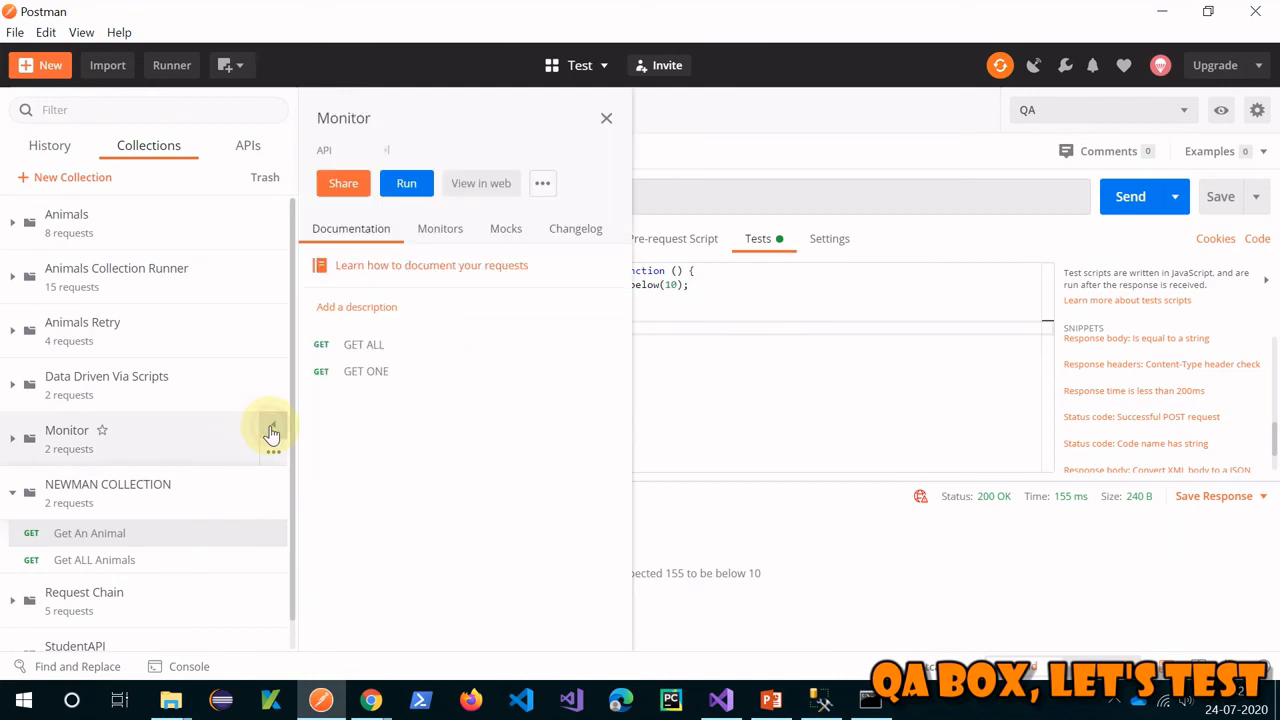
pyautogui.click(606, 118)
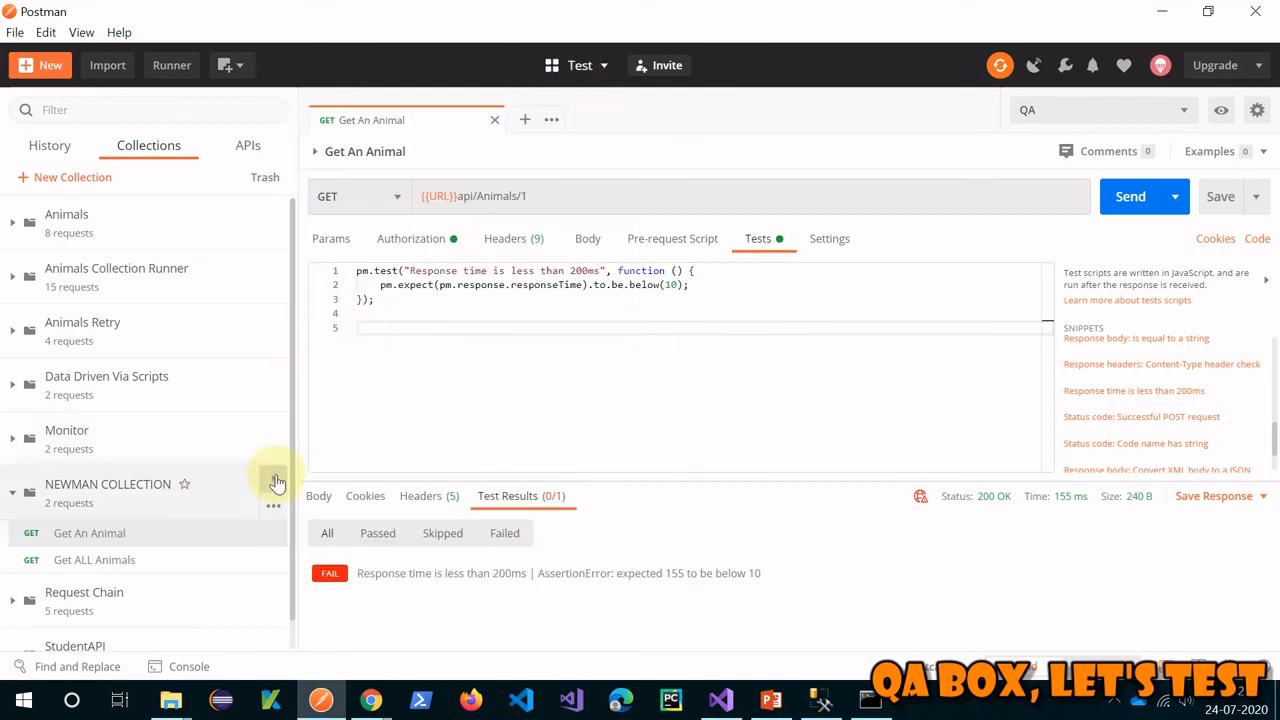
pyautogui.click(273, 505)
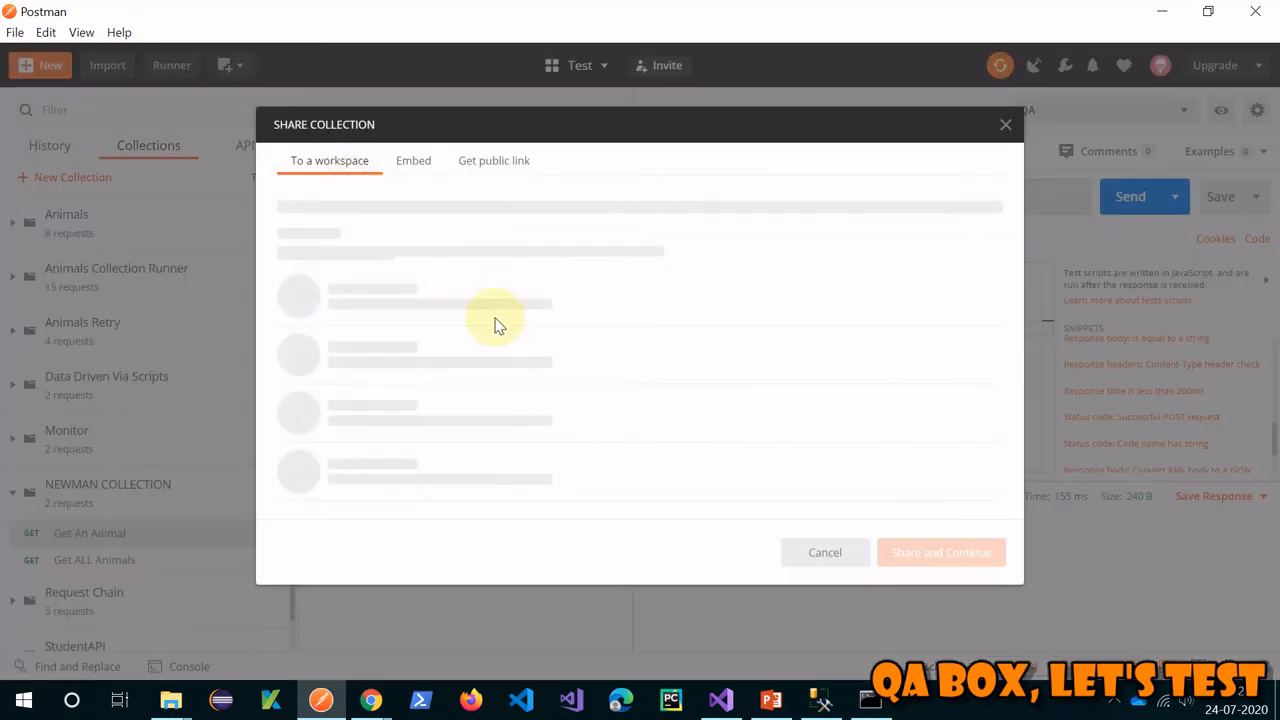
pyautogui.click(493, 160)
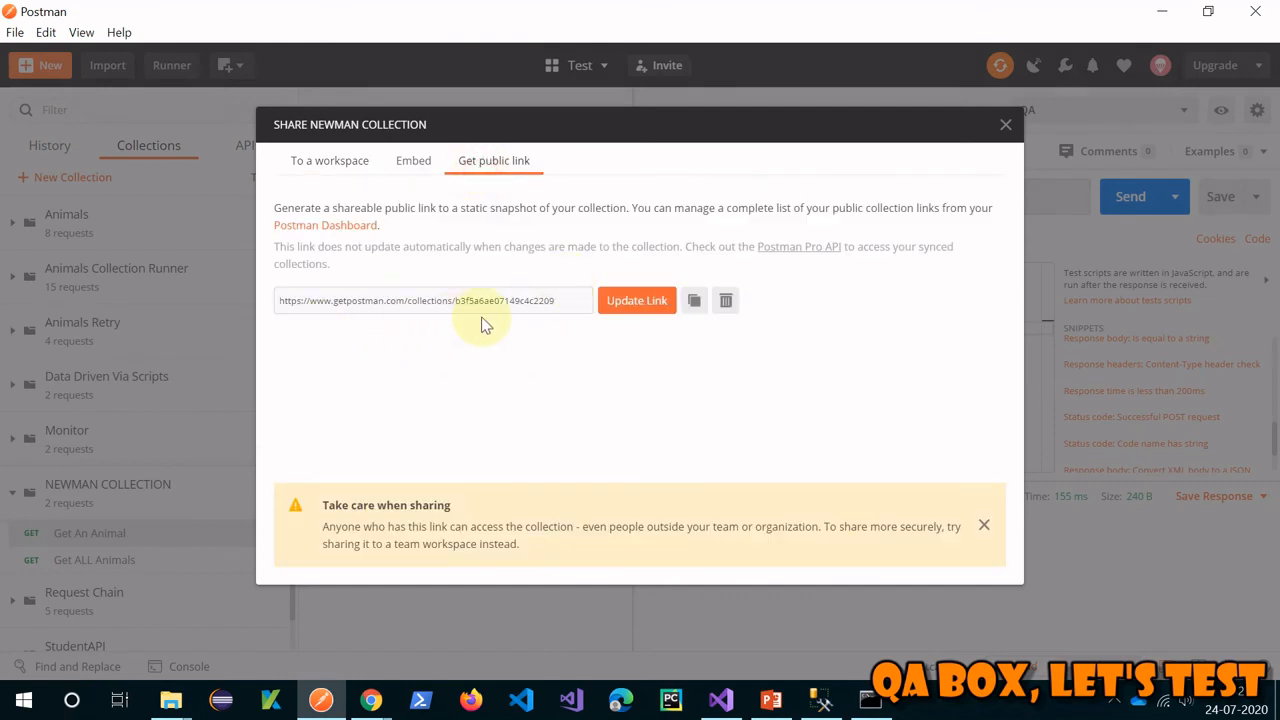
pyautogui.moveTo(625, 362)
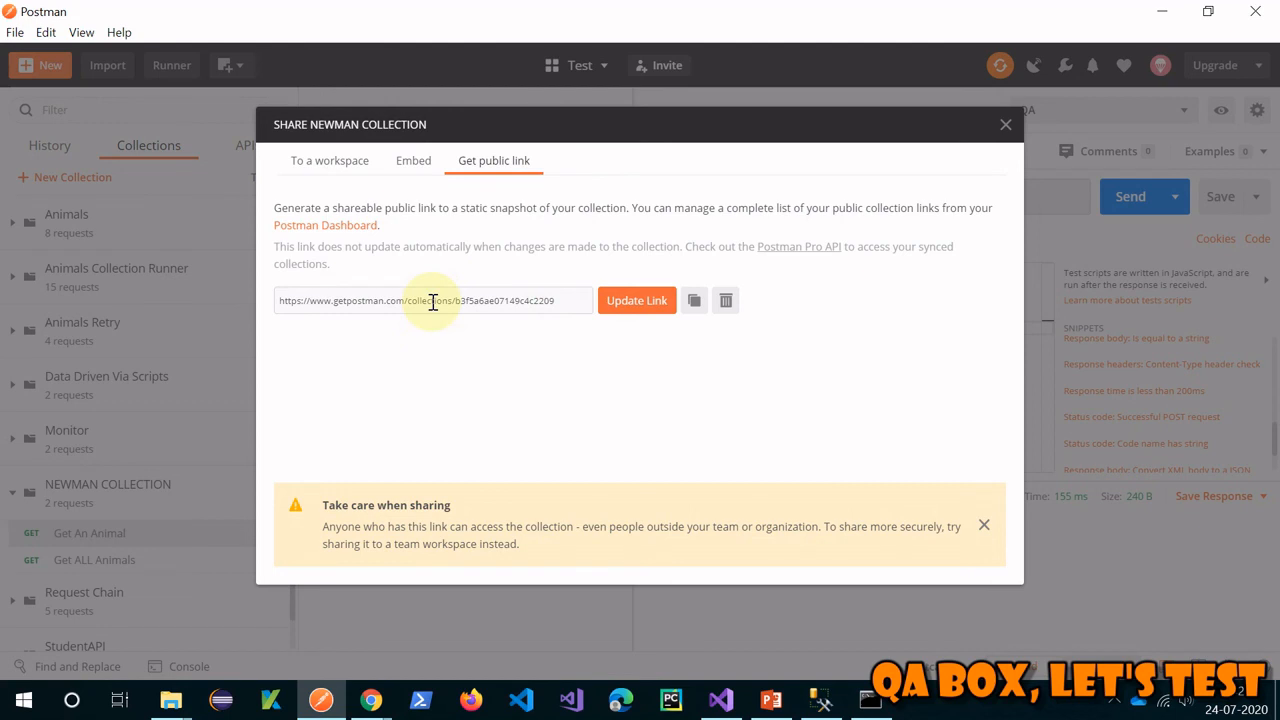
pyautogui.moveTo(487, 310)
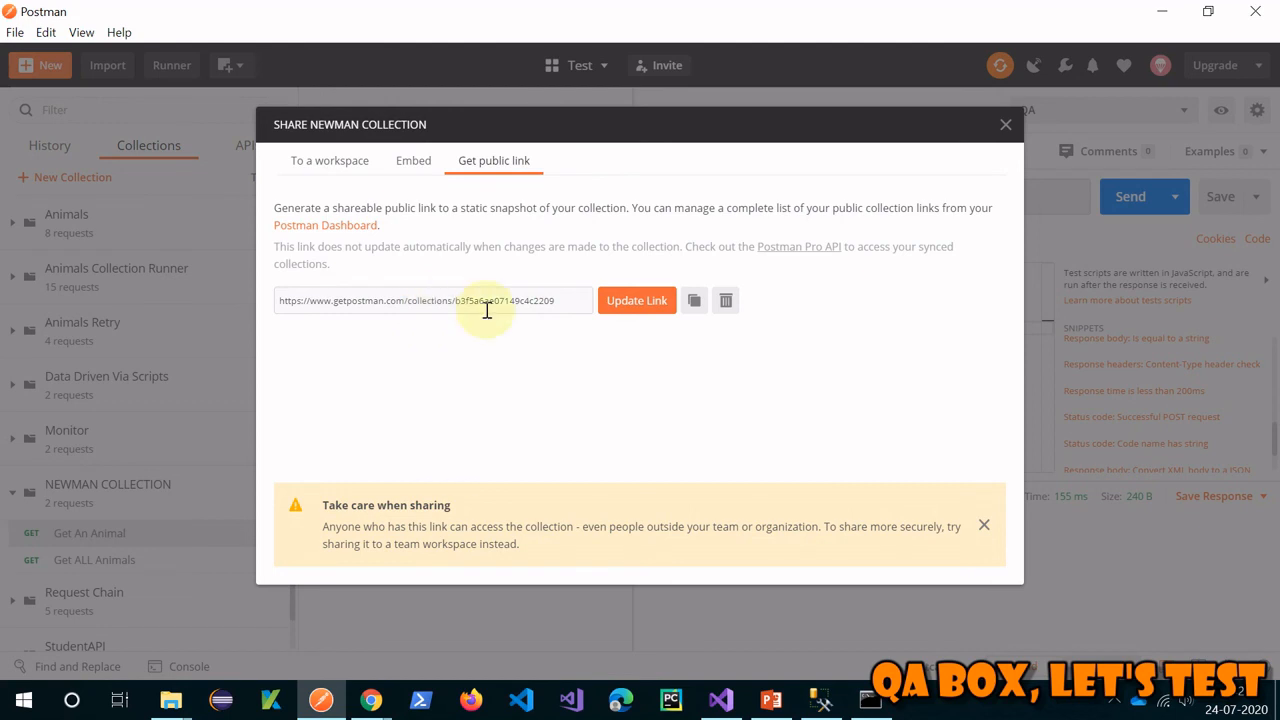
pyautogui.moveTo(575, 350)
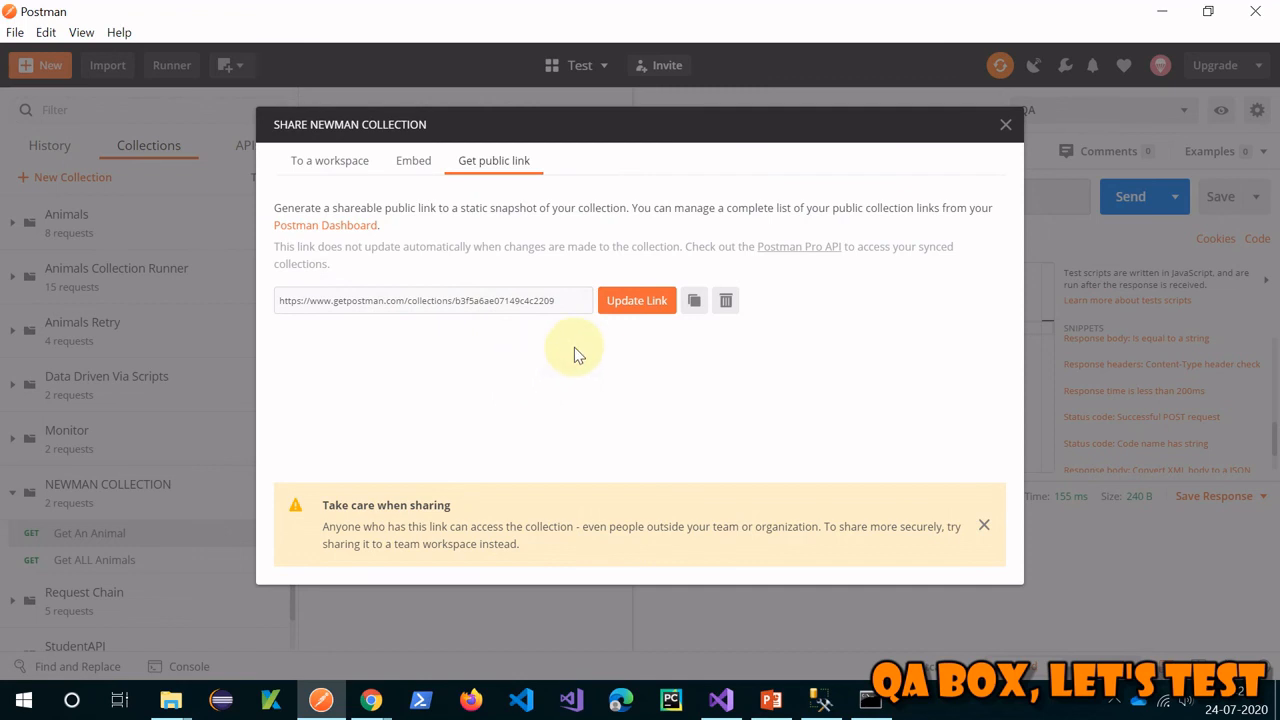
pyautogui.moveTo(700, 450)
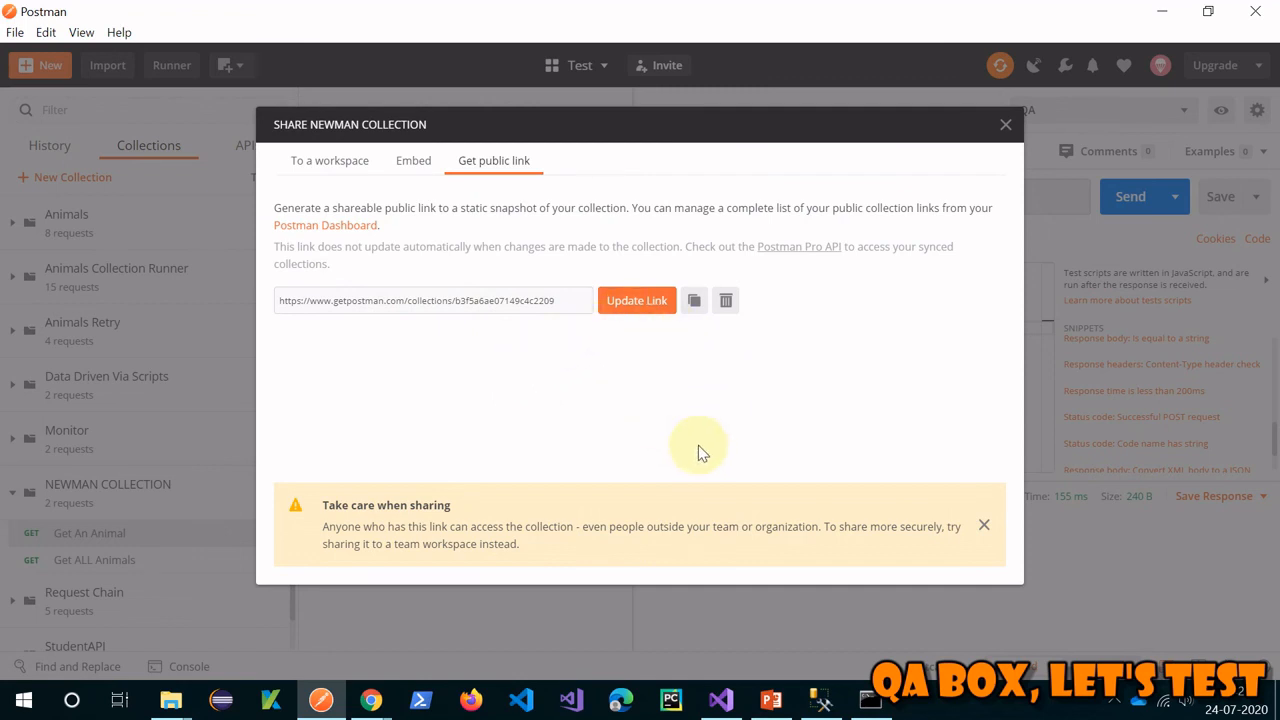
pyautogui.moveTo(636, 300)
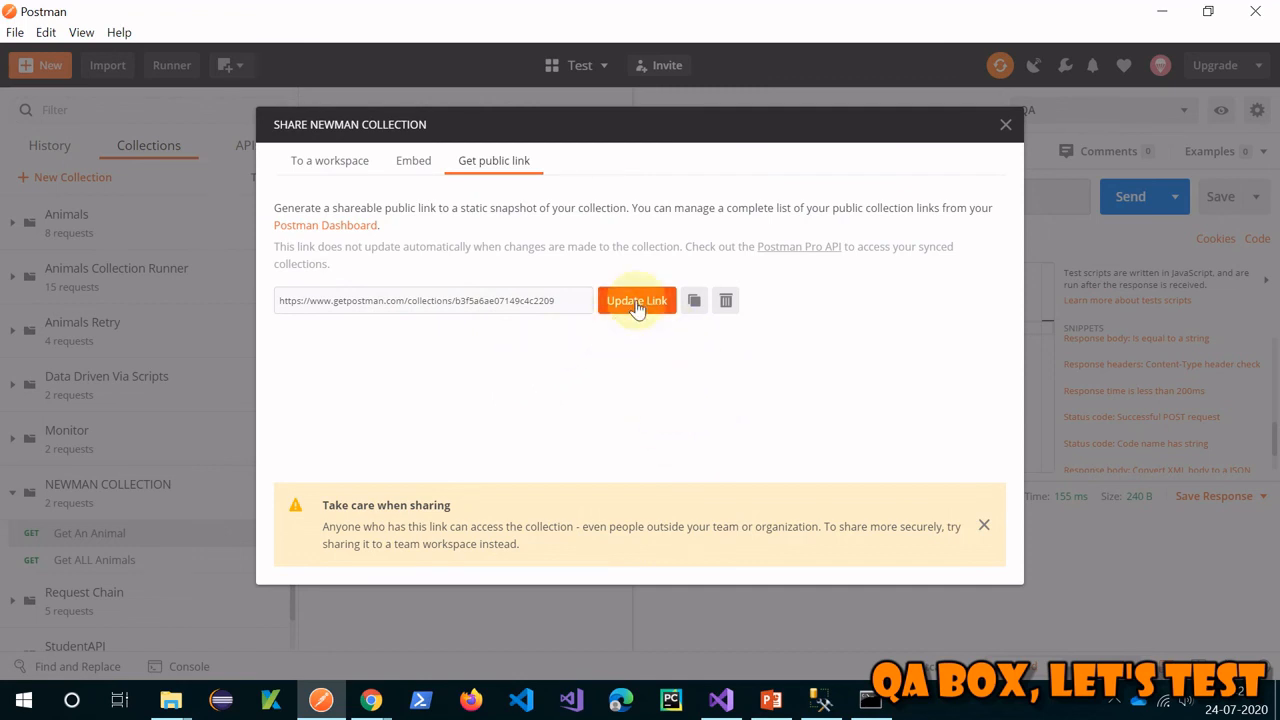
pyautogui.moveTo(603, 337)
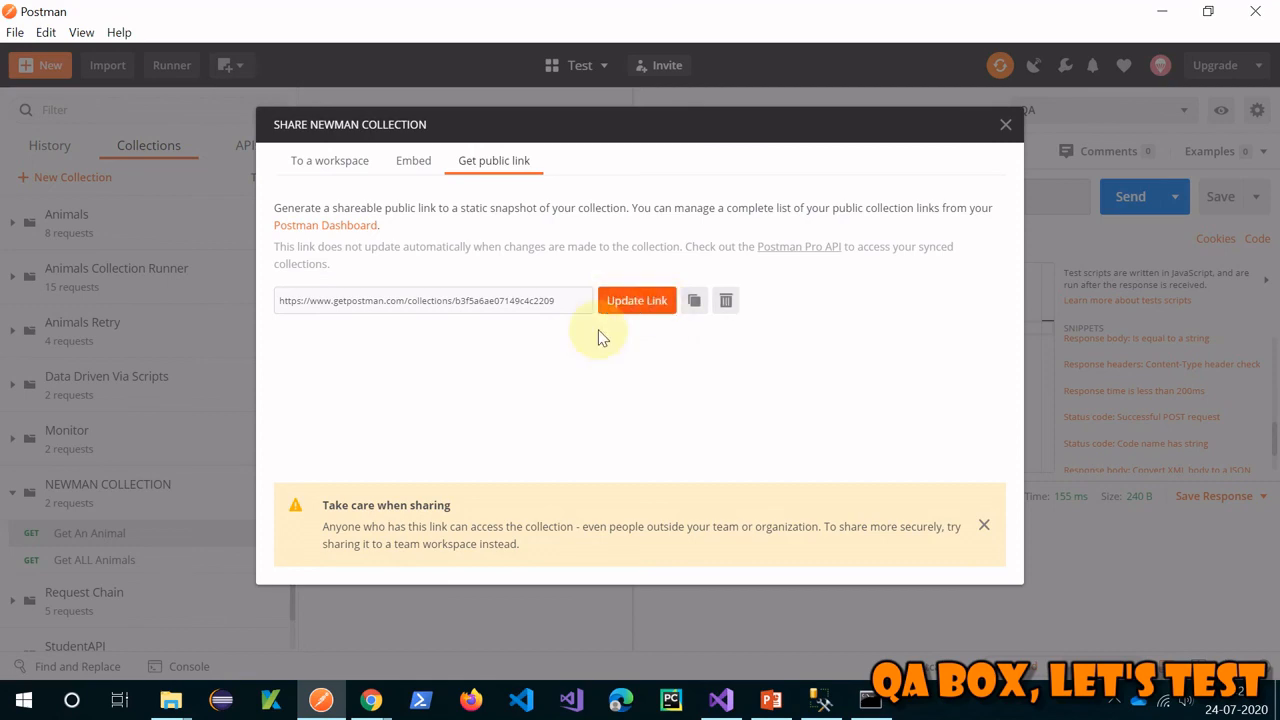
pyautogui.moveTo(920, 563)
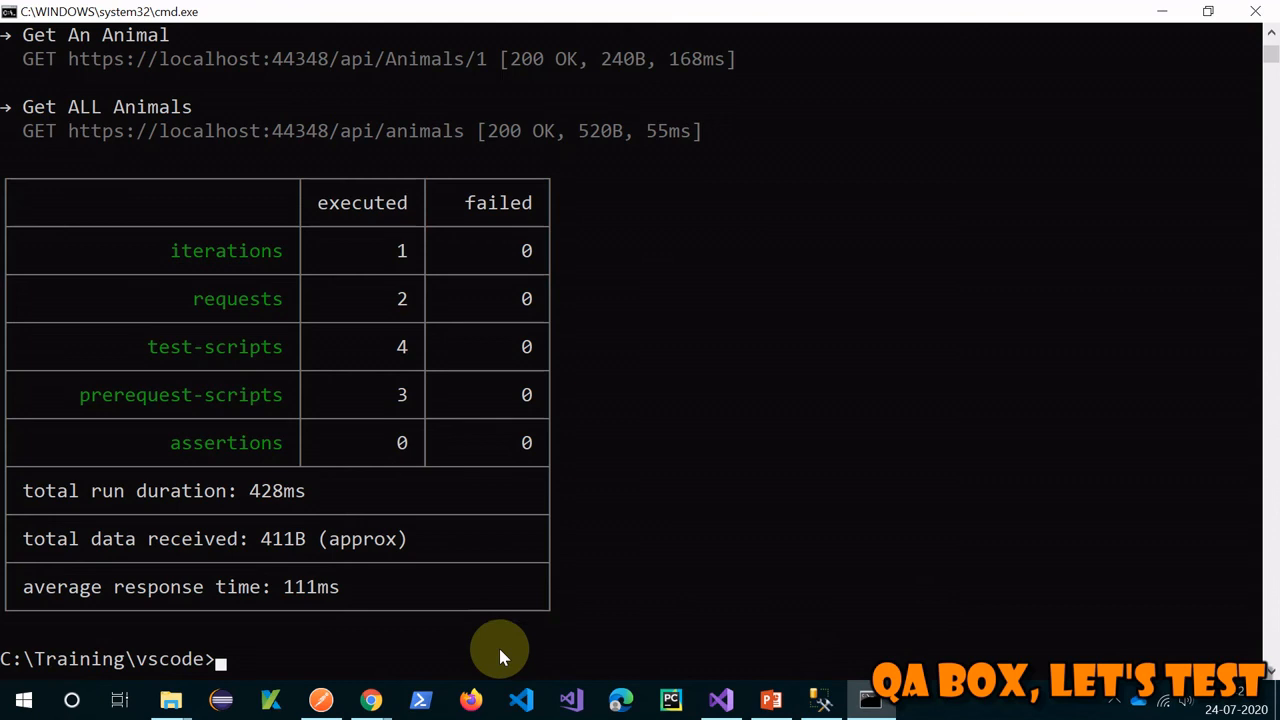
# Rerun newman on the updated link with -e QA environment and -k; response-time assertion fails
pyautogui.write('newman r')
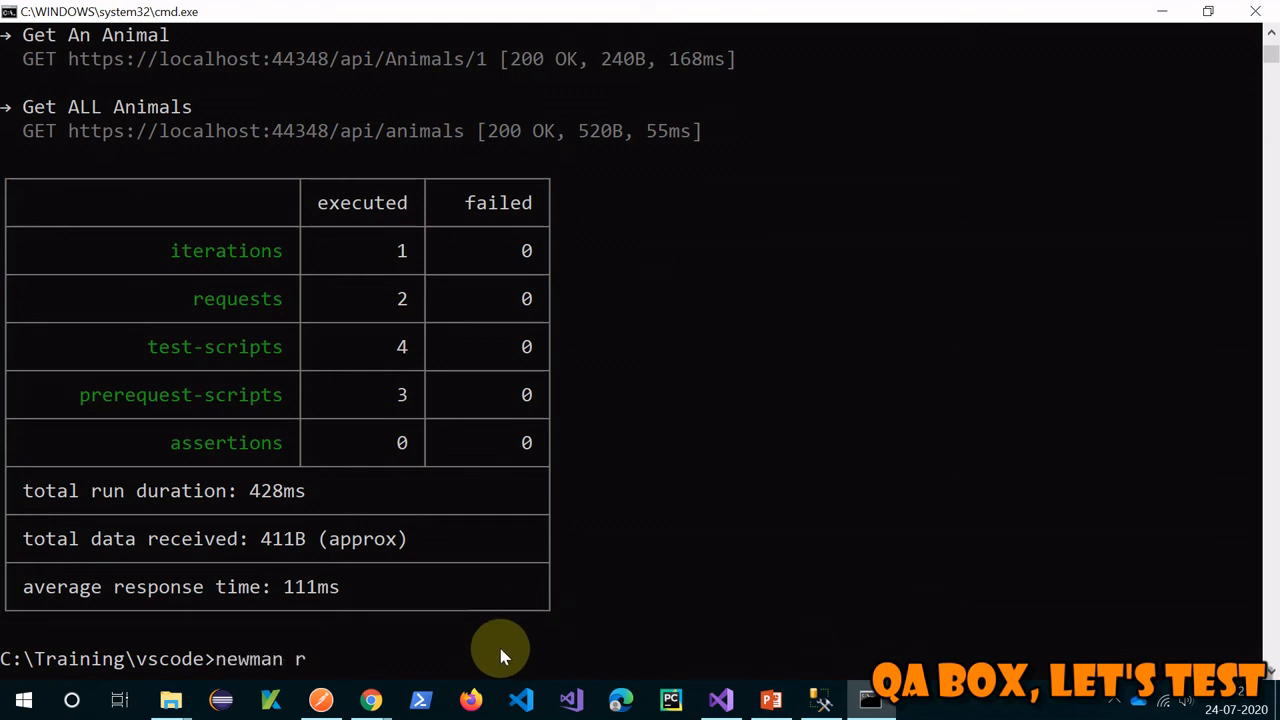
pyautogui.write('un')
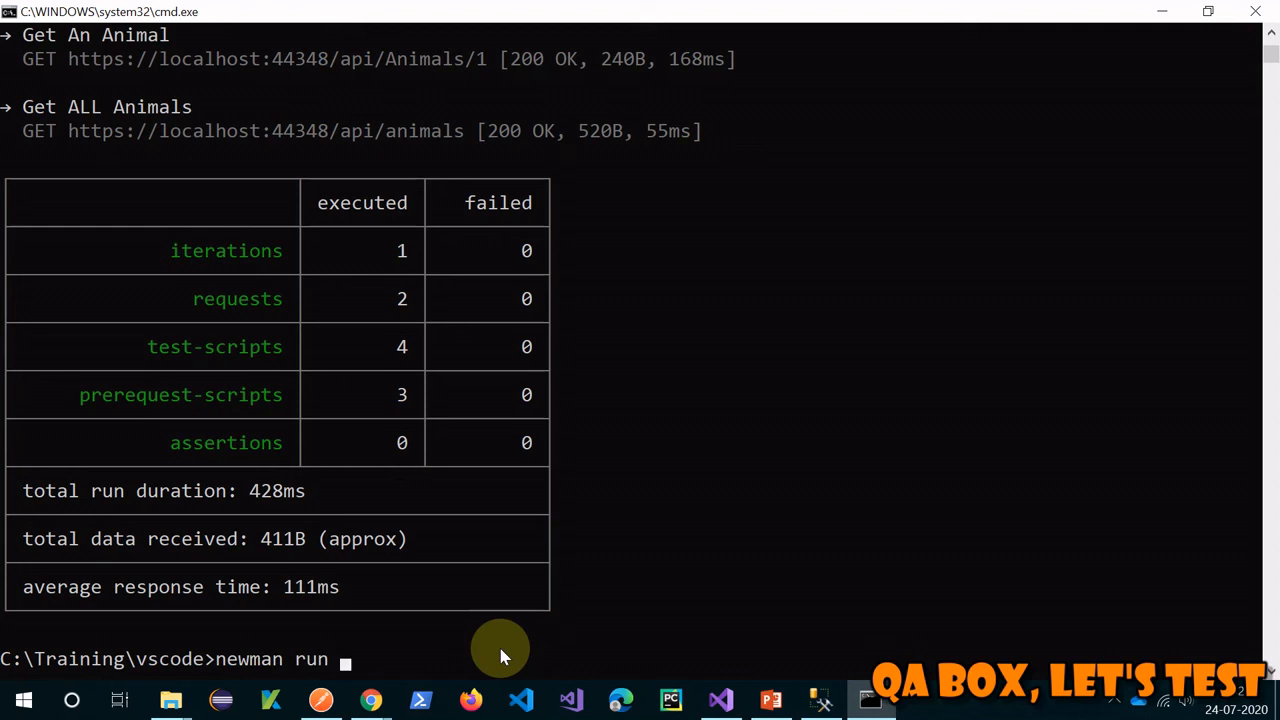
pyautogui.write('"https://www.getpostman.com/collections/b3f5a6ae97149c4c2209"')
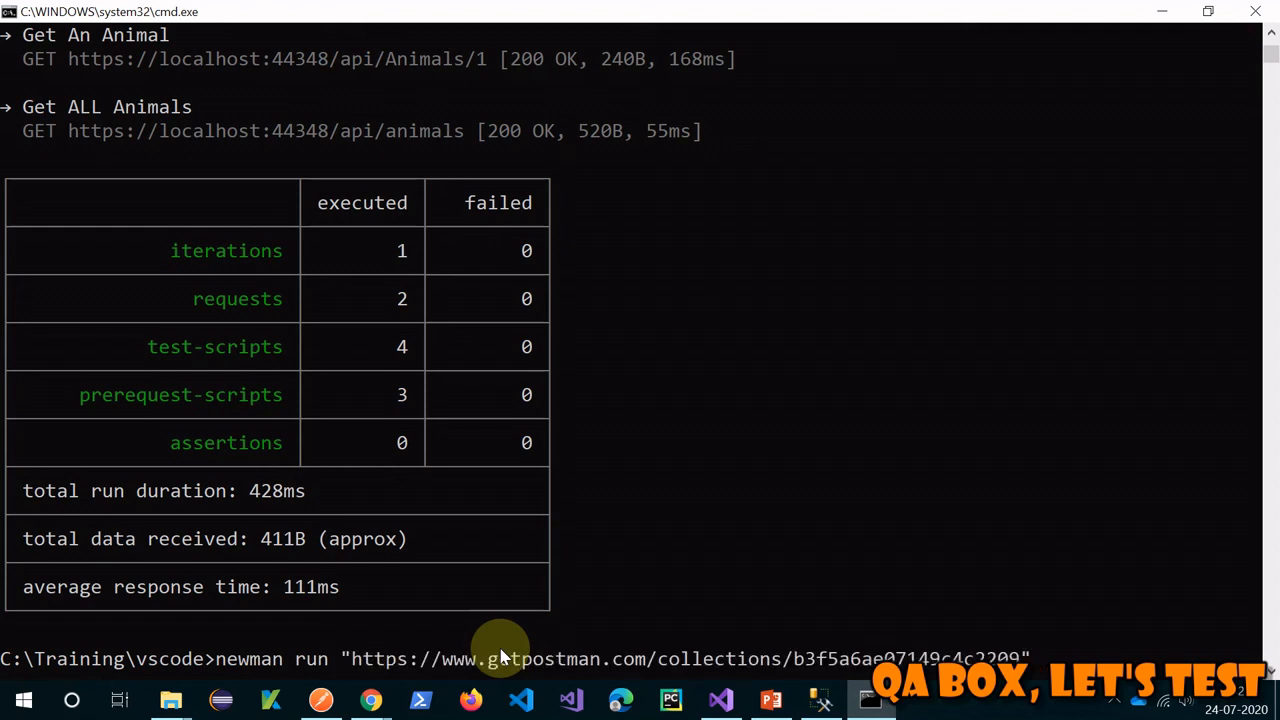
pyautogui.write('-e "QA.postman_environment.json')
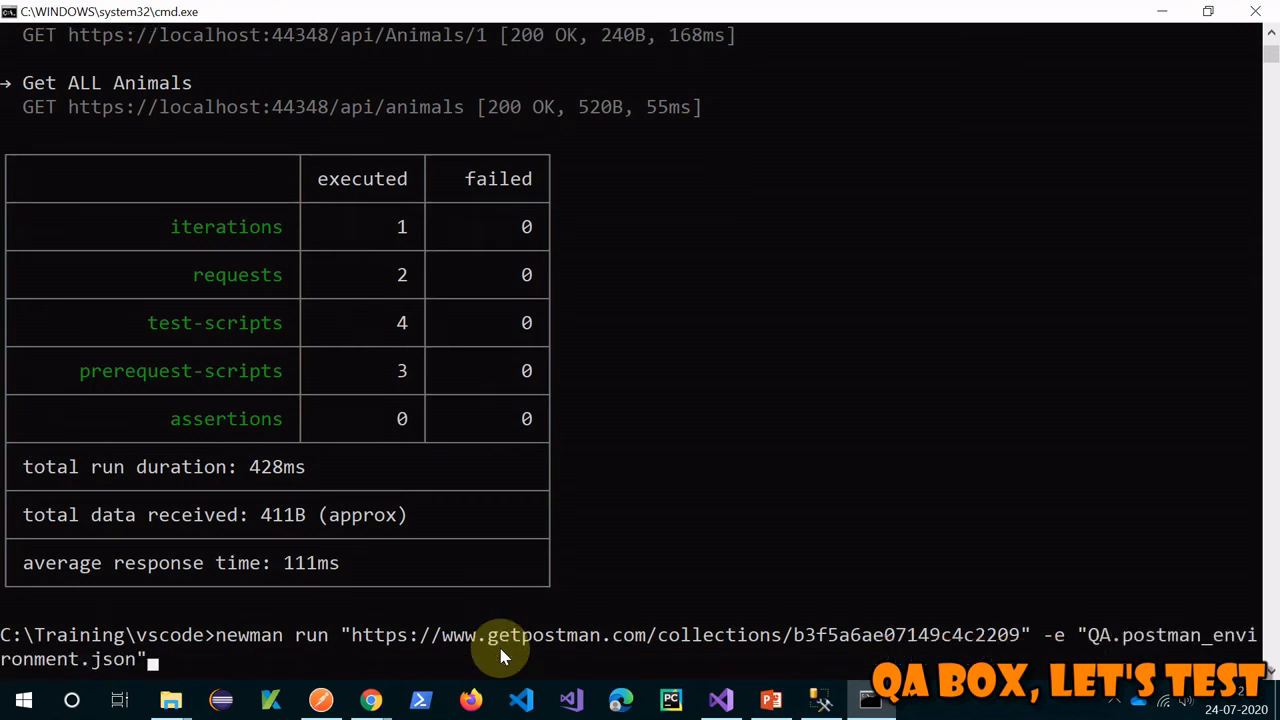
pyautogui.write('-k')
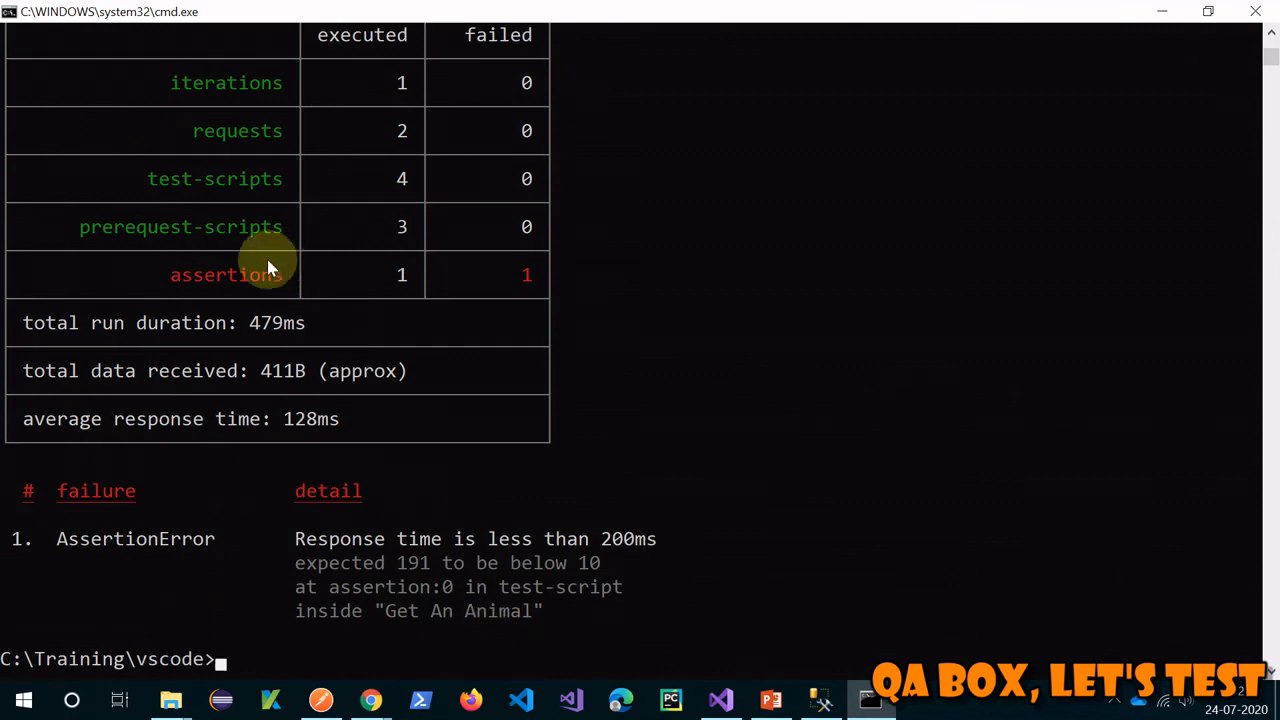
pyautogui.moveTo(470, 540)
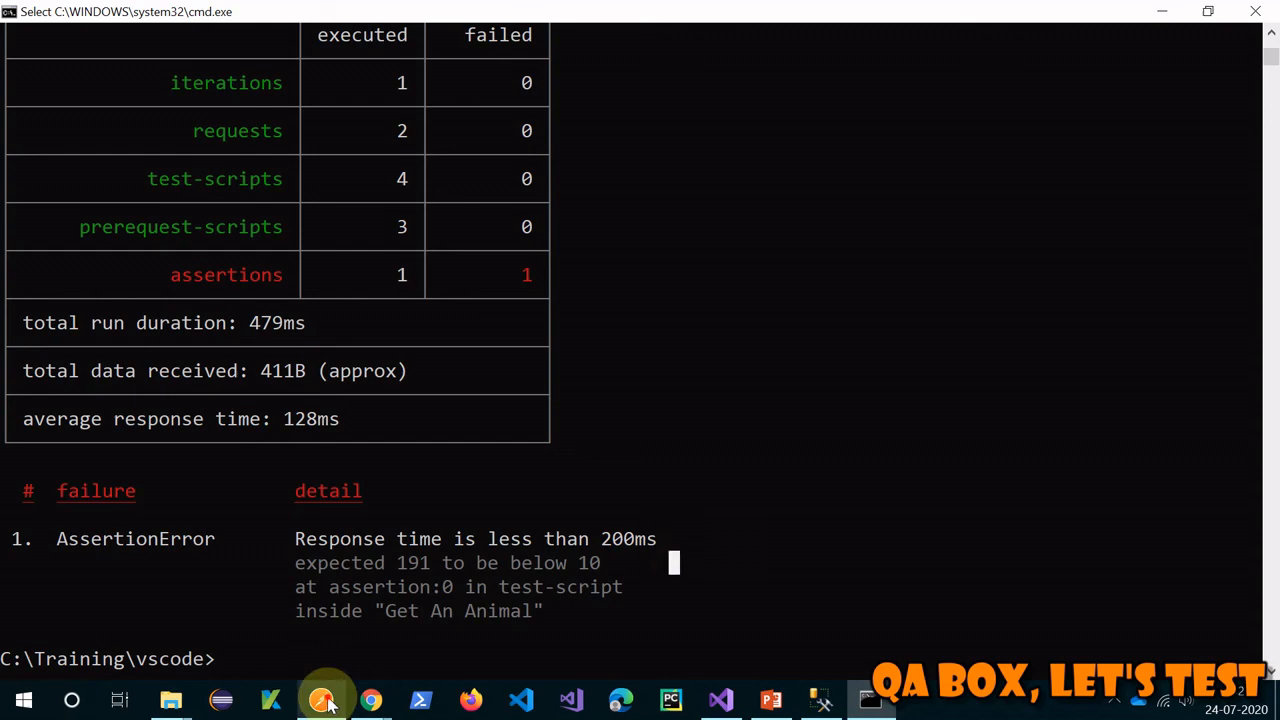
pyautogui.click(322, 699)
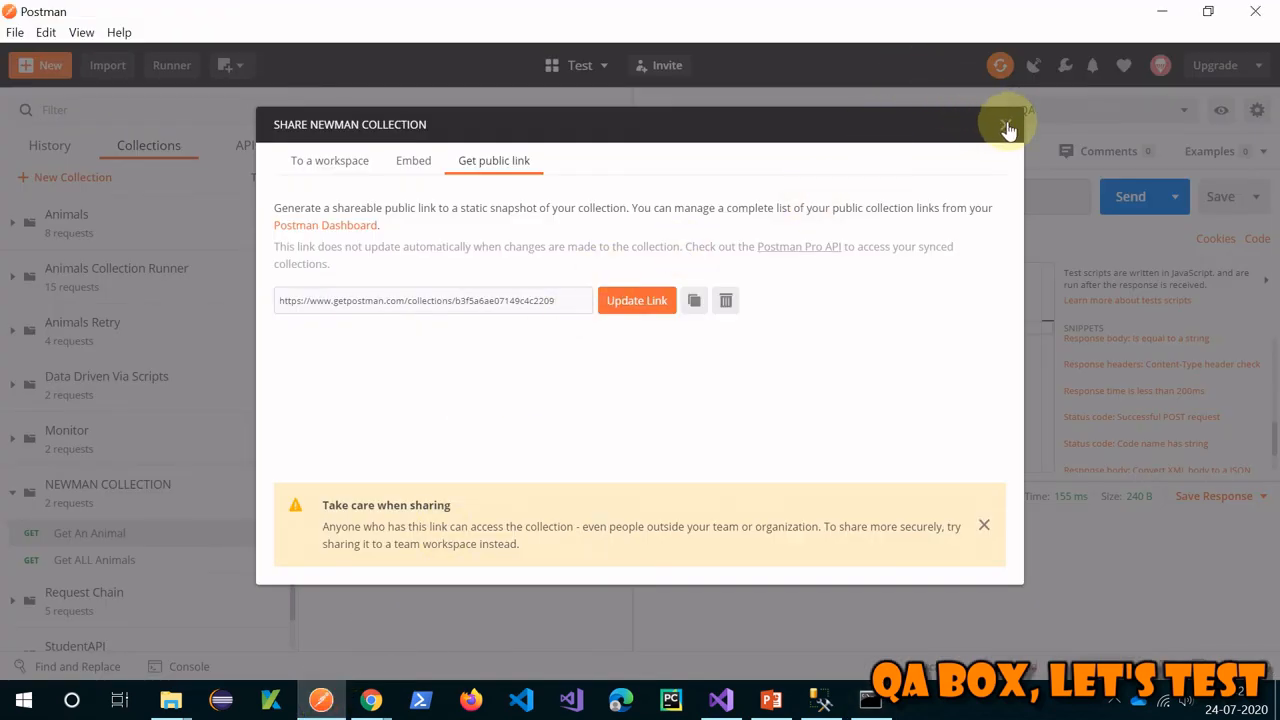
# Close the Share Collection dialog and show PowerPoint's slide 7 on environment and global variables
pyautogui.click(1008, 130)
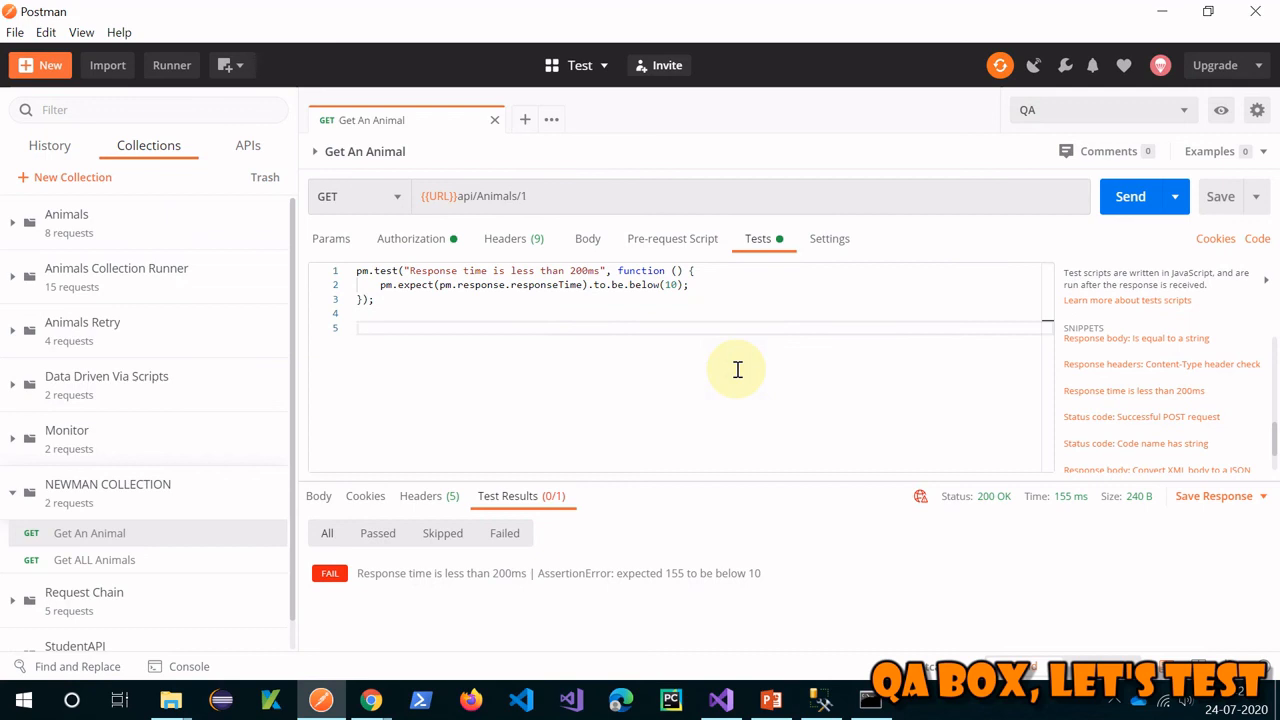
pyautogui.click(360, 327)
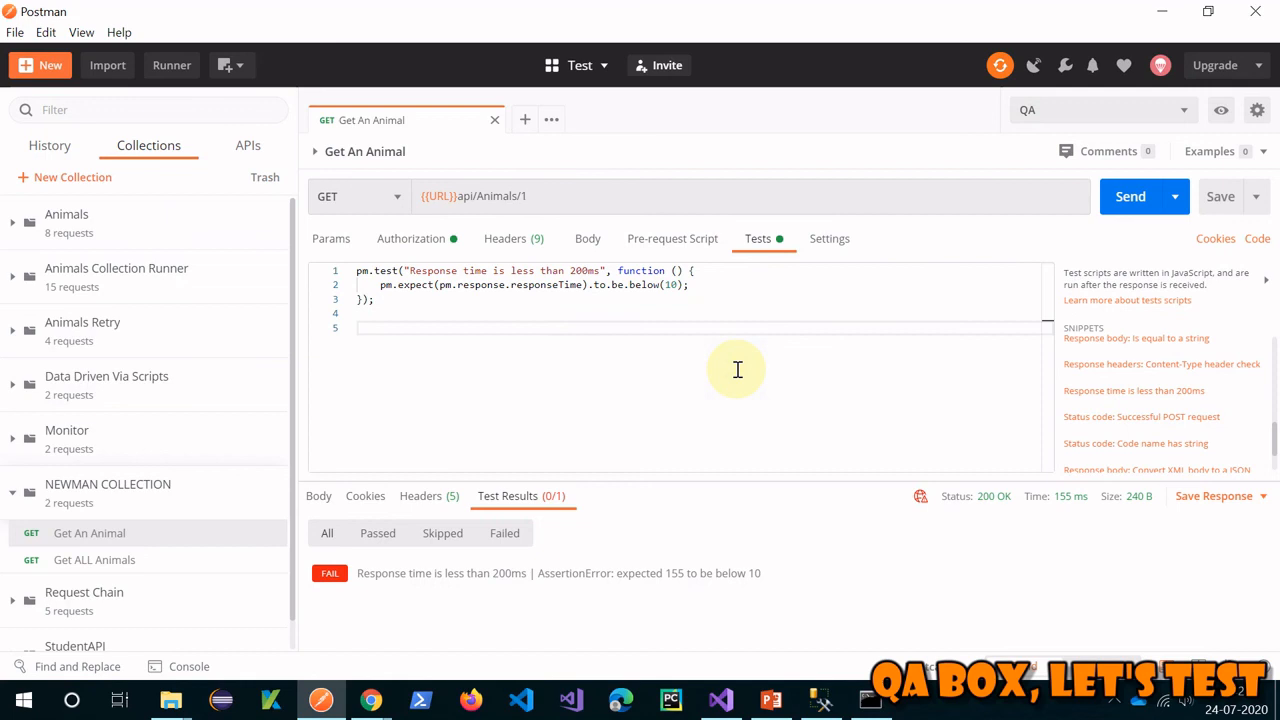
pyautogui.click(360, 327)
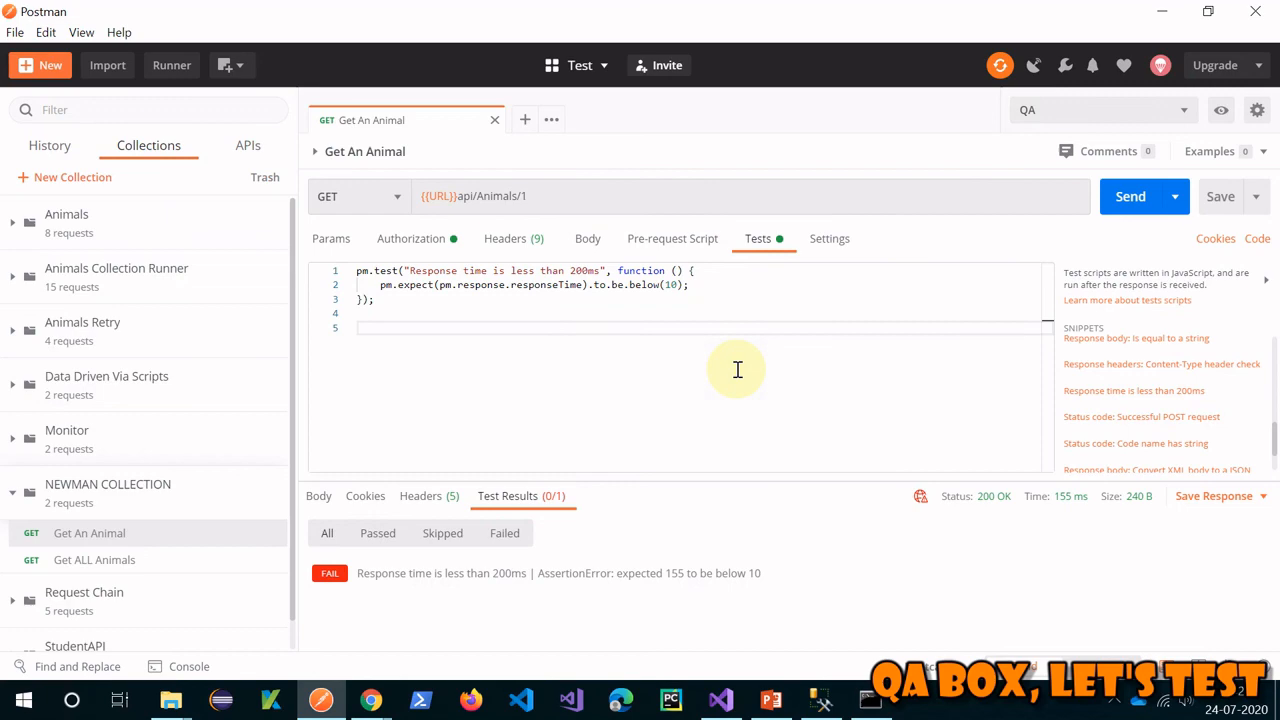
pyautogui.click(770, 699)
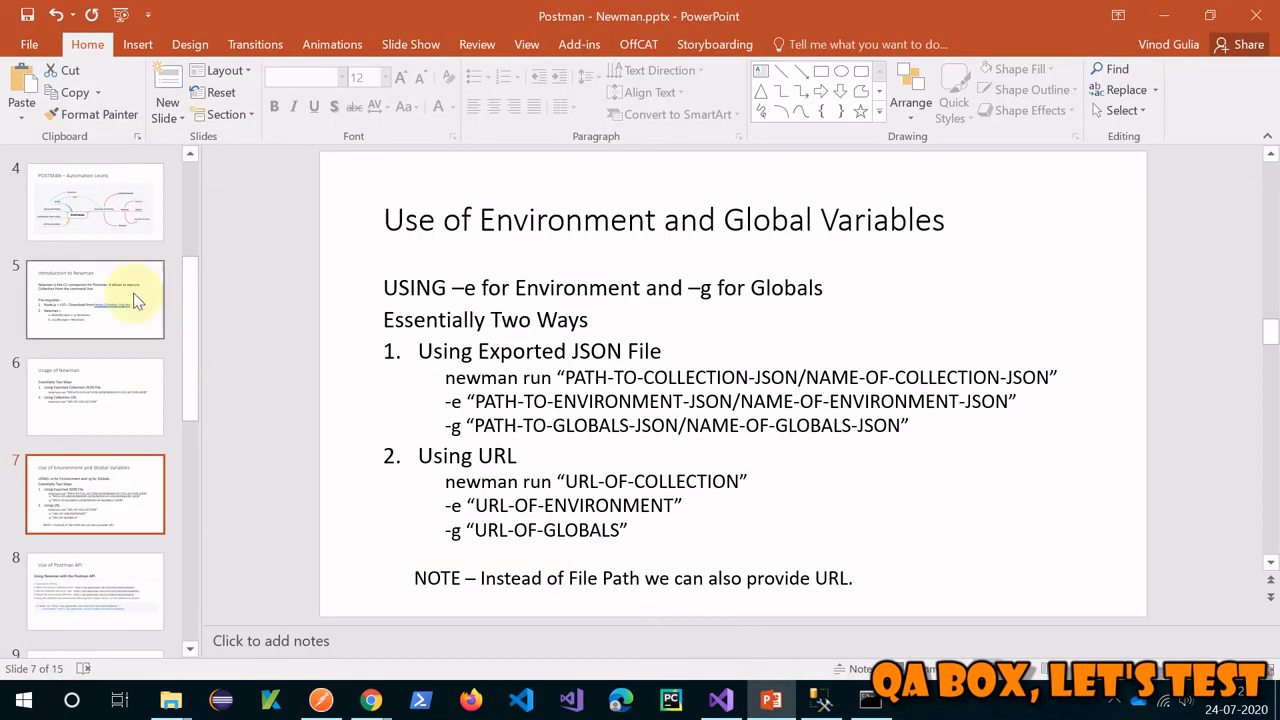
pyautogui.scroll(3)
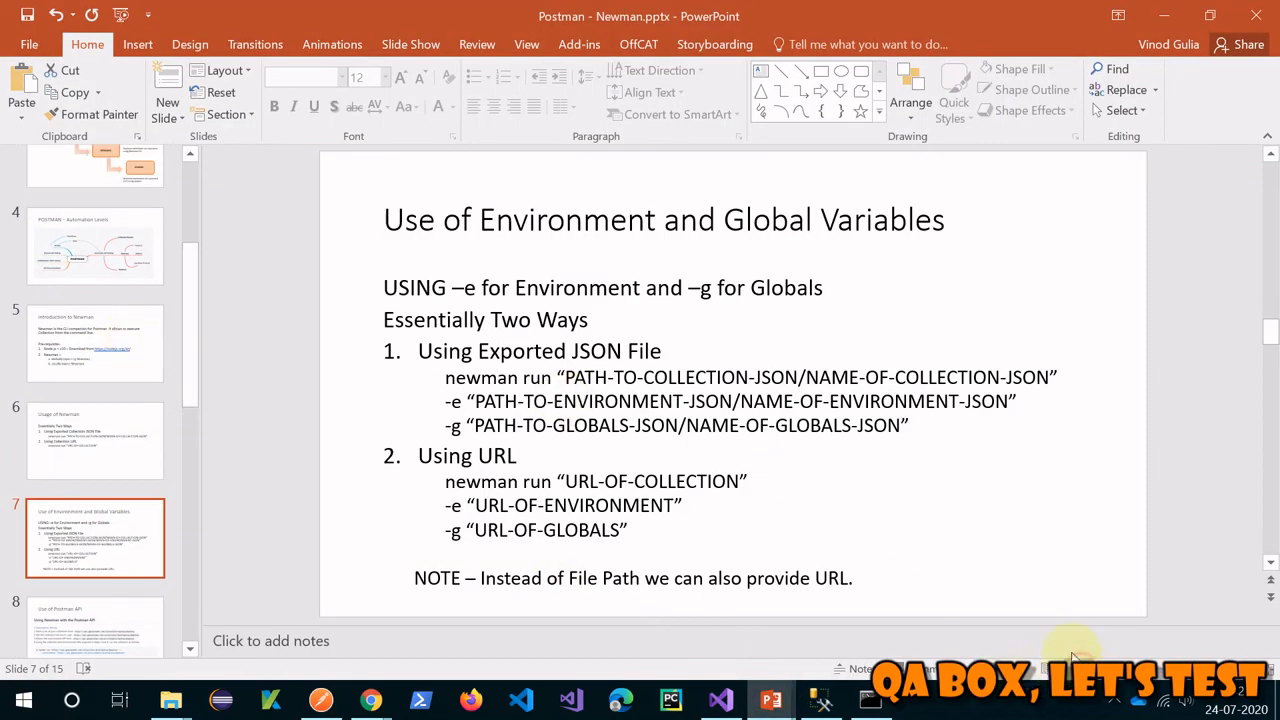